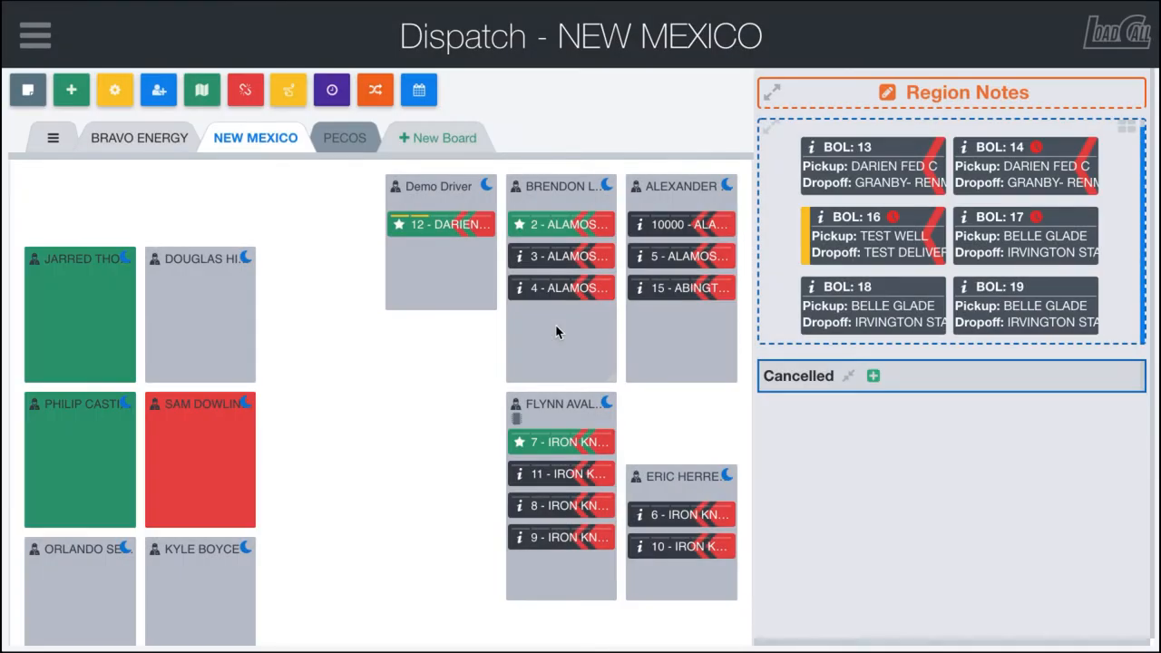
mouse_move(812, 147)
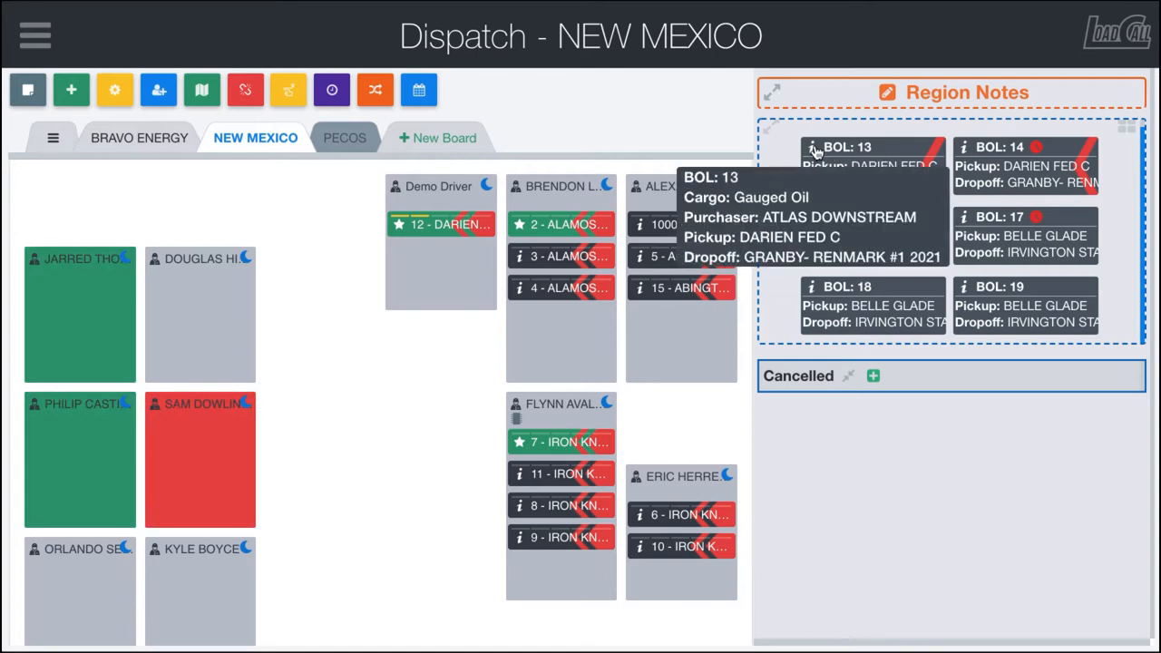
mouse_move(819, 216)
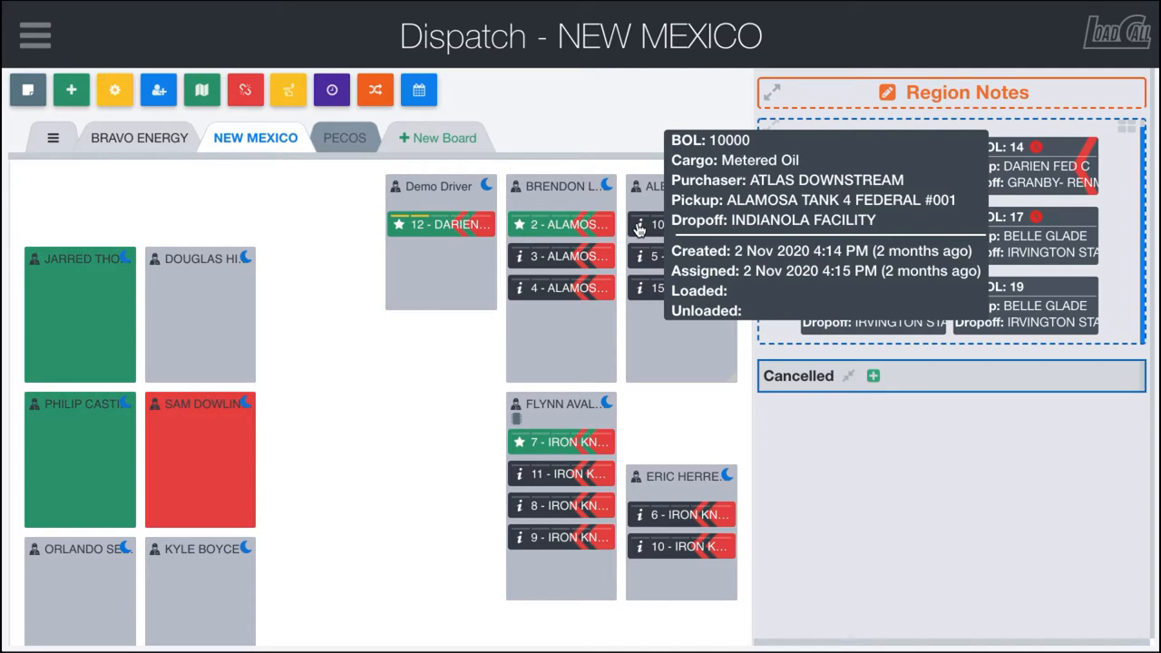
mouse_move(649, 219)
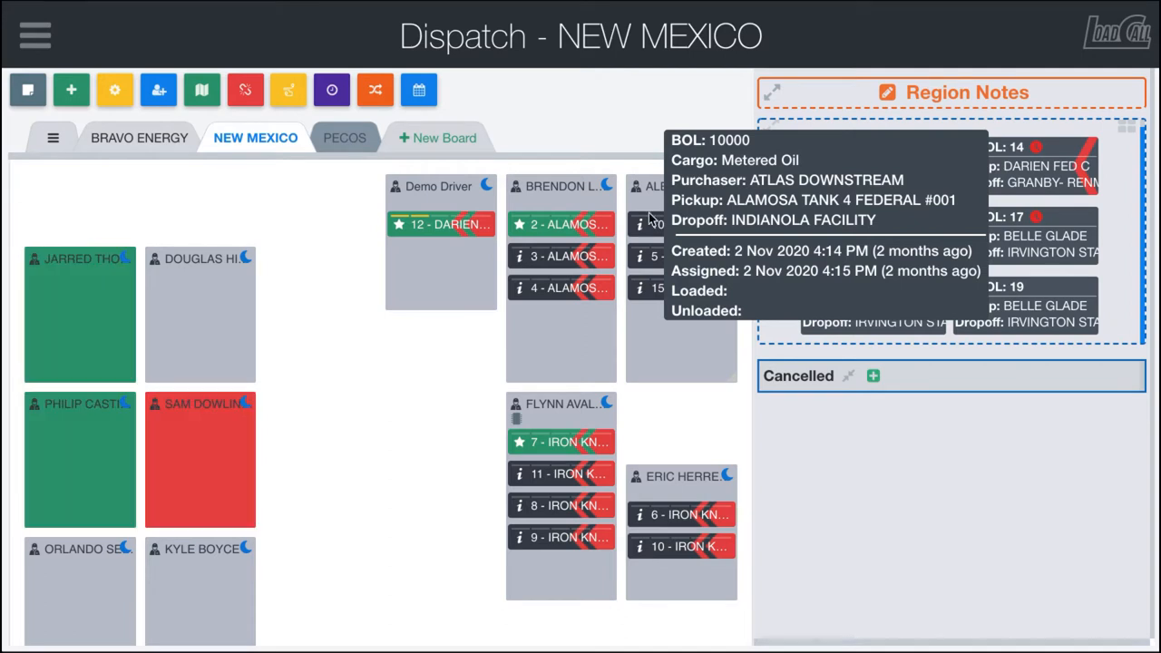
mouse_move(813, 290)
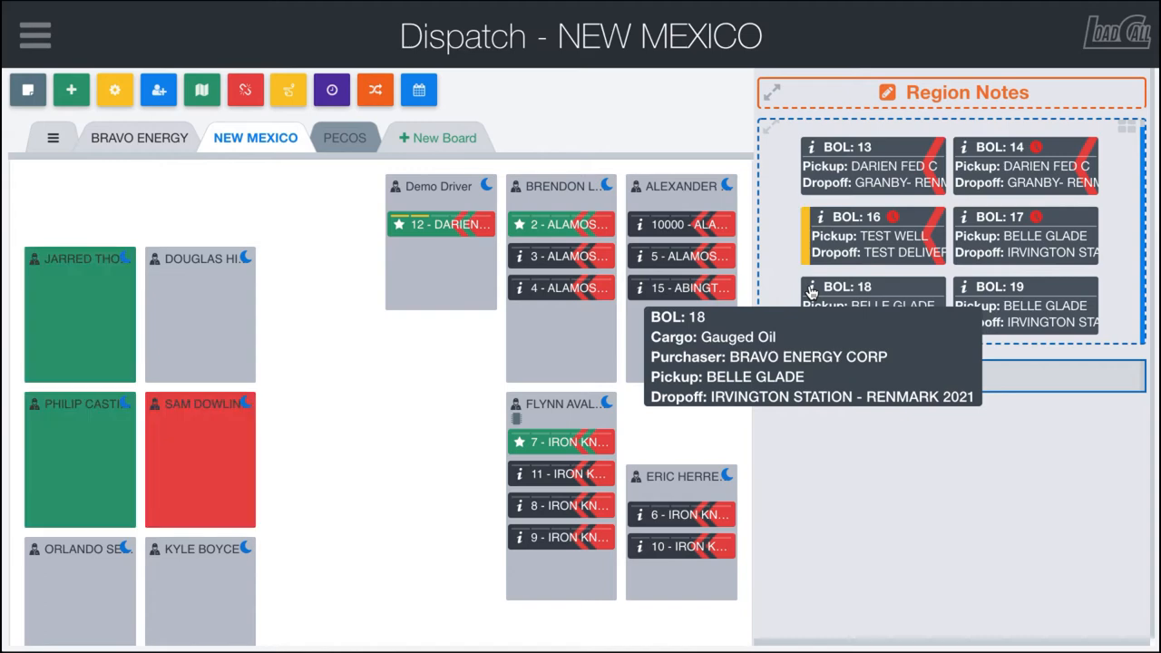
Open the BOL 18 card's Job 18 details and review purchaser, cargo, pickup, dropoff and mileage
click(849, 287)
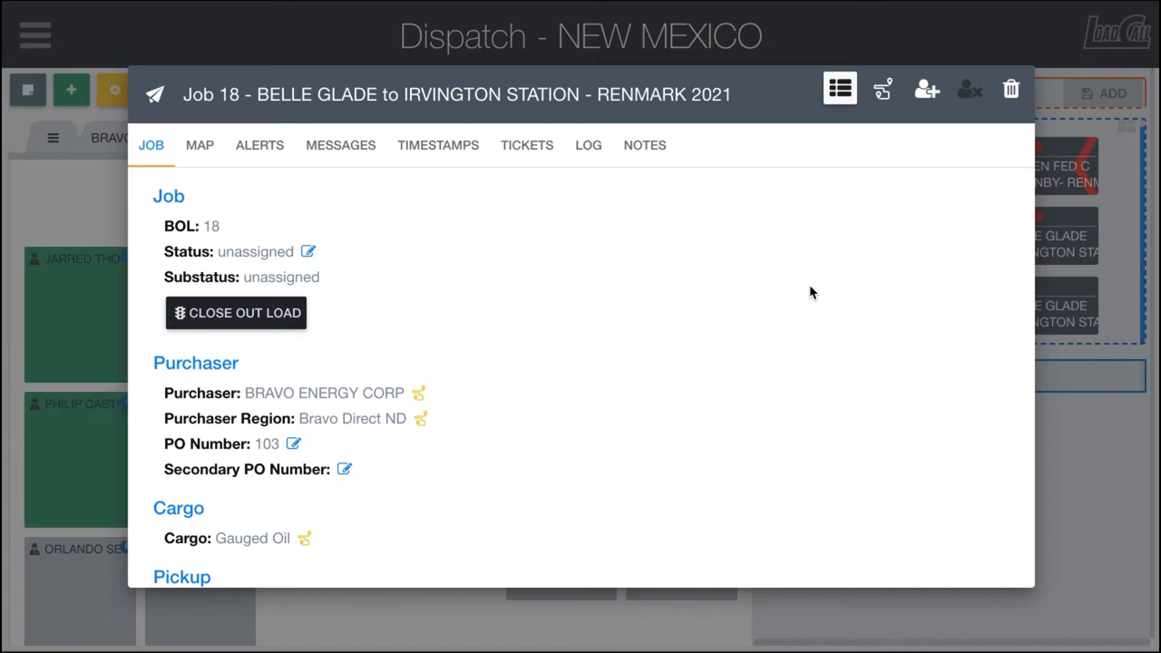
mouse_move(564, 334)
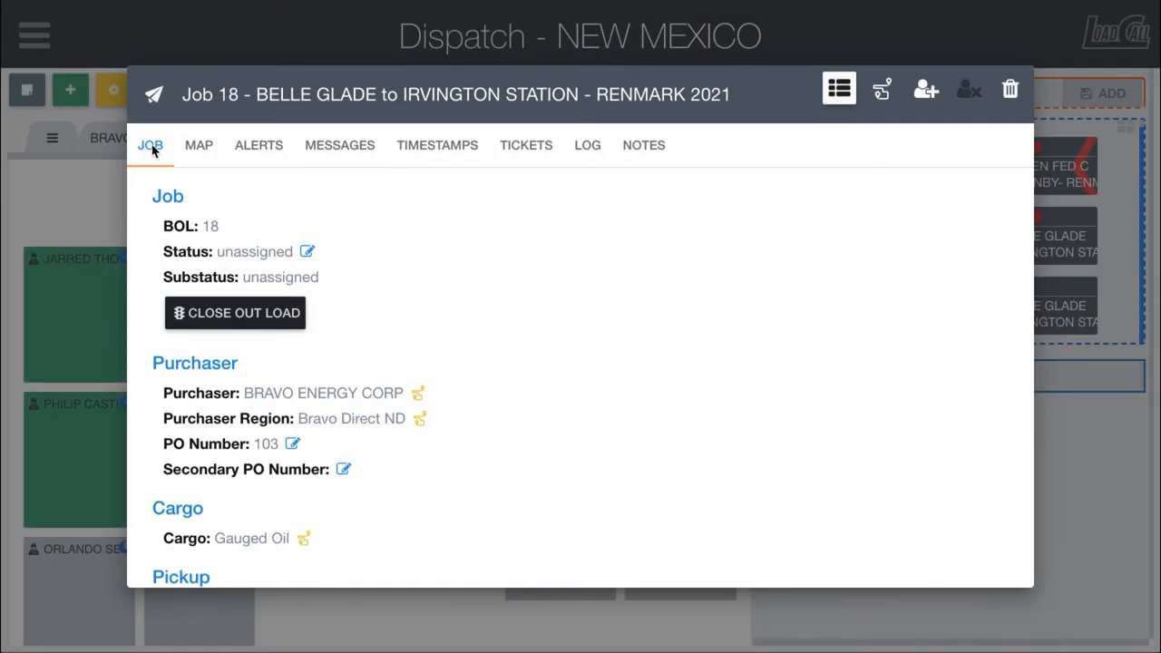
mouse_move(174, 174)
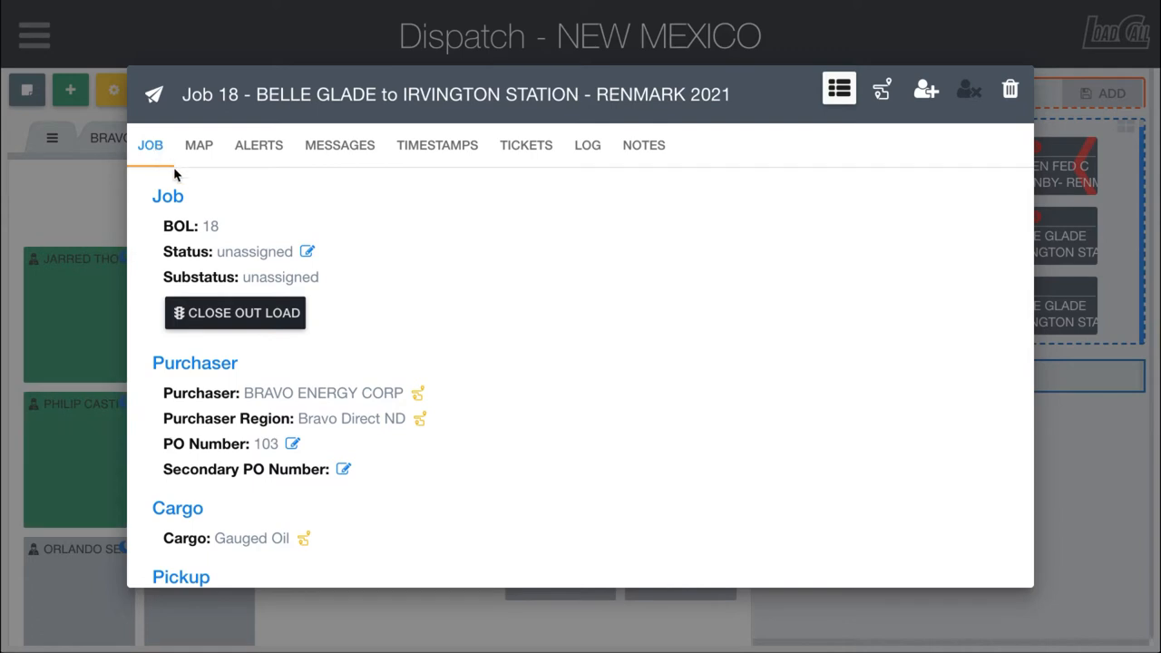
mouse_move(170, 269)
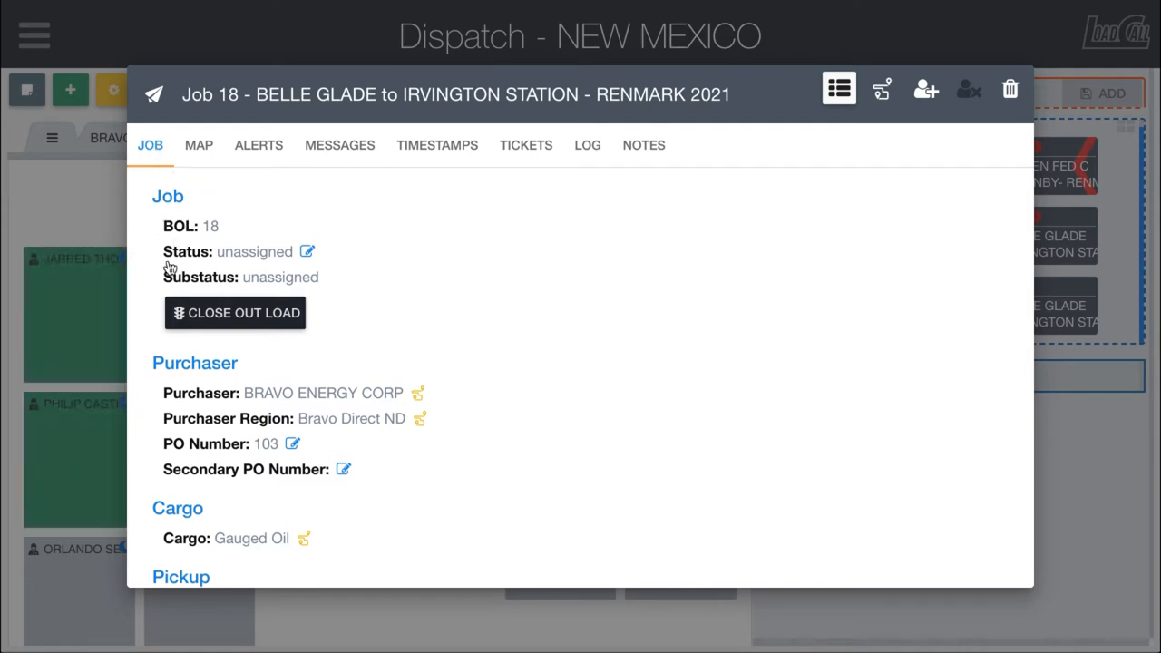
mouse_move(159, 384)
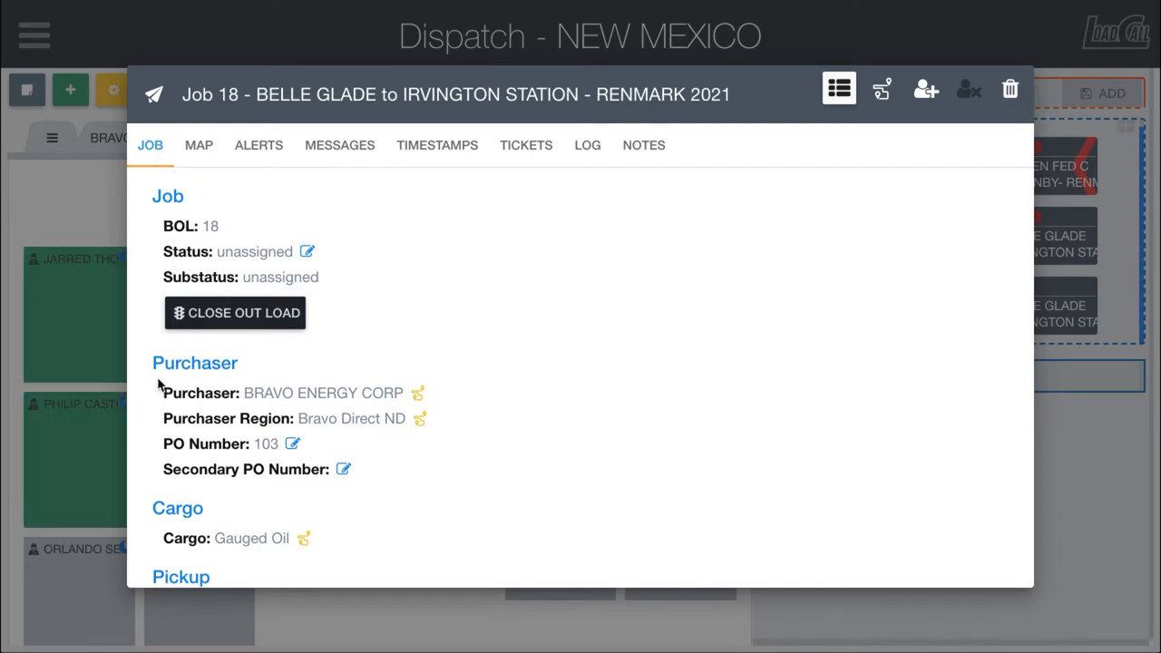
scroll(down, 3)
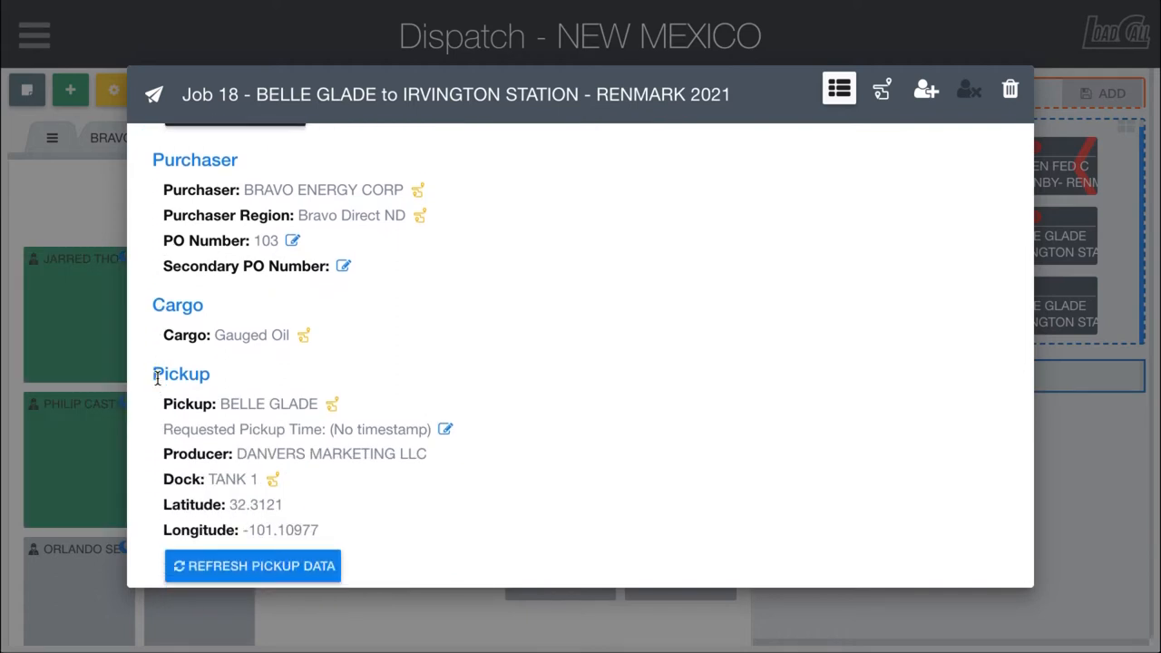
scroll(down, 3)
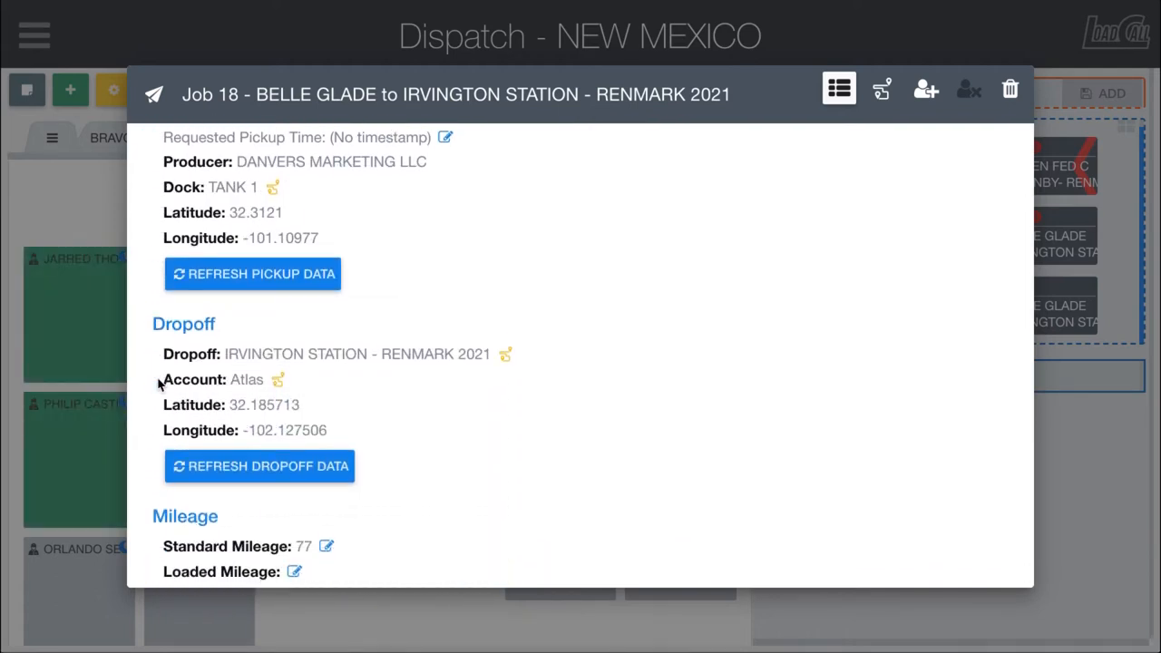
scroll(down, 3)
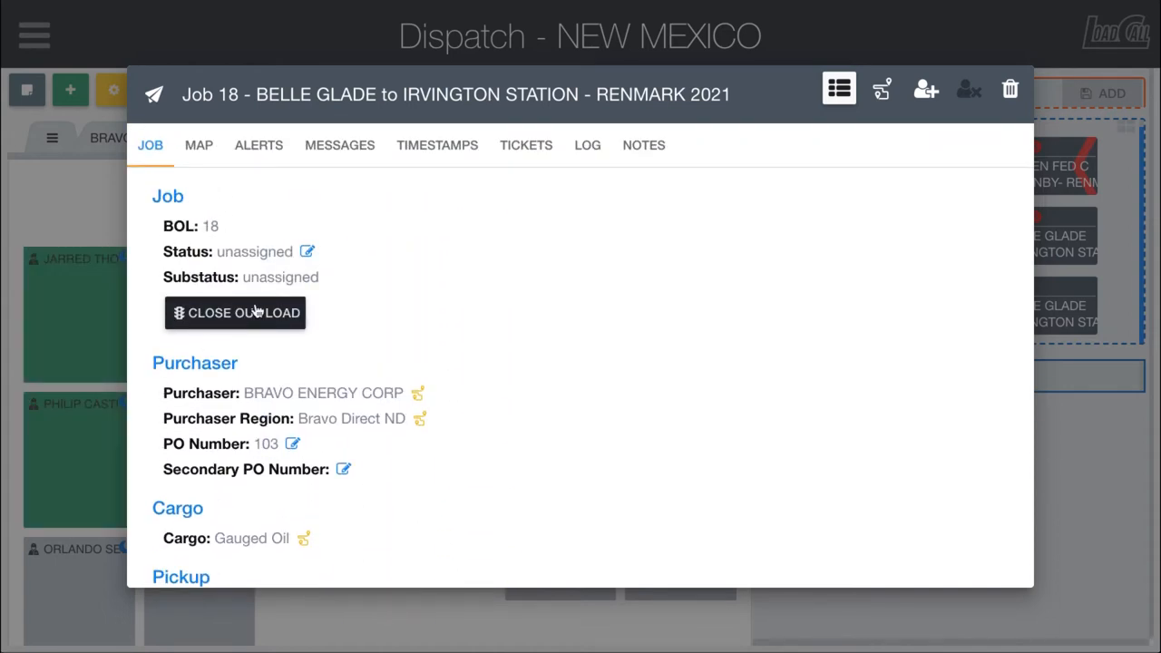
mouse_move(319, 256)
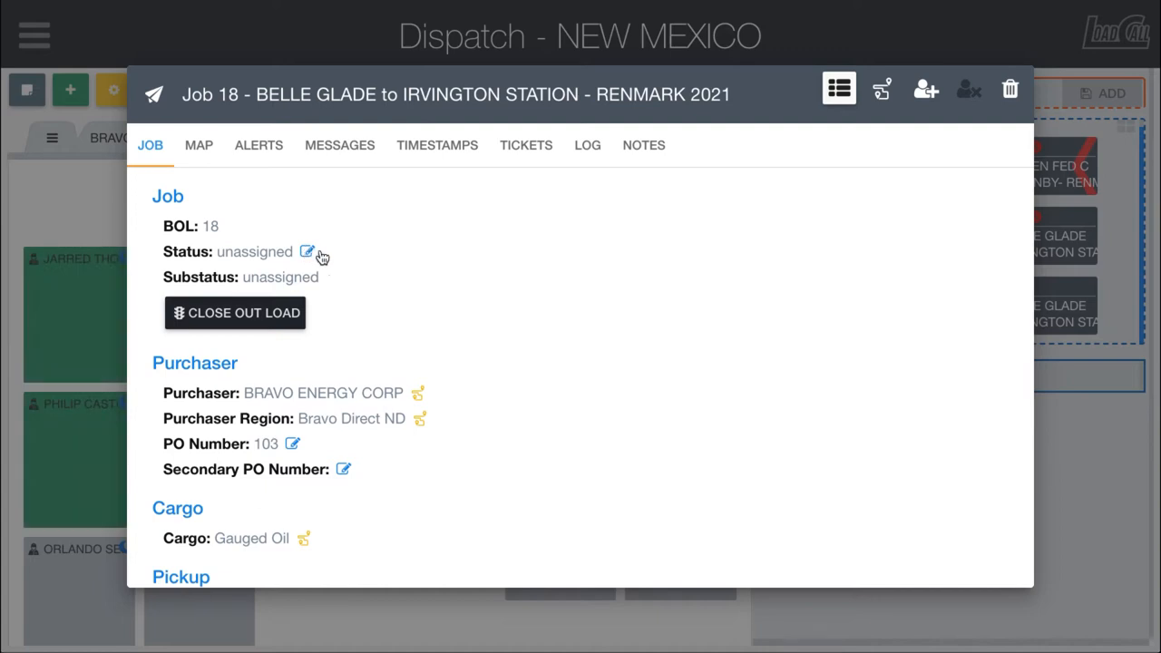
mouse_move(294, 442)
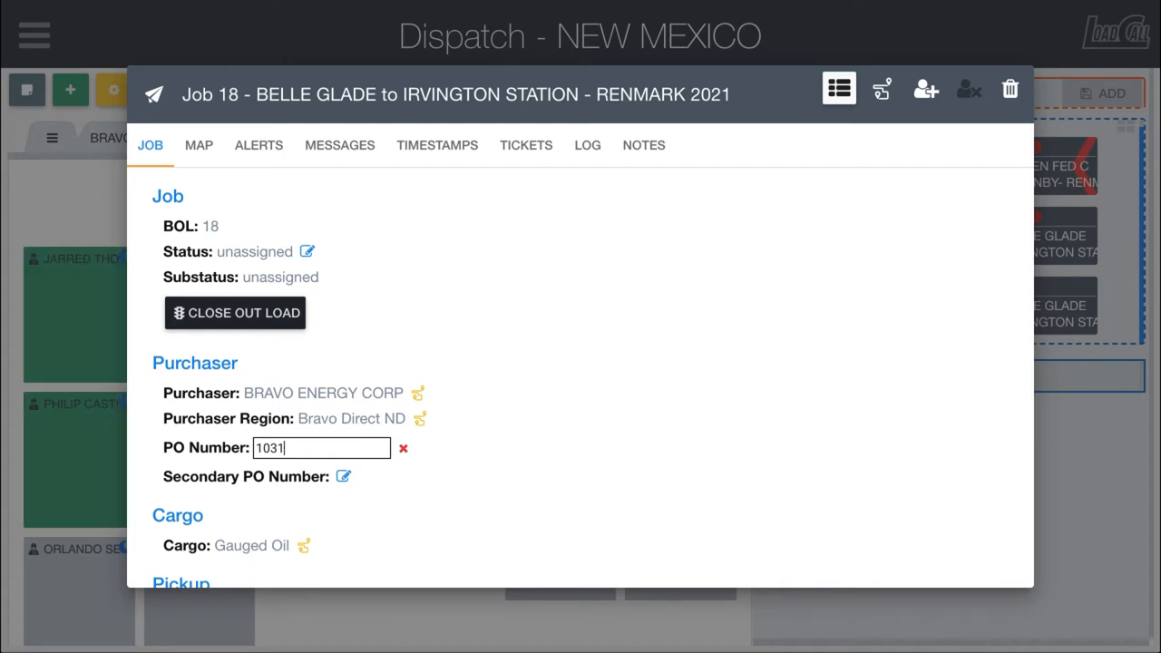
Confirm the PO Number as 1031, noted as originally 103, and check the Reroute icon beside Purchaser
triple_click(323, 446)
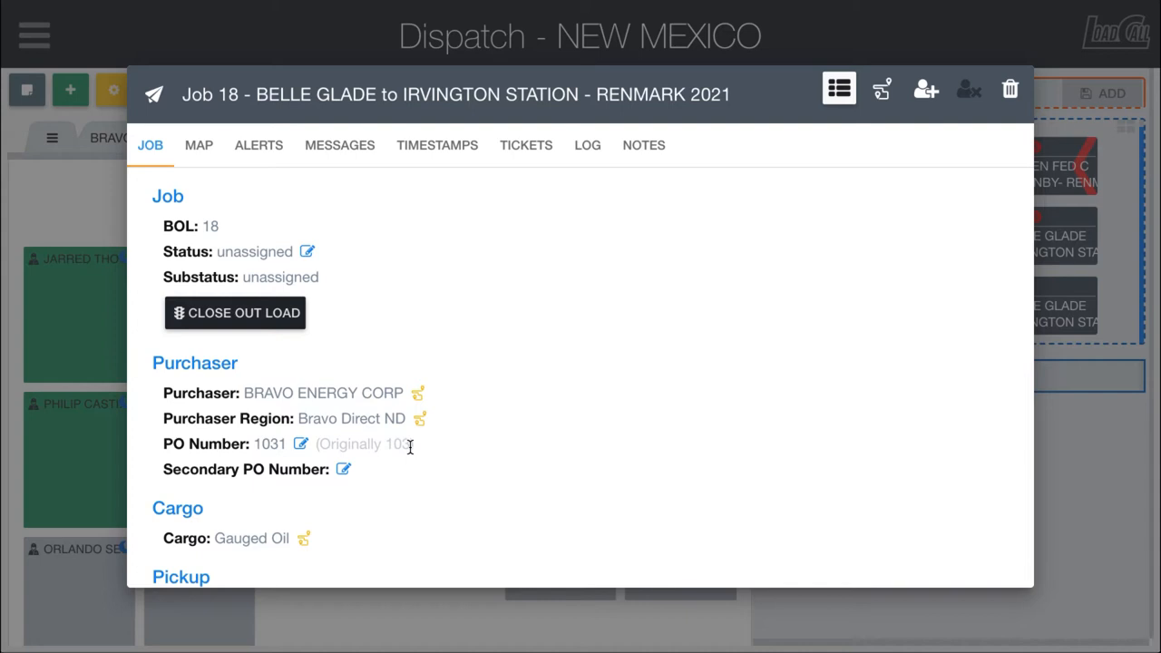
mouse_move(268, 452)
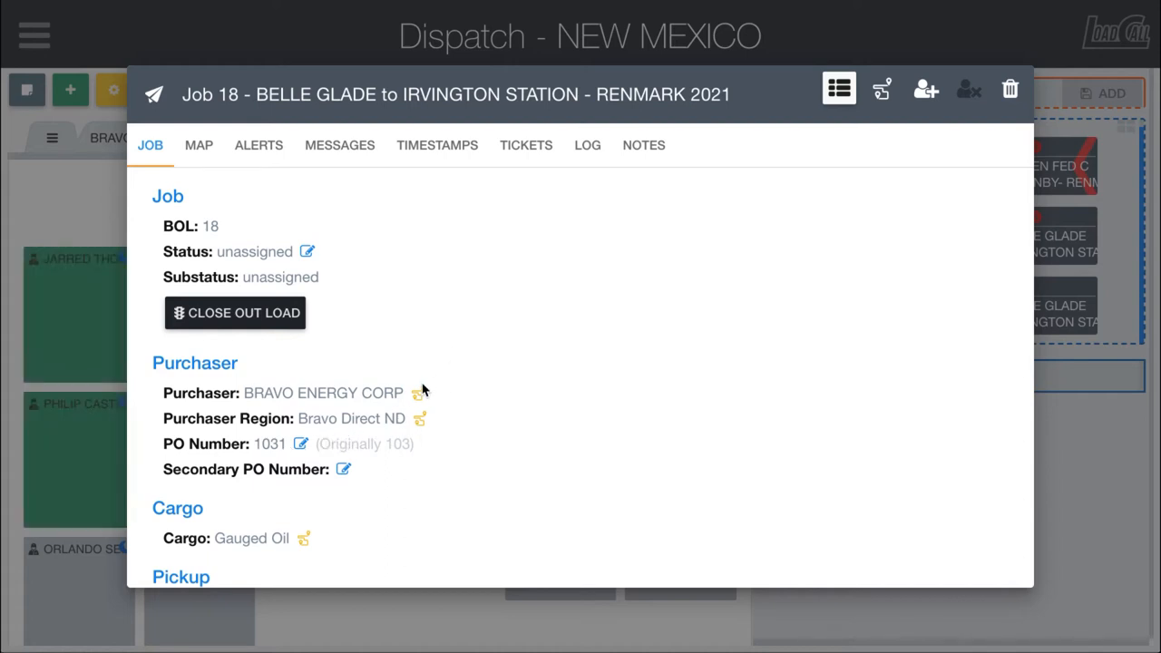
mouse_move(418, 391)
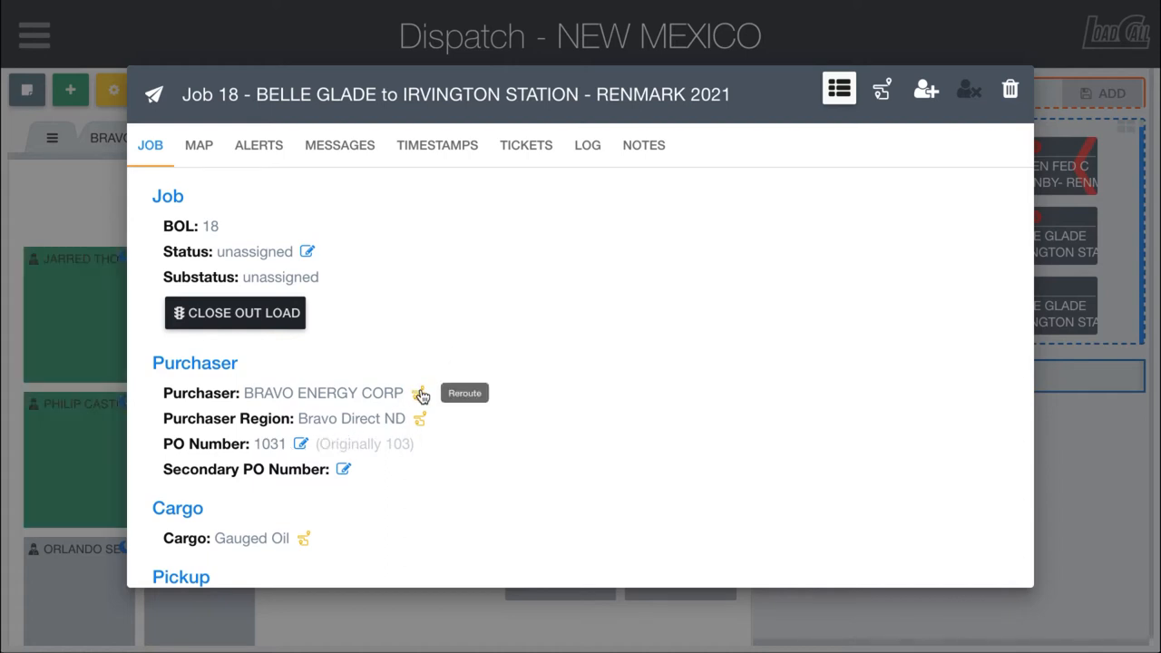
click(421, 392)
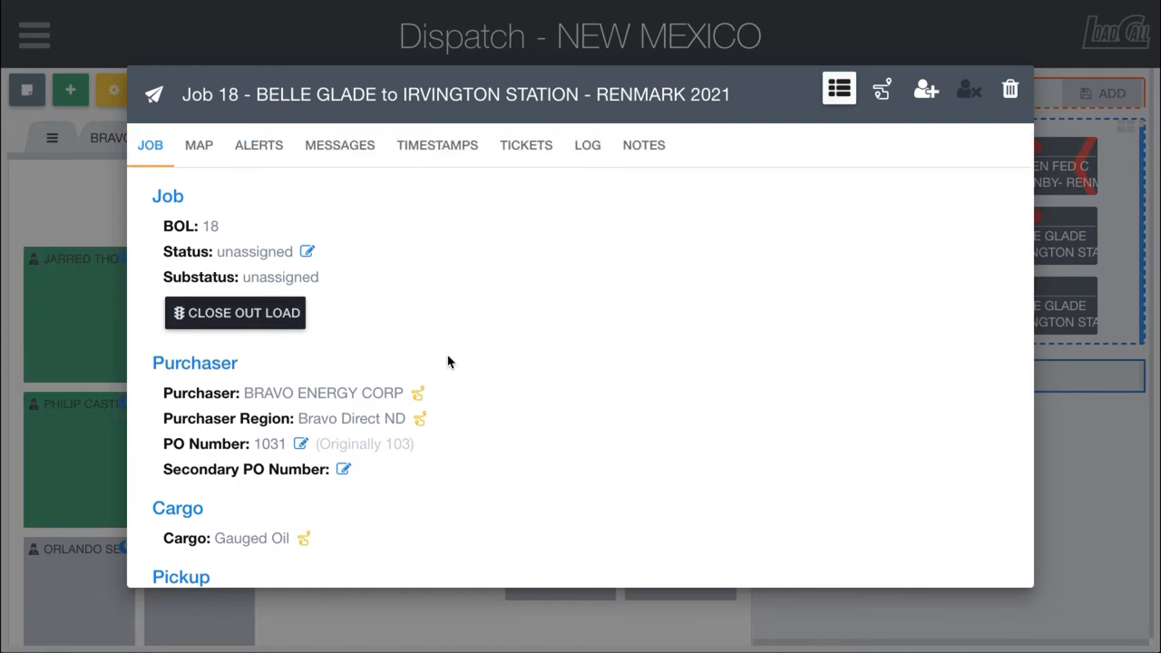
mouse_move(252, 312)
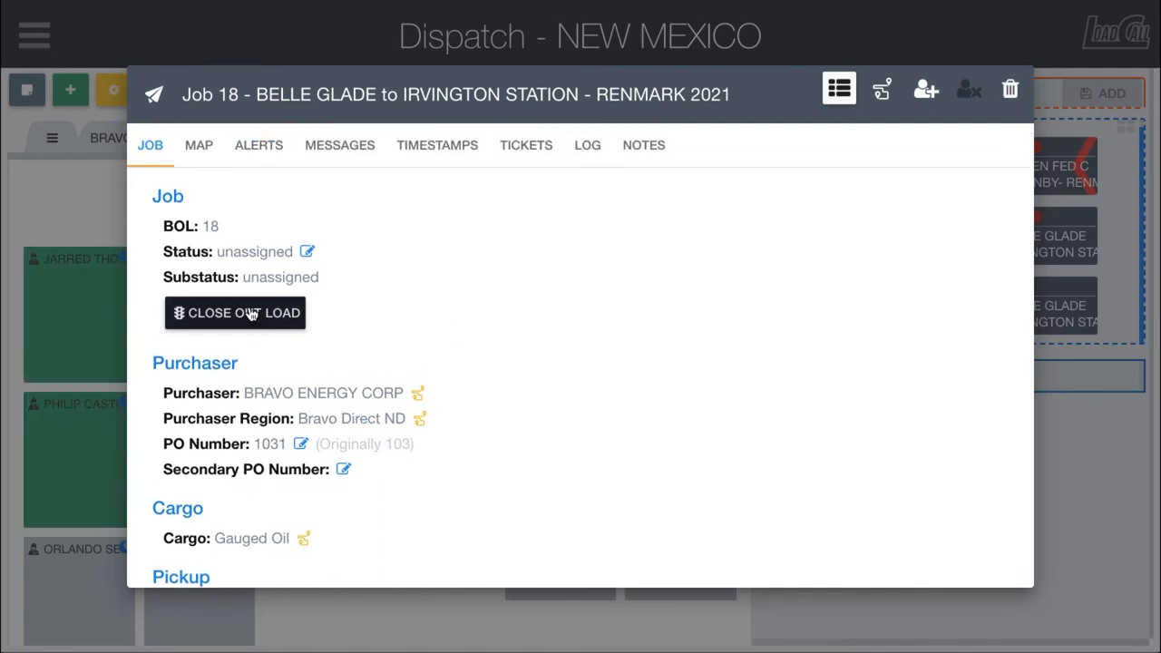
Close out Job 18's load, choosing OPEN TAB so the close-out opens in a new tab
click(236, 312)
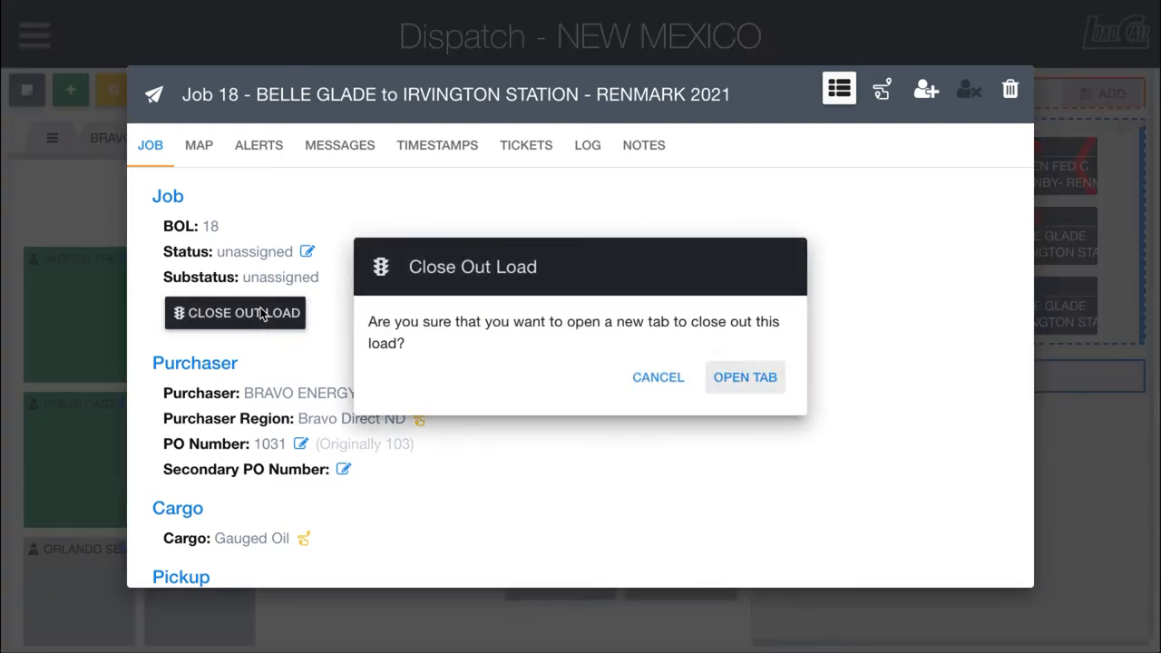
mouse_move(559, 308)
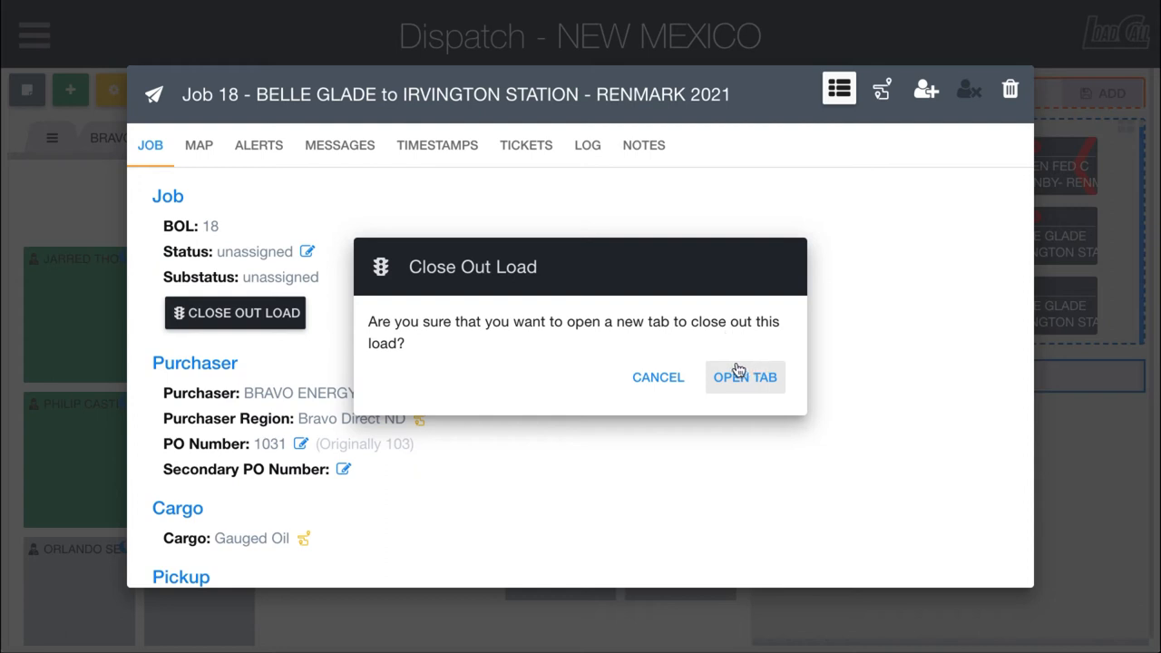
mouse_move(734, 379)
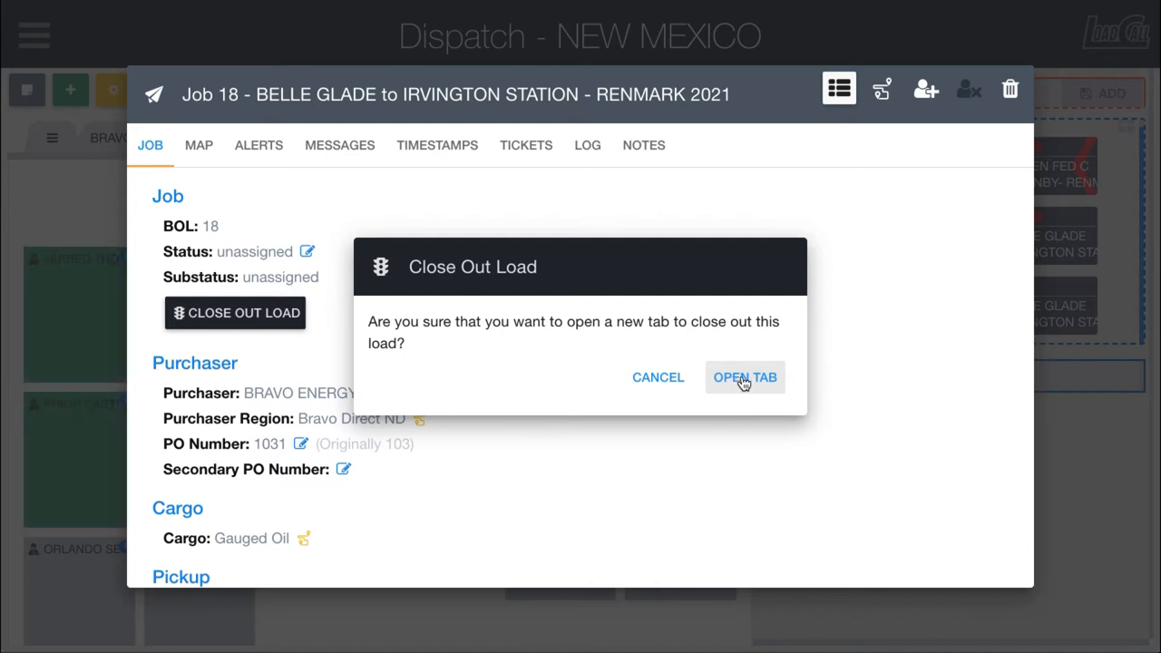
mouse_move(734, 385)
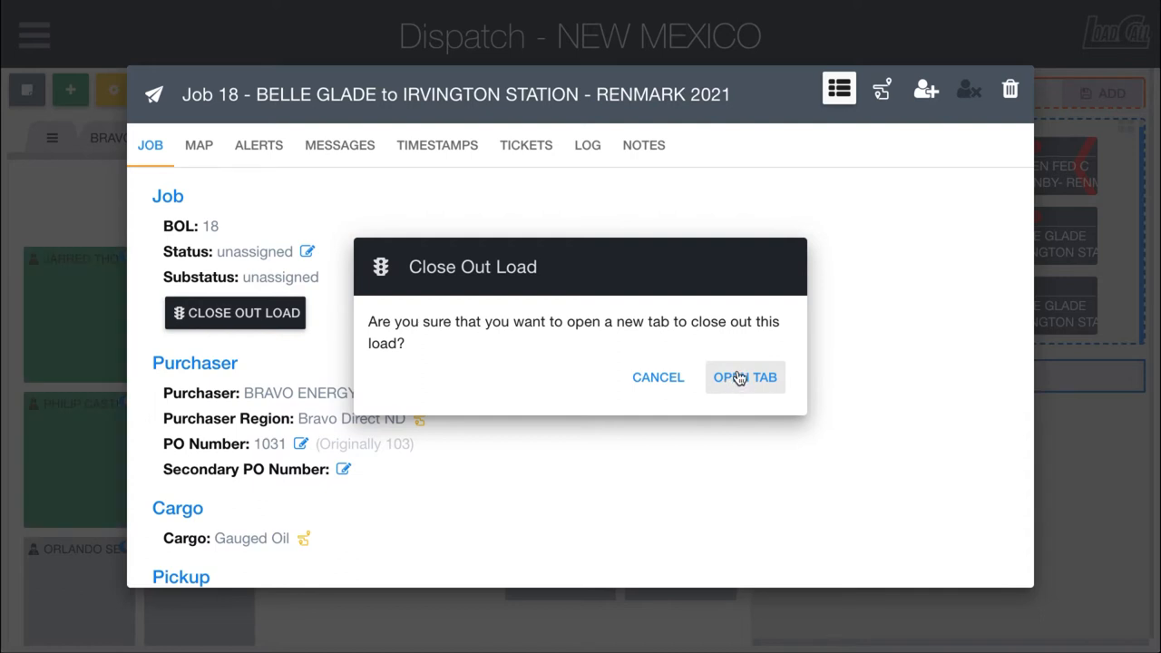
mouse_move(736, 379)
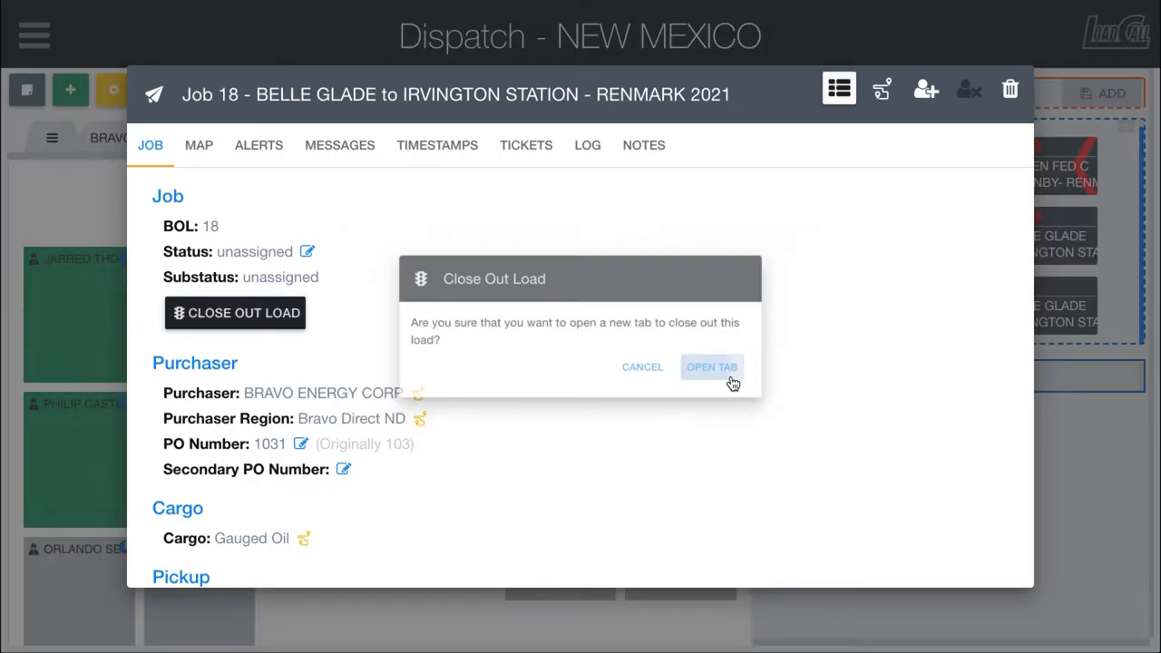
click(711, 367)
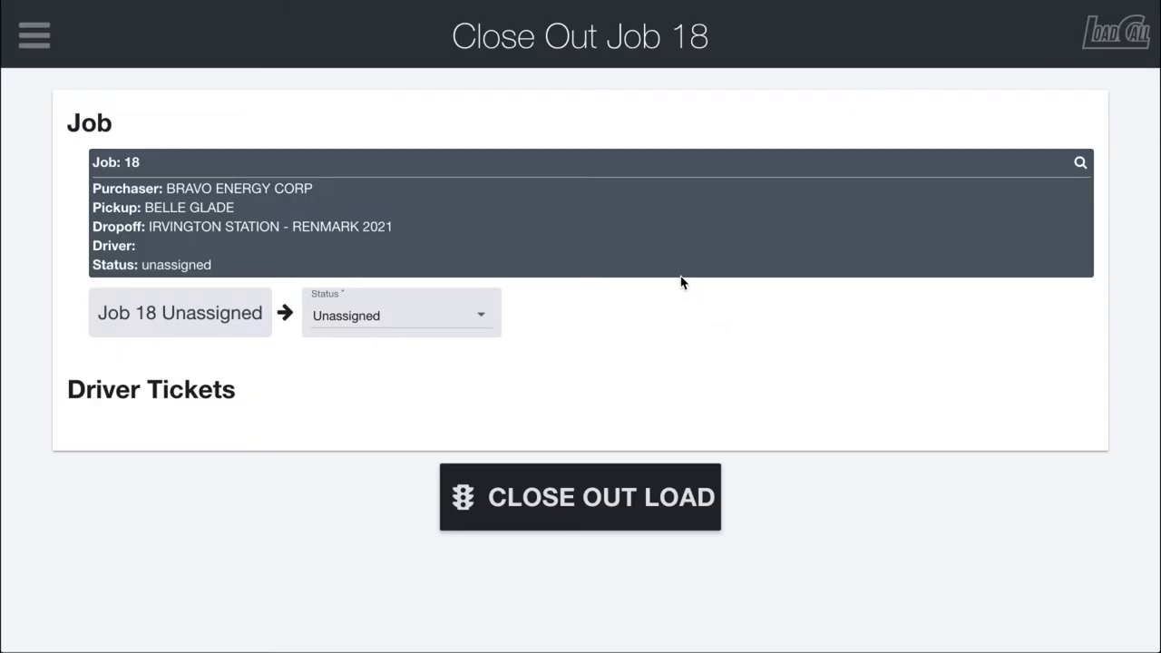
Review the status choices on Close Out Job 18, leaving it Unassigned, and return to the Job 18 window
click(399, 315)
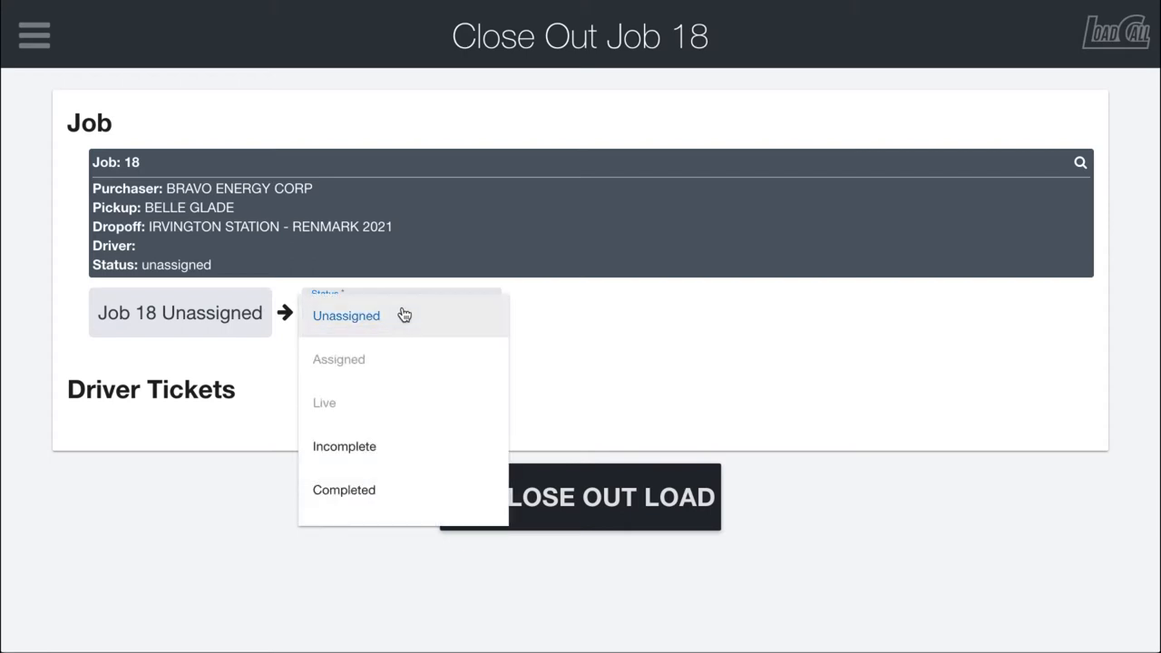
mouse_move(580, 341)
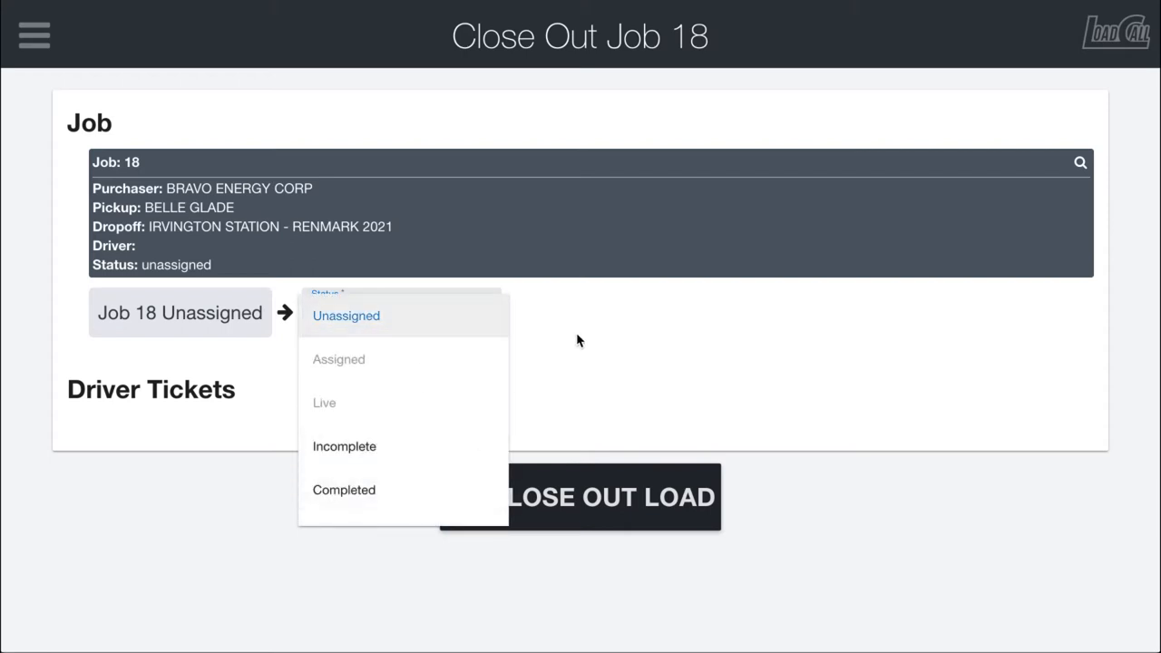
click(344, 315)
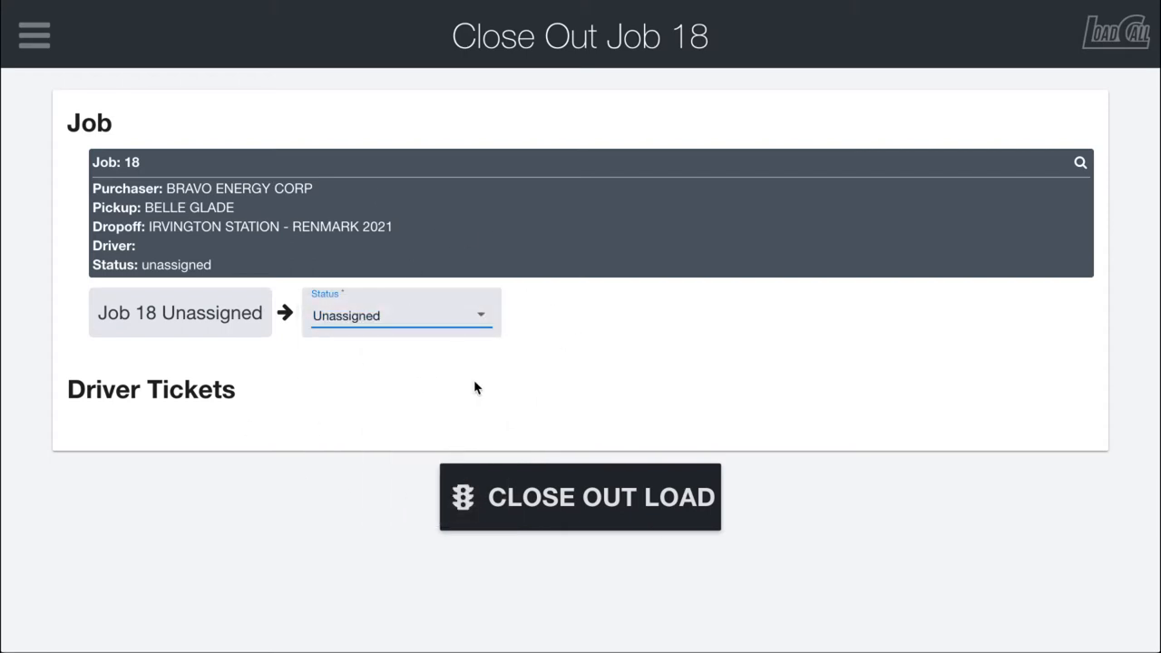
mouse_move(617, 64)
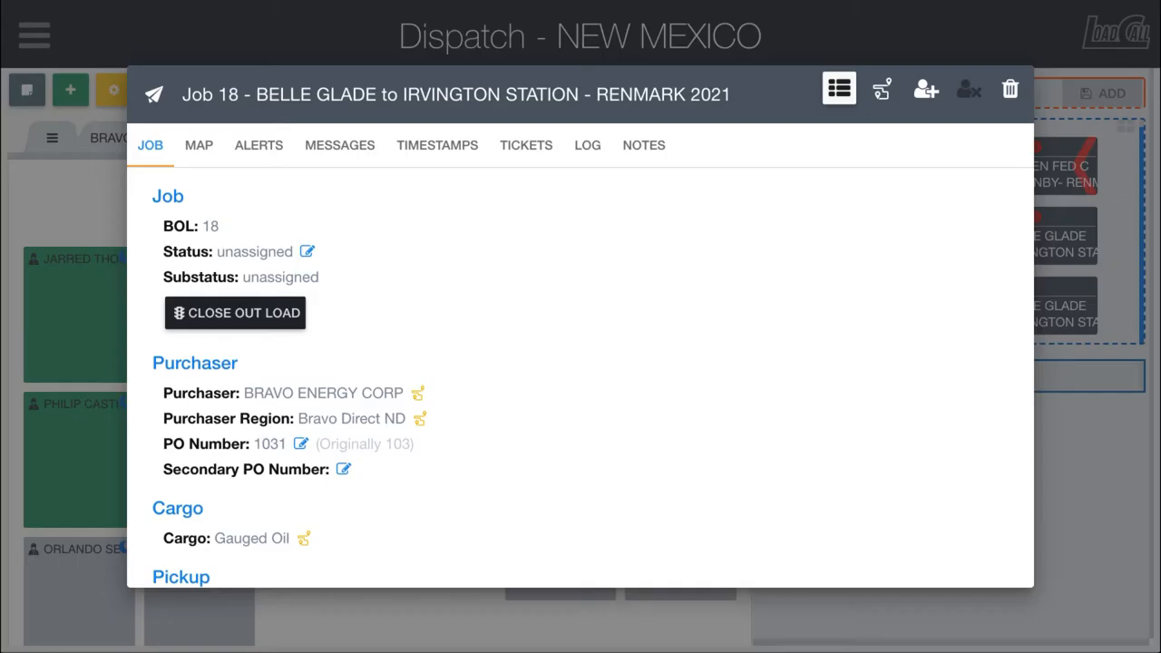
scroll(down, 3)
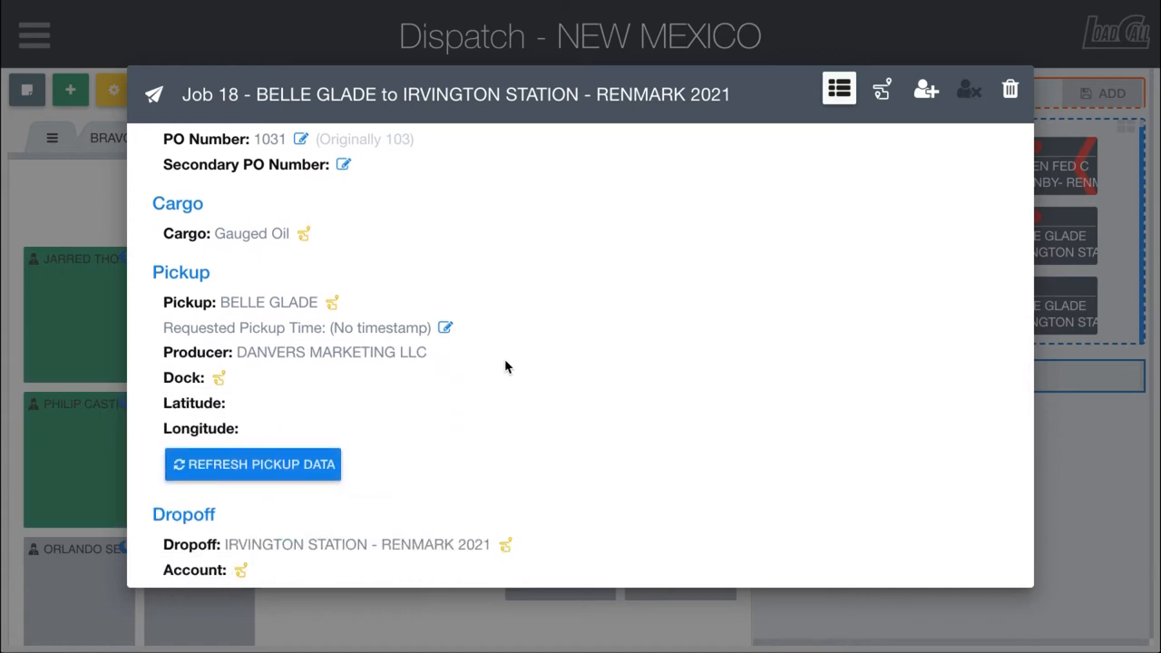
scroll(down, 3)
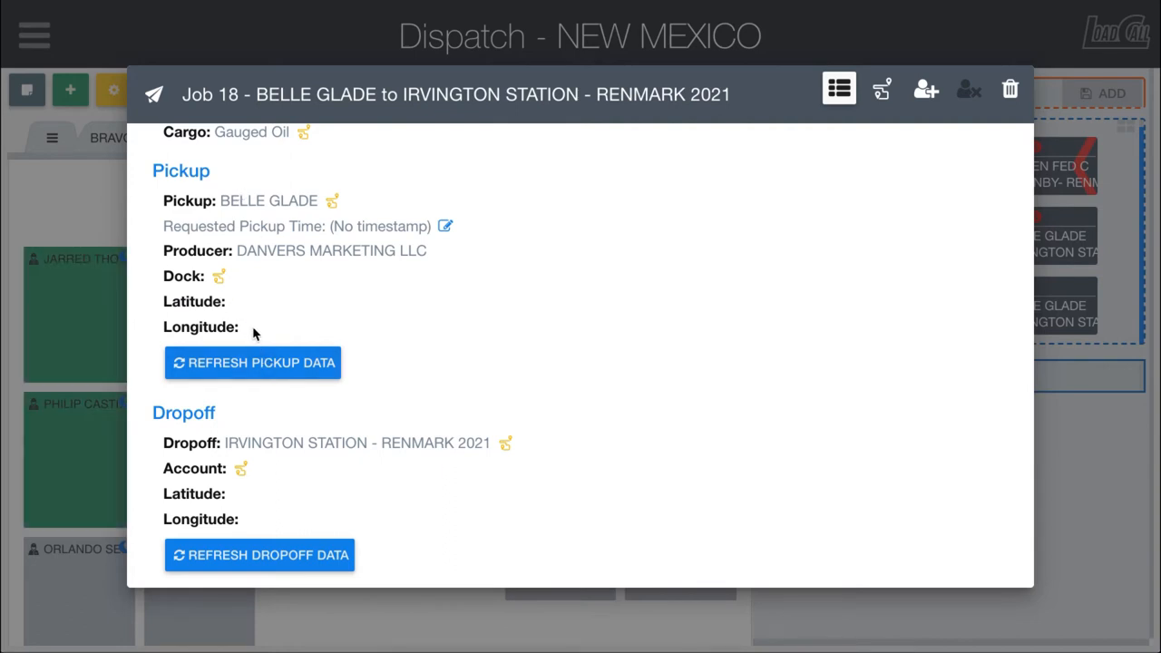
mouse_move(290, 375)
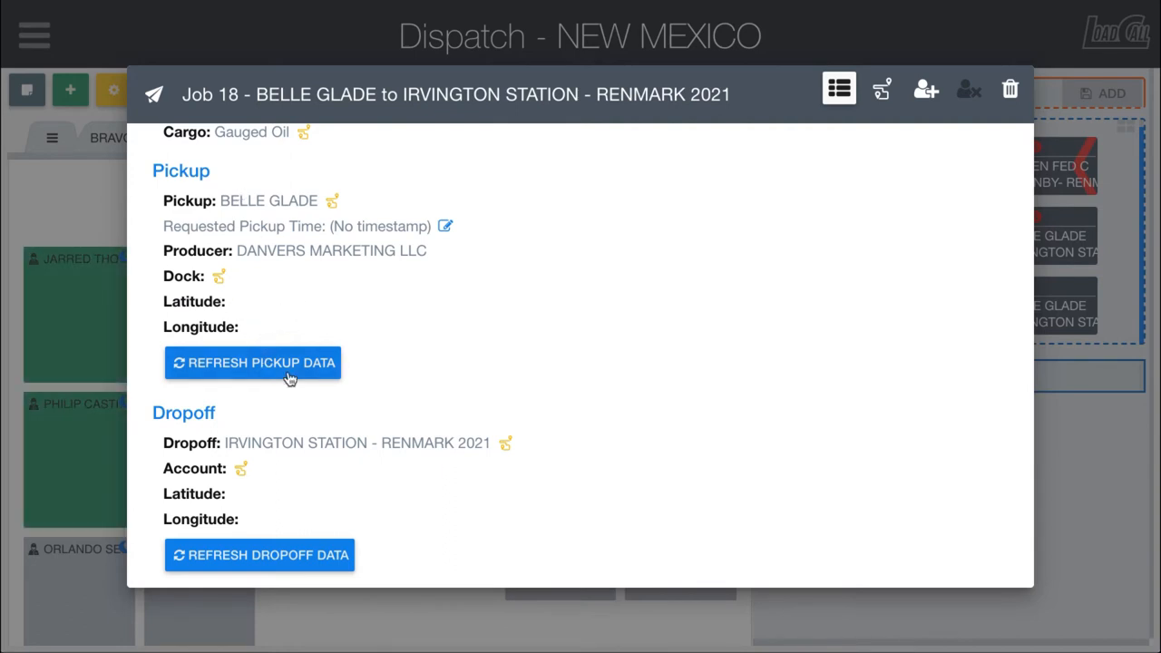
scroll(down, 3)
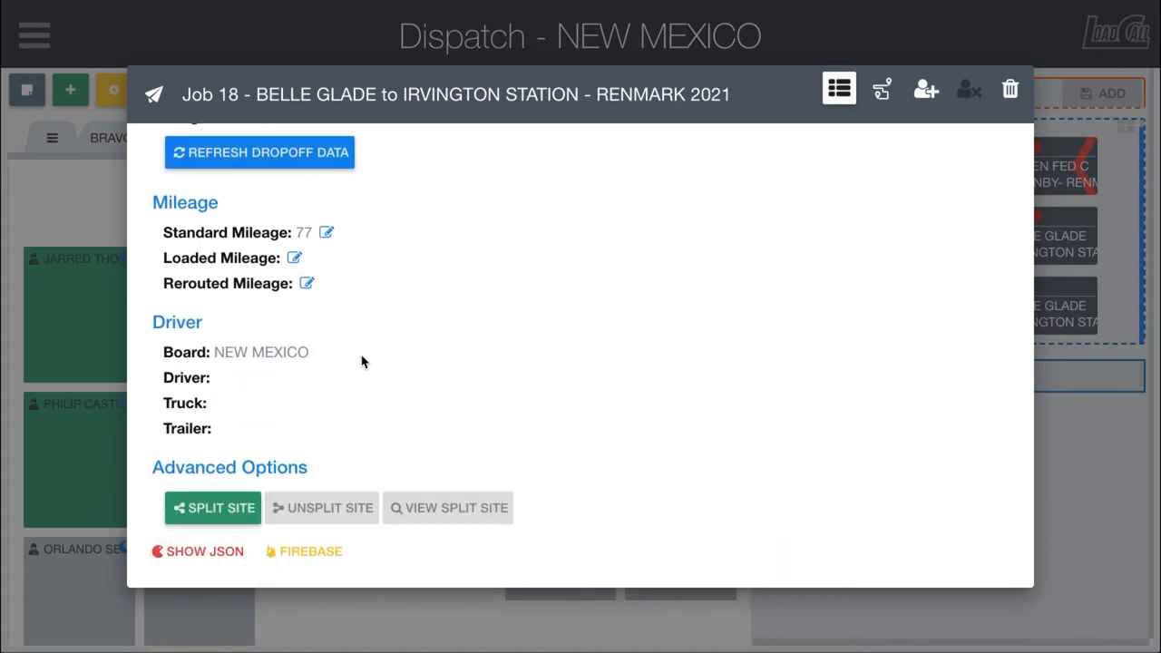
mouse_move(356, 372)
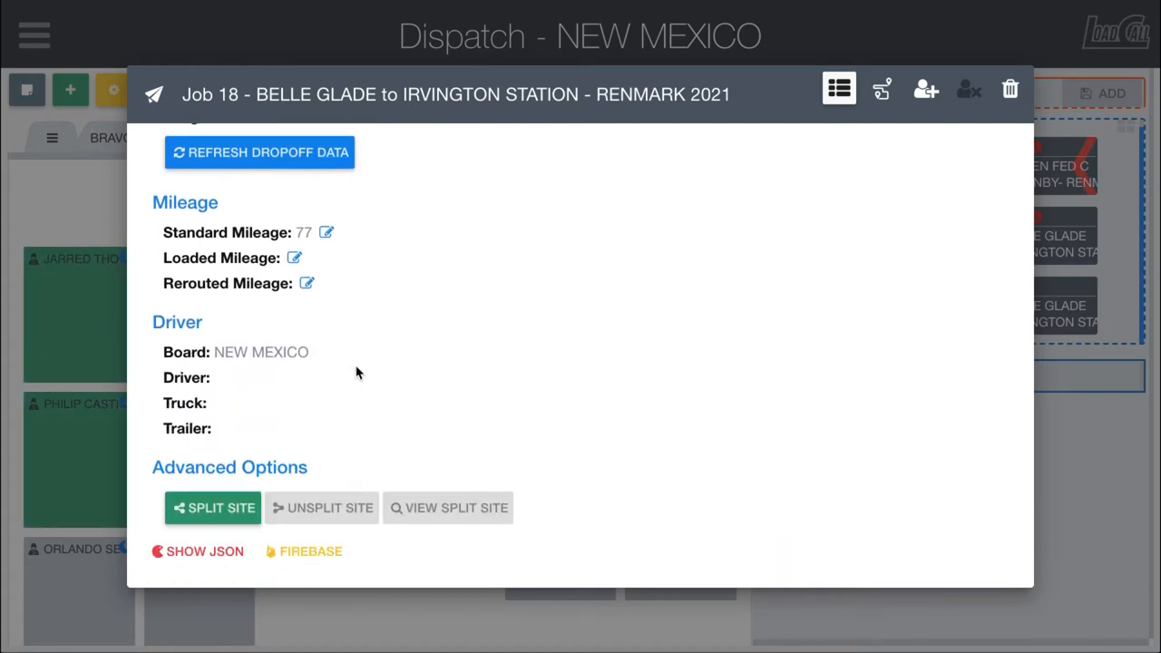
mouse_move(212, 508)
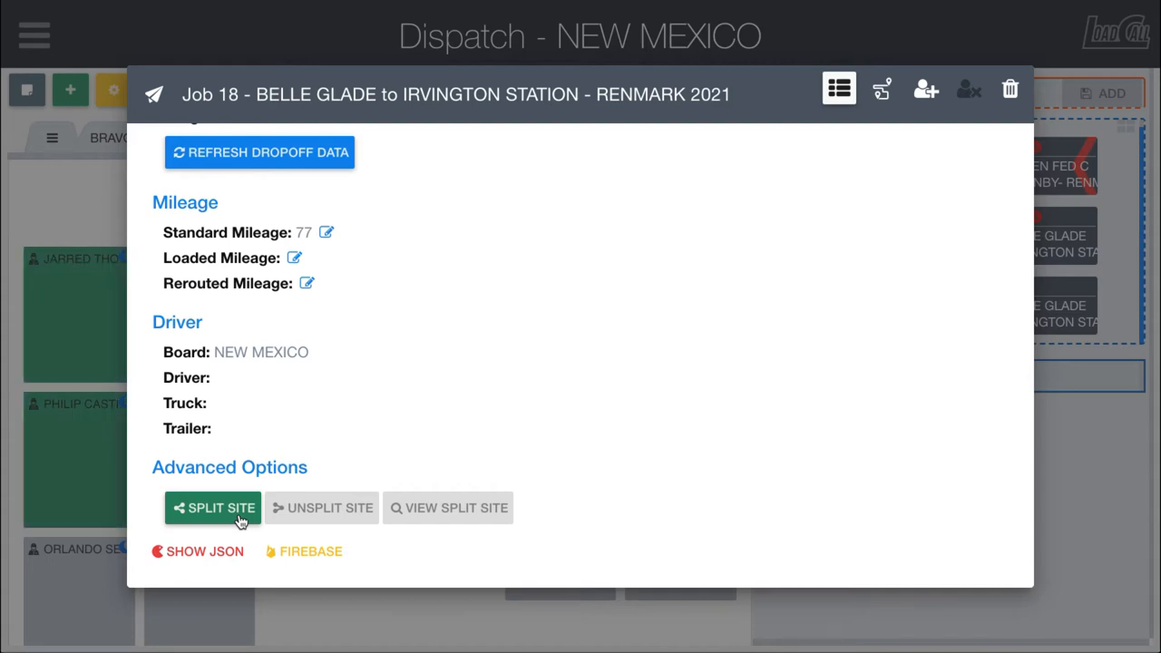
click(214, 507)
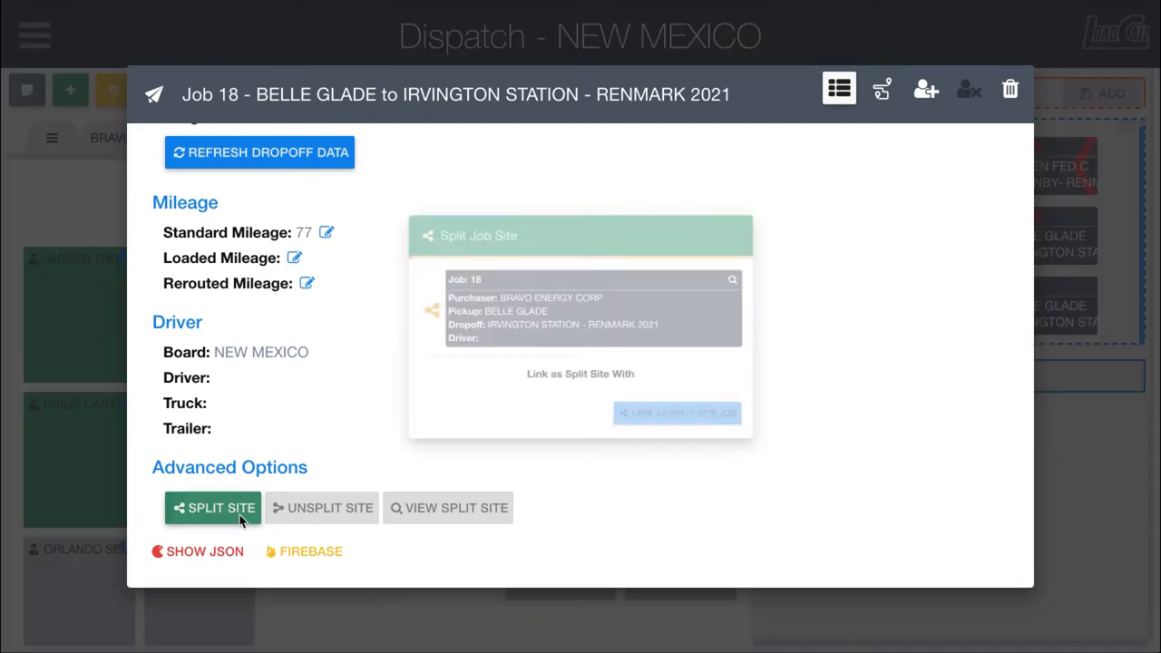
click(214, 508)
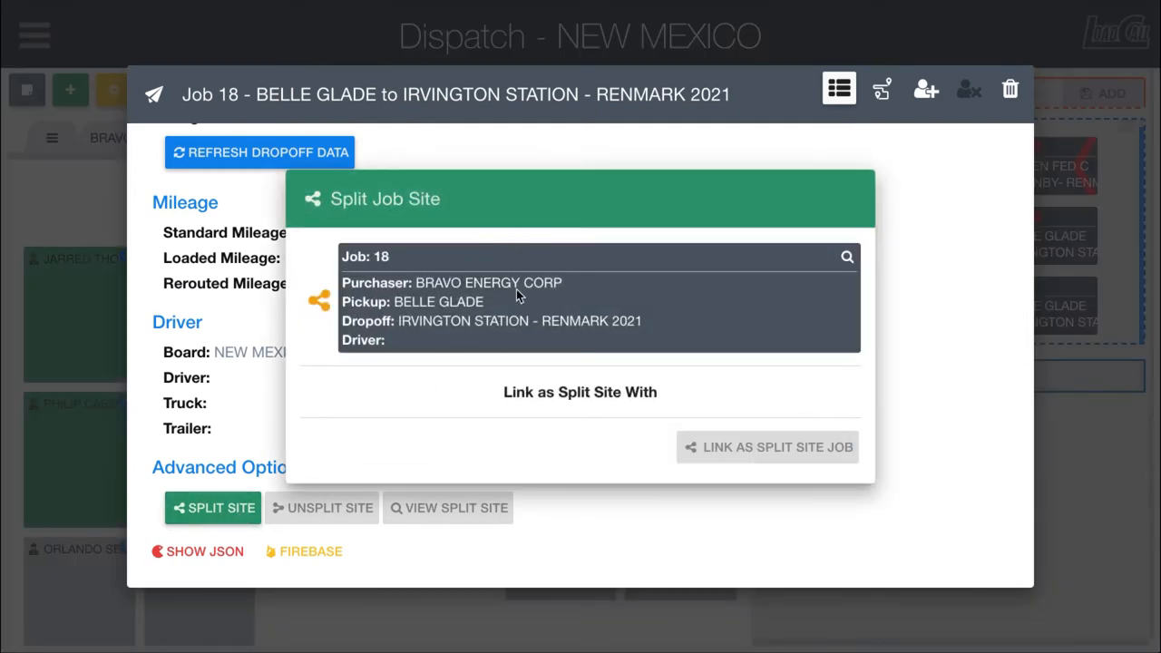
mouse_move(435, 276)
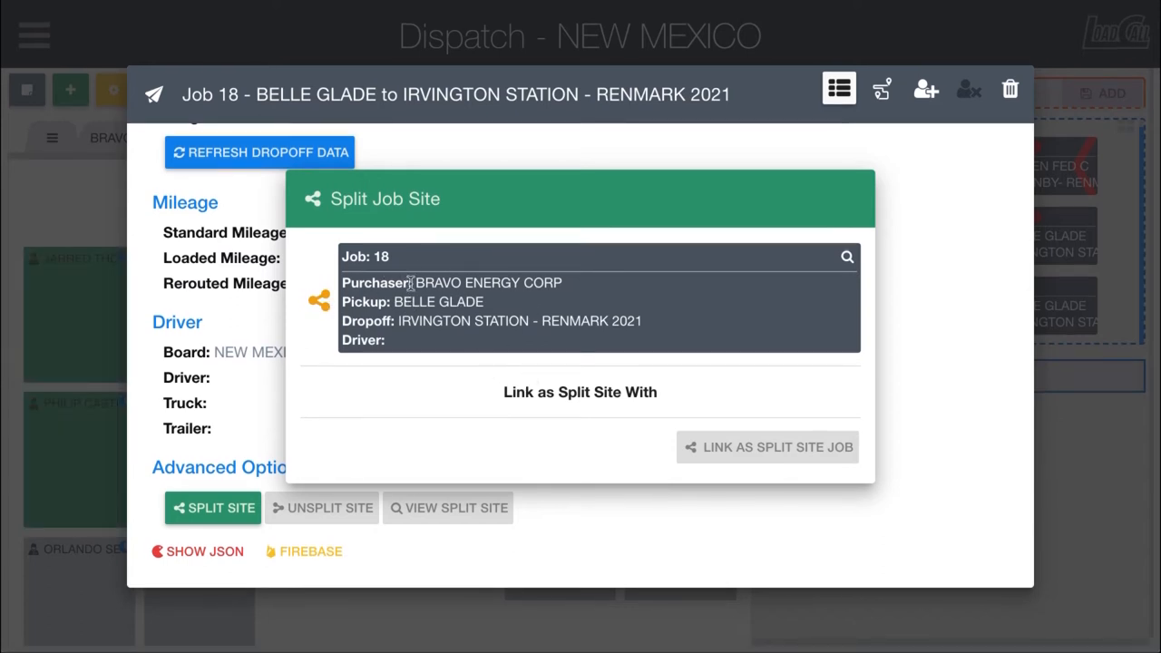
mouse_move(544, 377)
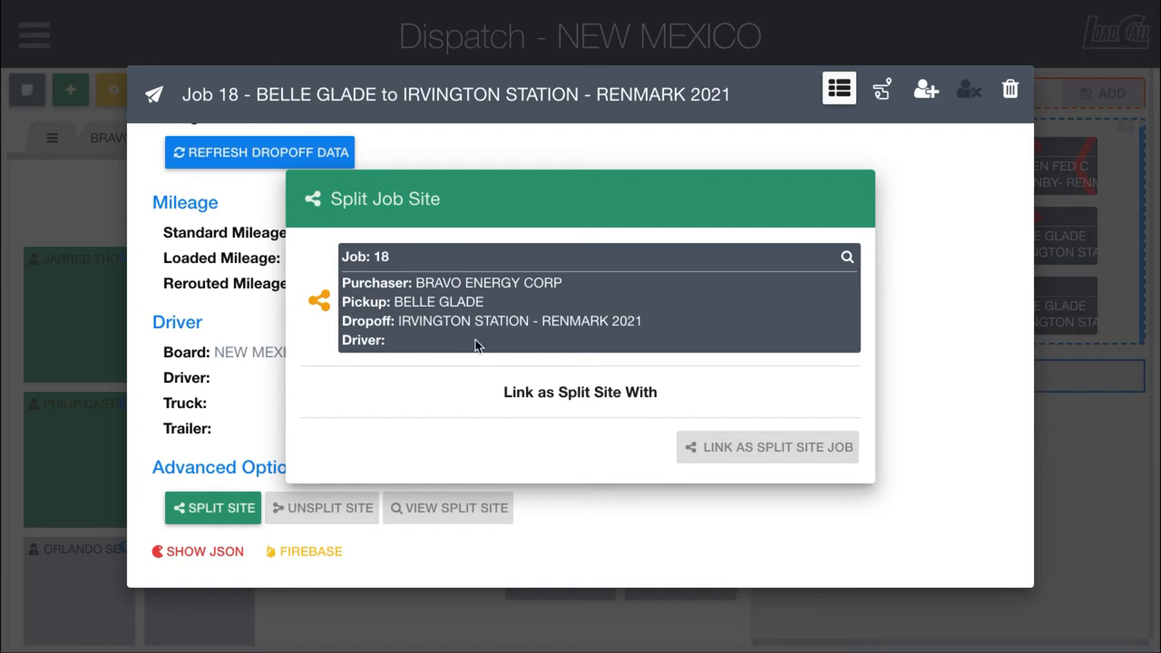
mouse_move(361, 335)
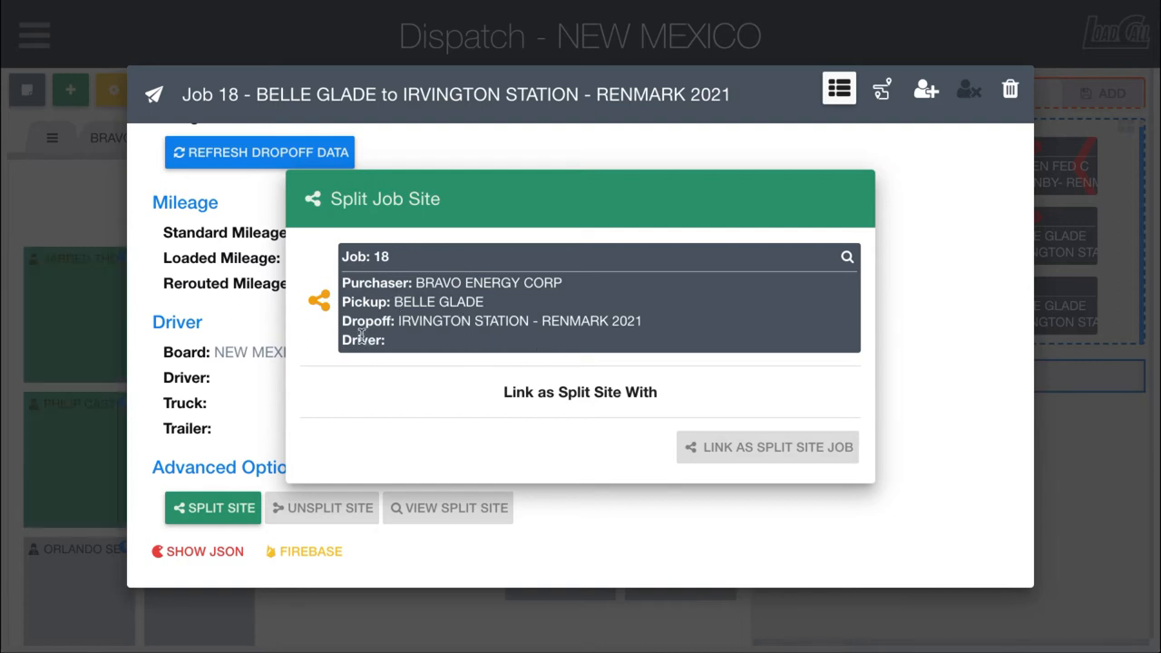
mouse_move(896, 414)
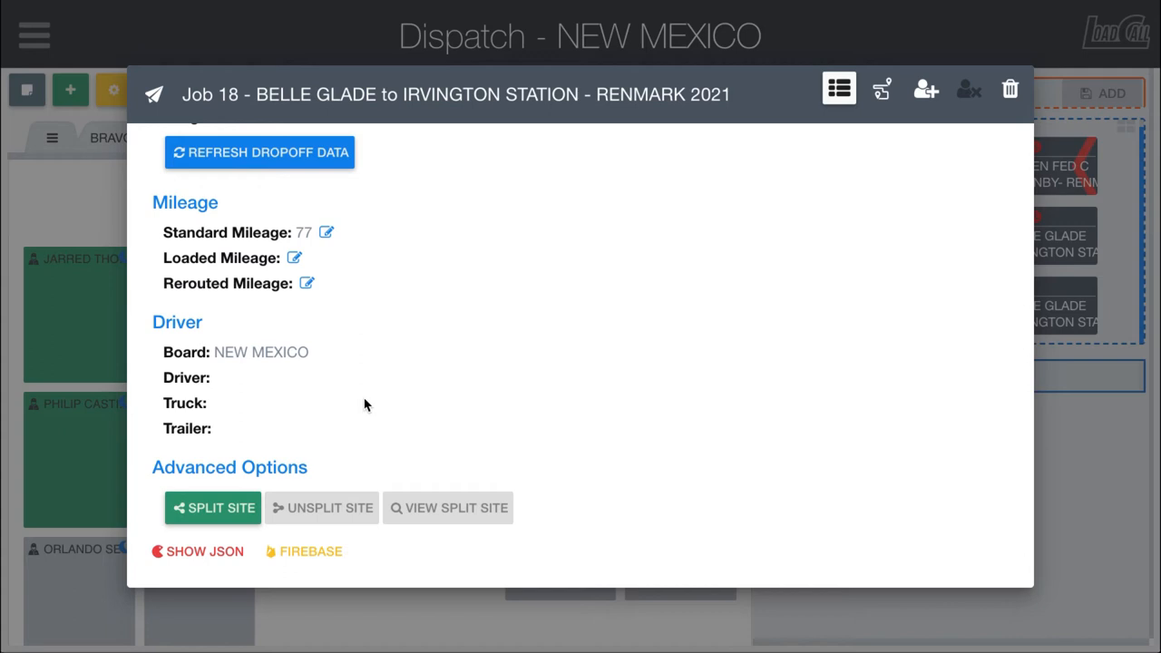
Switch the Job 18 window to its Map tab, with the map not yet loaded
scroll(down, 3)
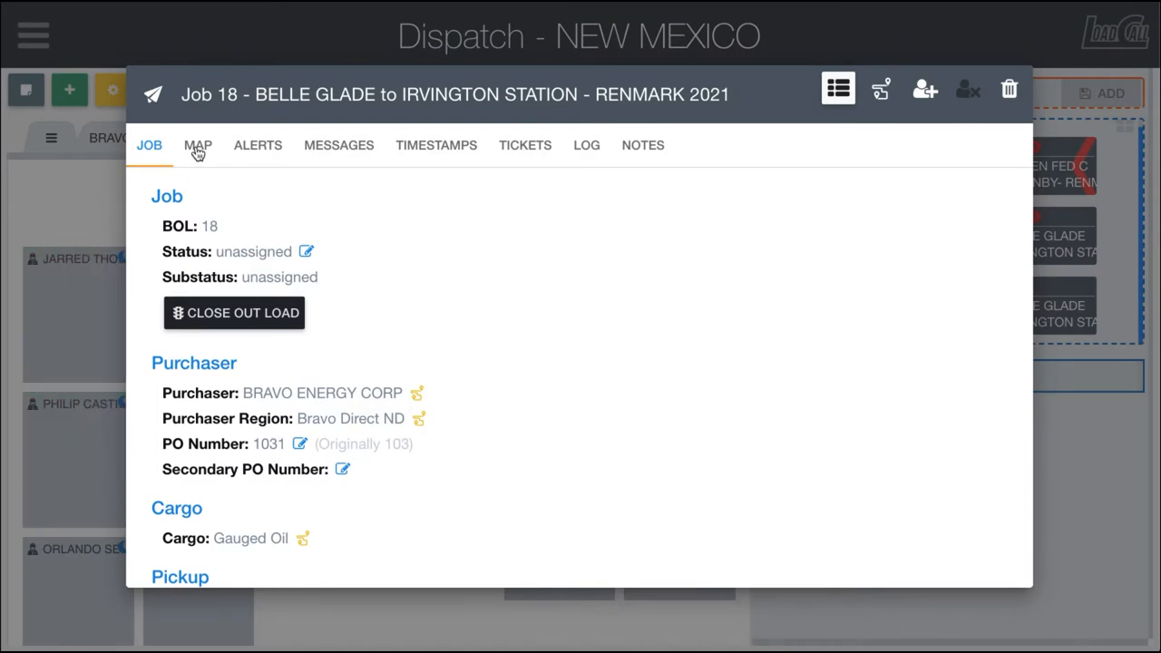
click(197, 145)
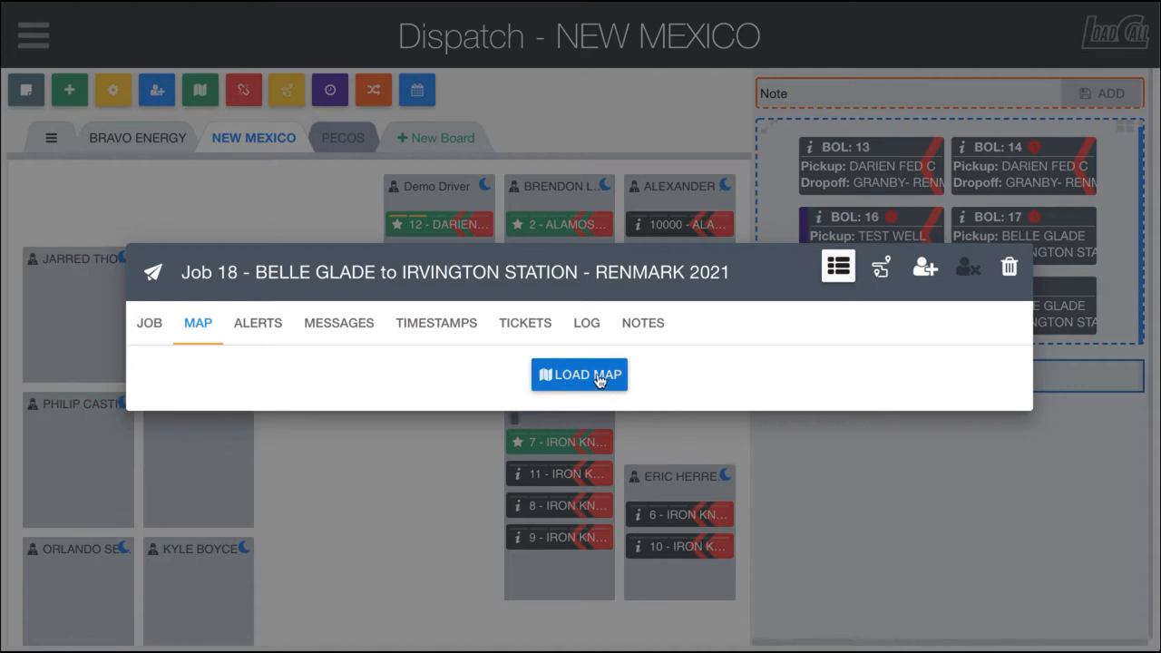
Load Job 18's route map with 76.9-mile directions, viewing Satellite imagery and back to Map
click(579, 374)
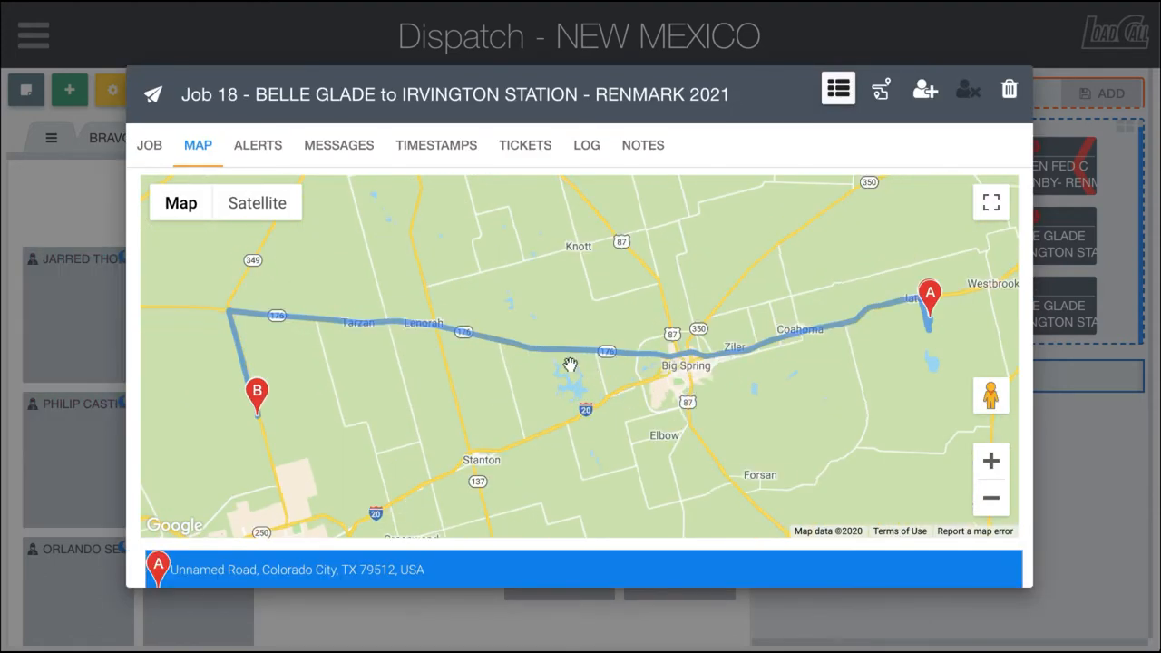
mouse_move(156, 359)
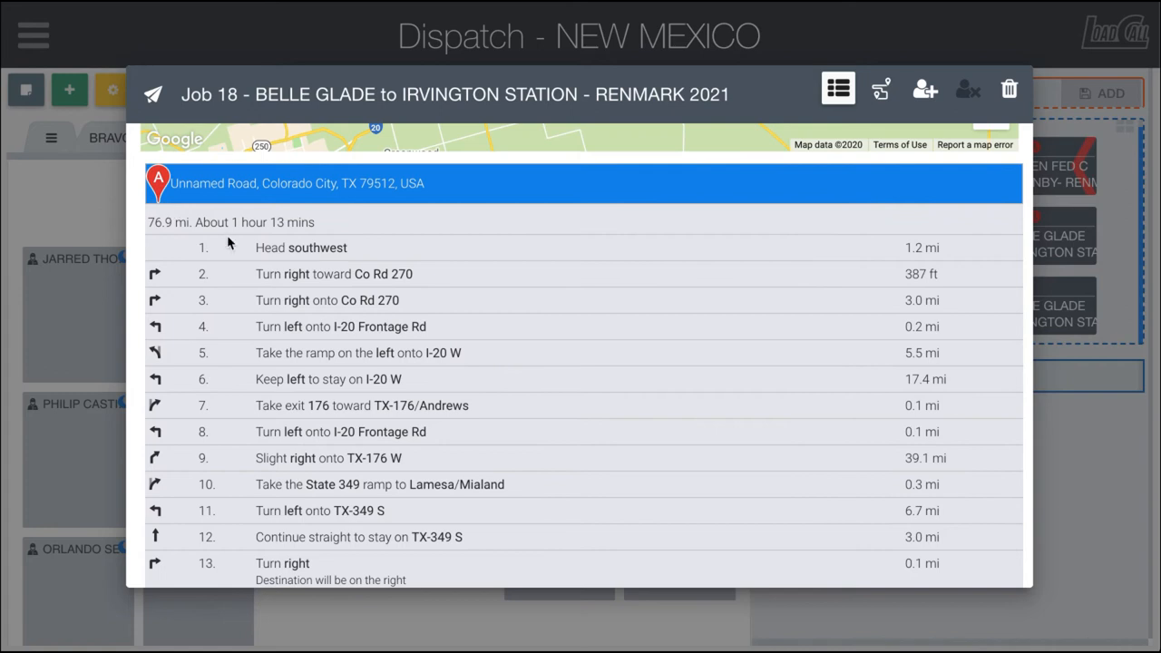
click(198, 145)
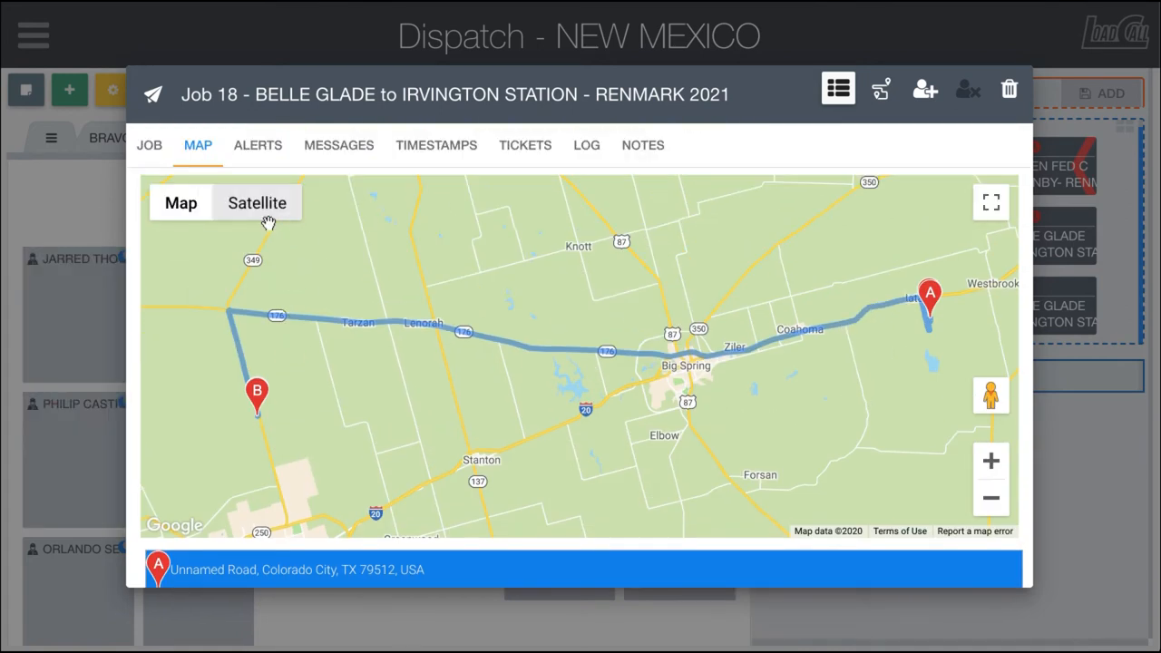
click(258, 203)
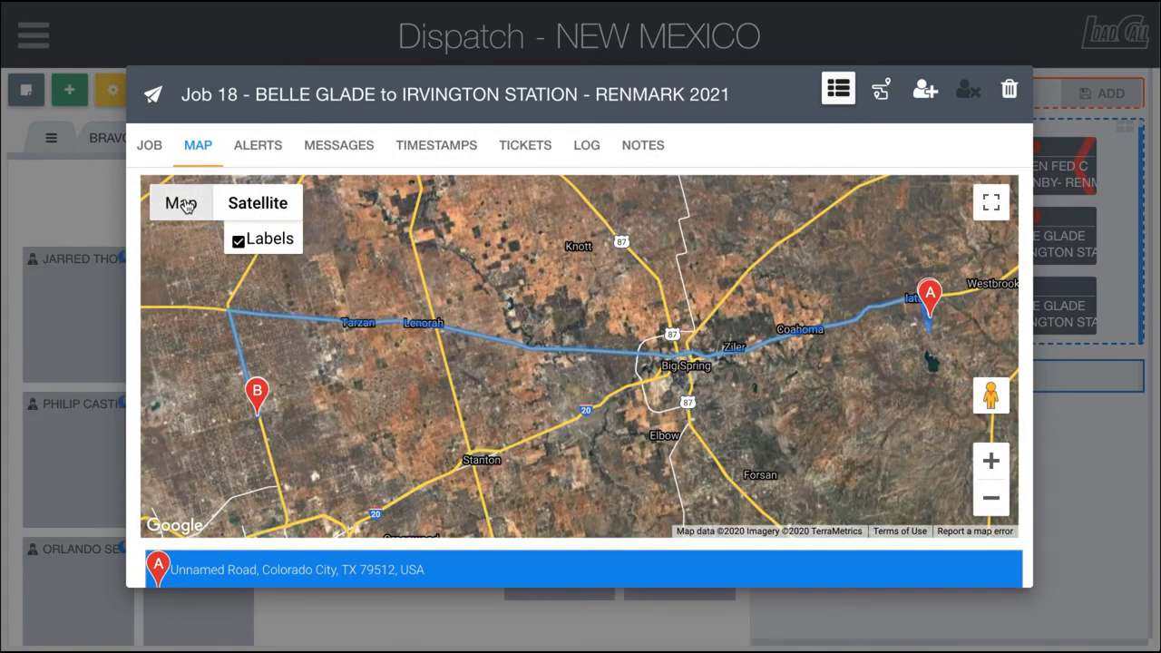
click(181, 203)
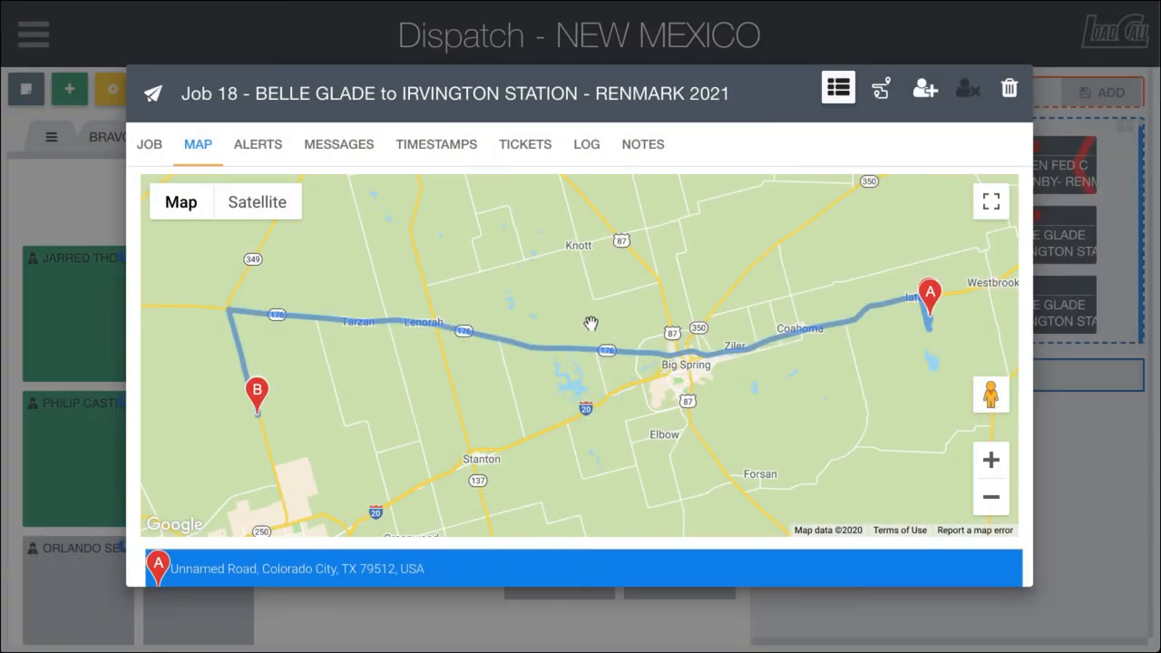
mouse_move(245, 152)
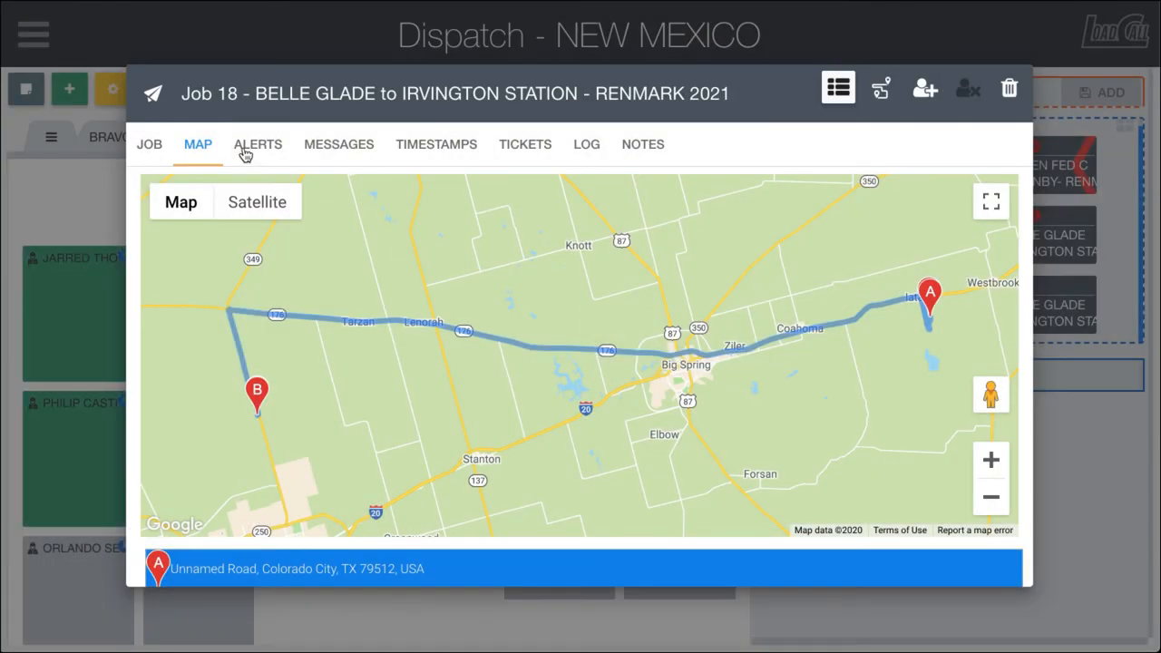
Show Job 18's Alerts tab listing dispatcher and driver pickup, dropoff and arrival alerts
click(258, 143)
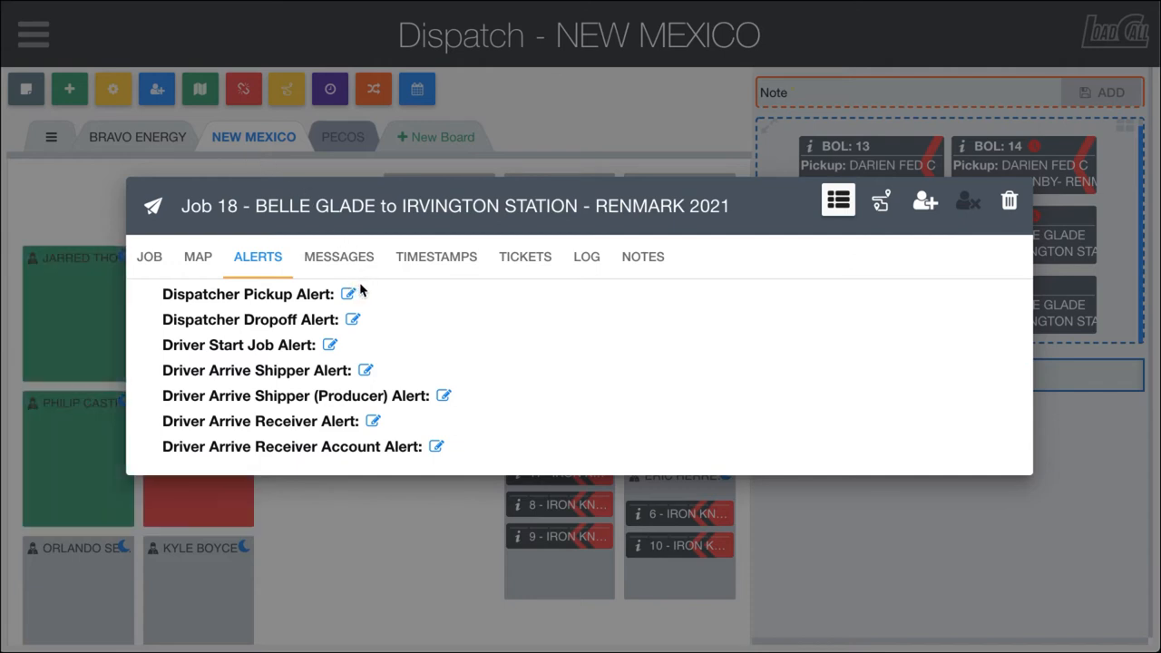
mouse_move(348, 294)
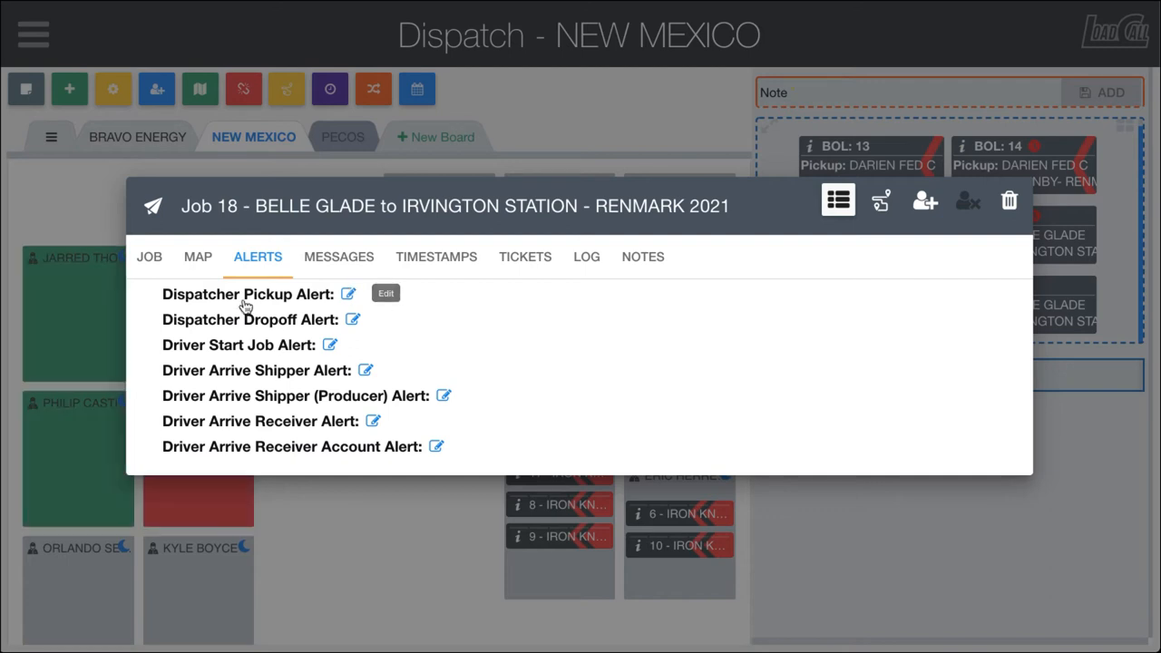
mouse_move(268, 308)
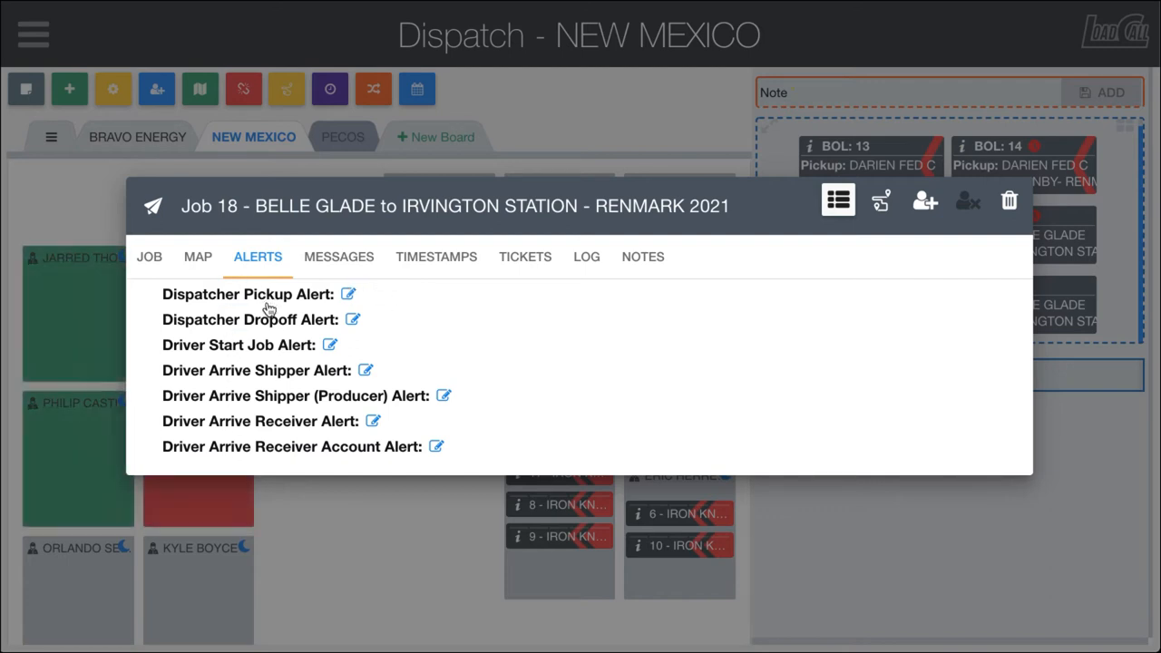
mouse_move(265, 312)
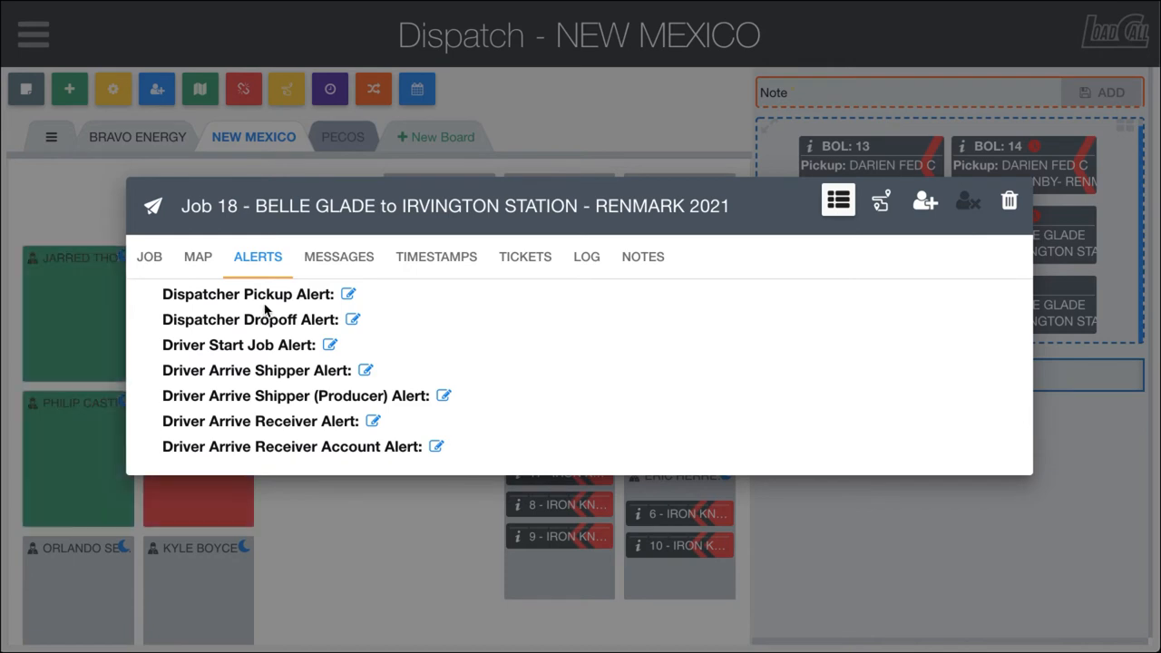
mouse_move(263, 306)
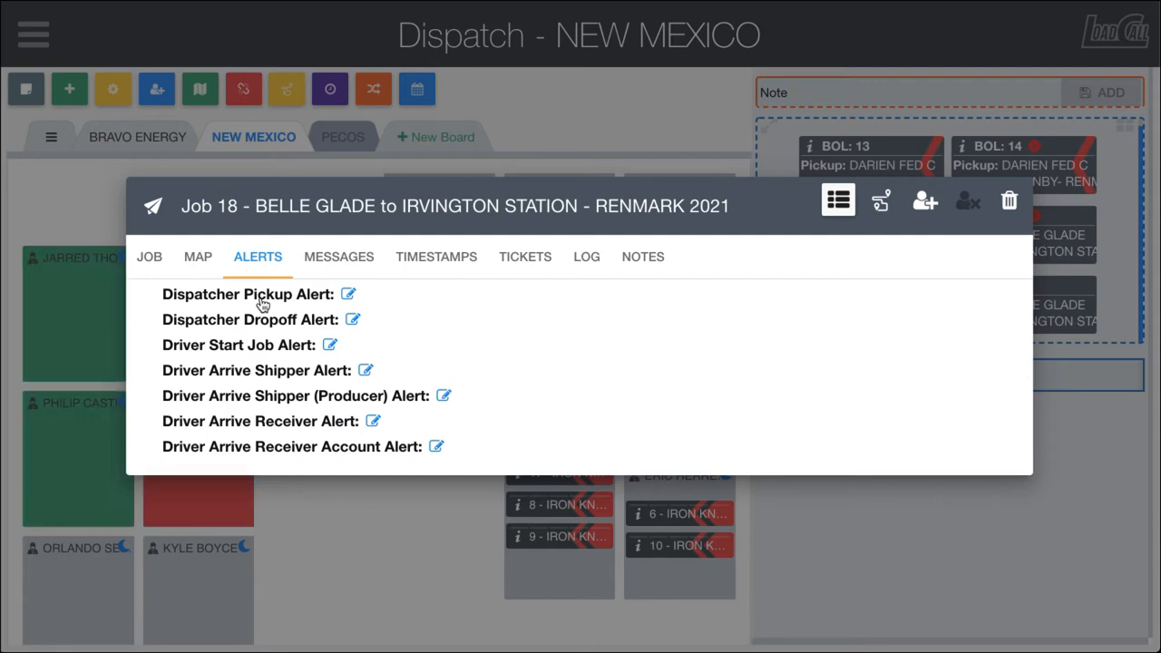
mouse_move(276, 203)
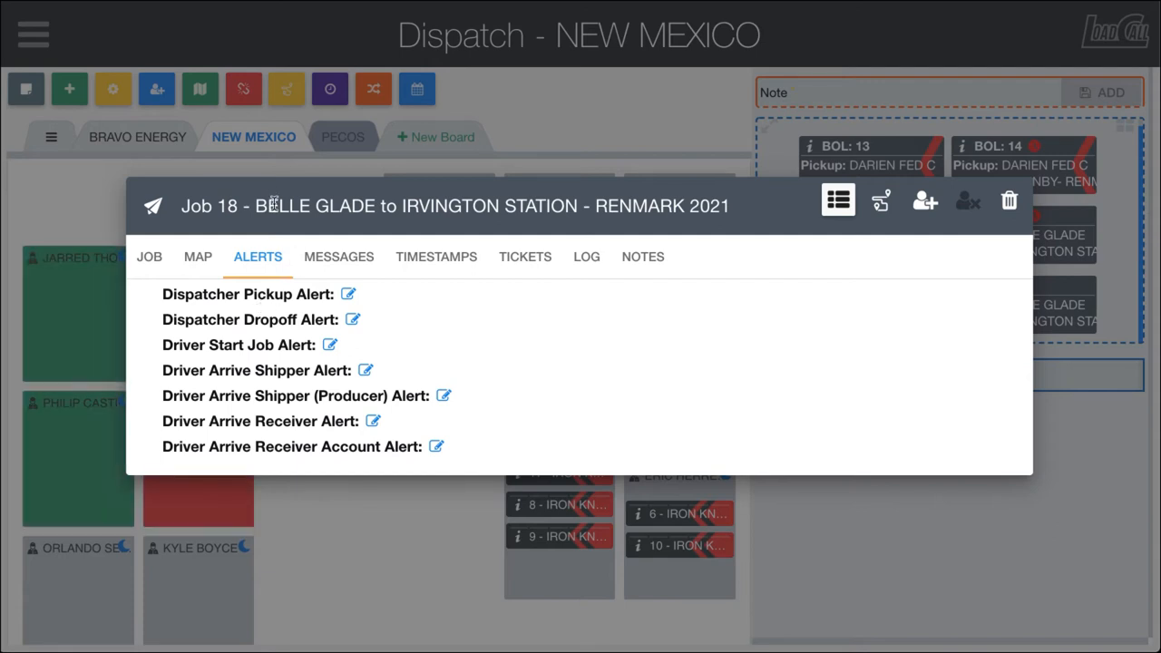
mouse_move(261, 297)
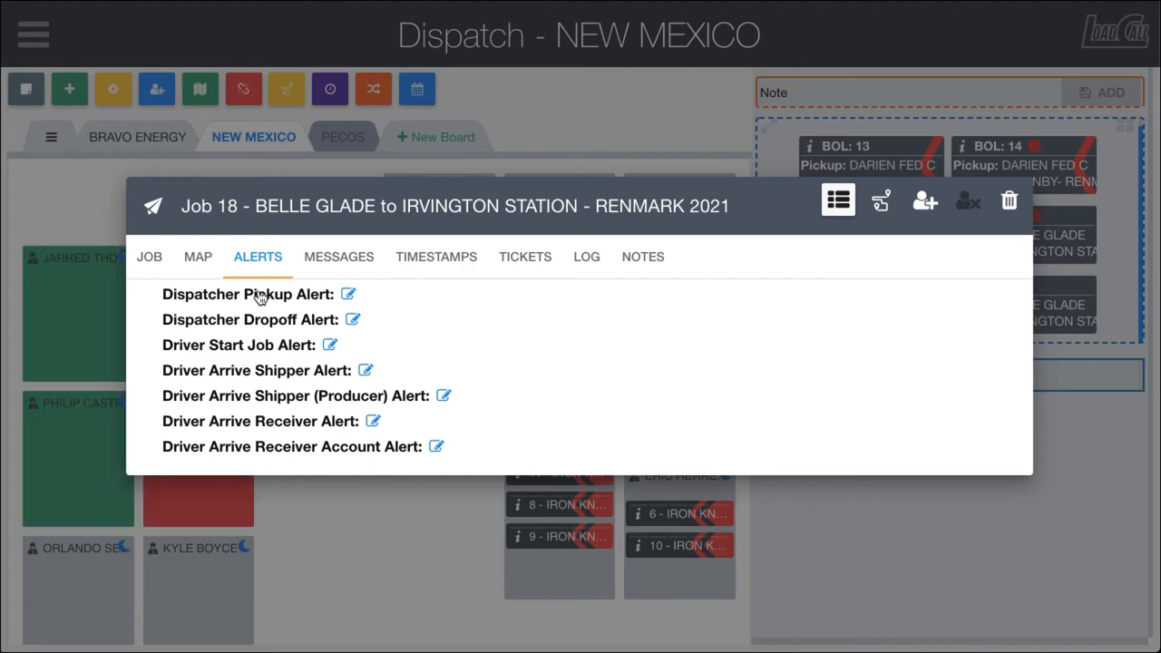
mouse_move(261, 305)
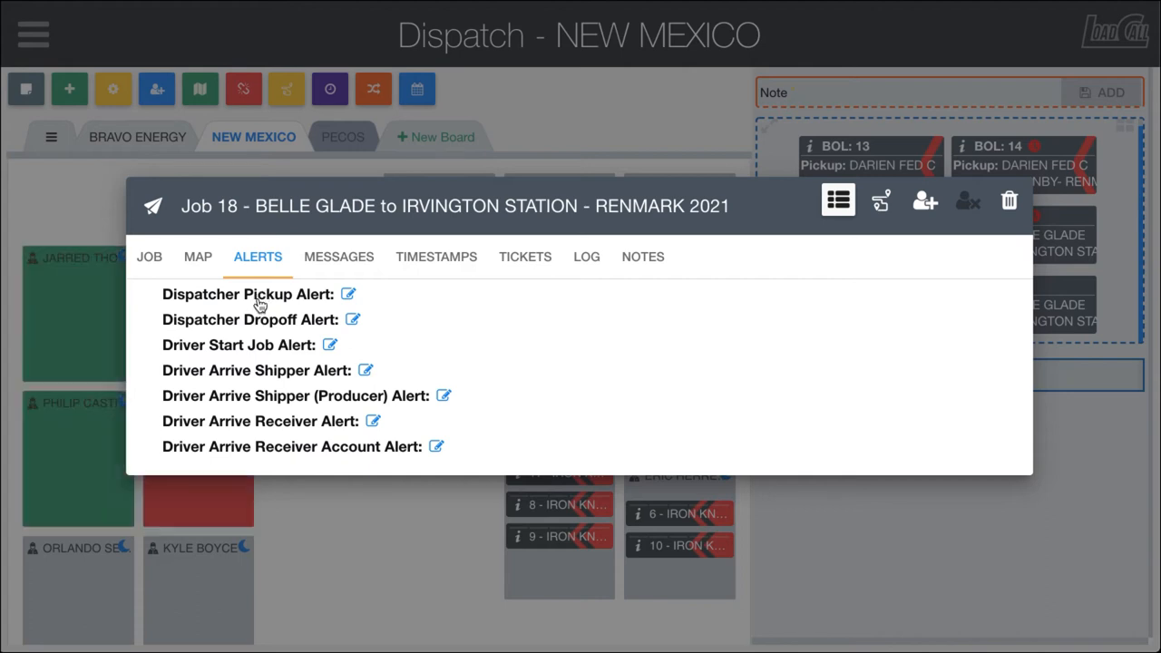
mouse_move(268, 300)
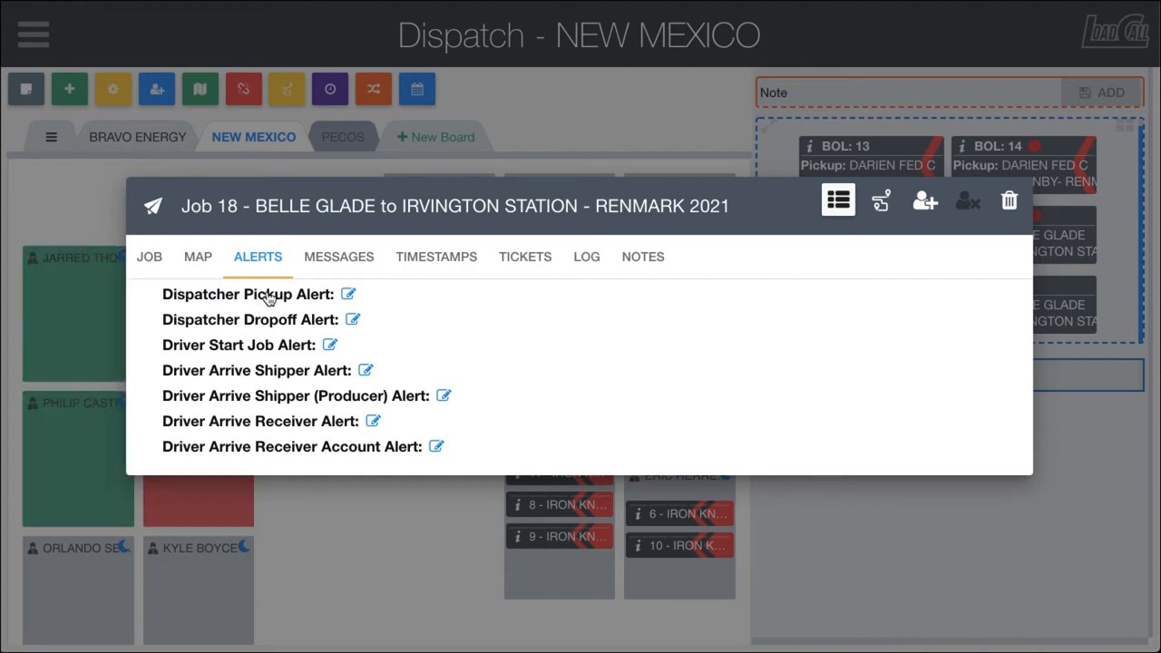
mouse_move(185, 376)
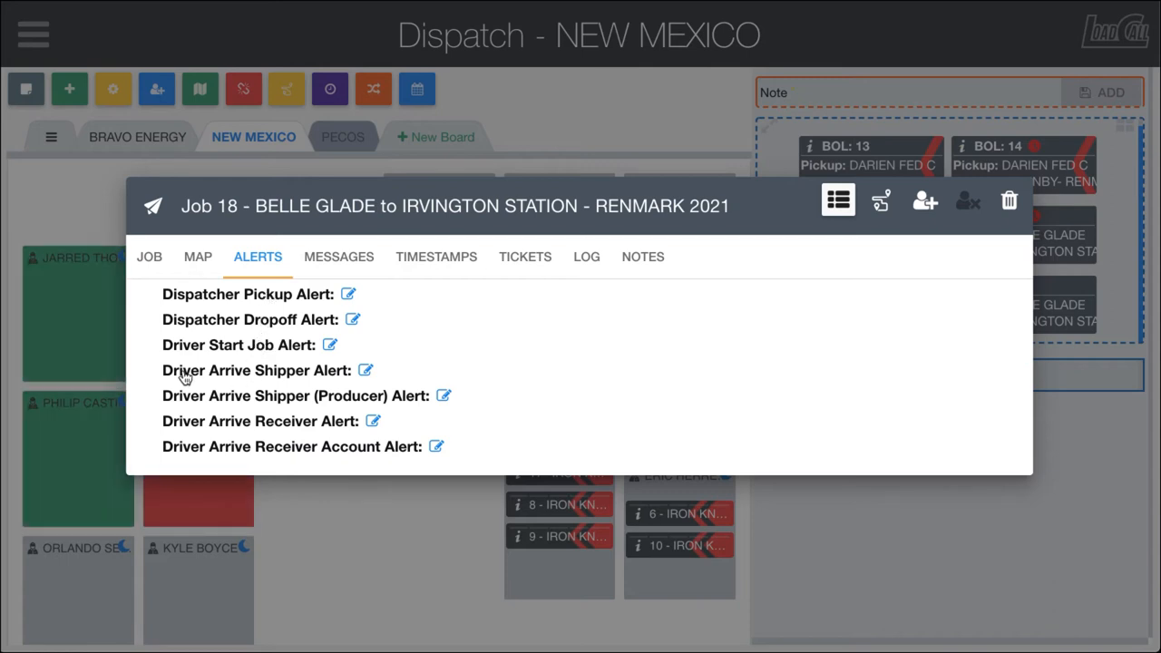
mouse_move(363, 372)
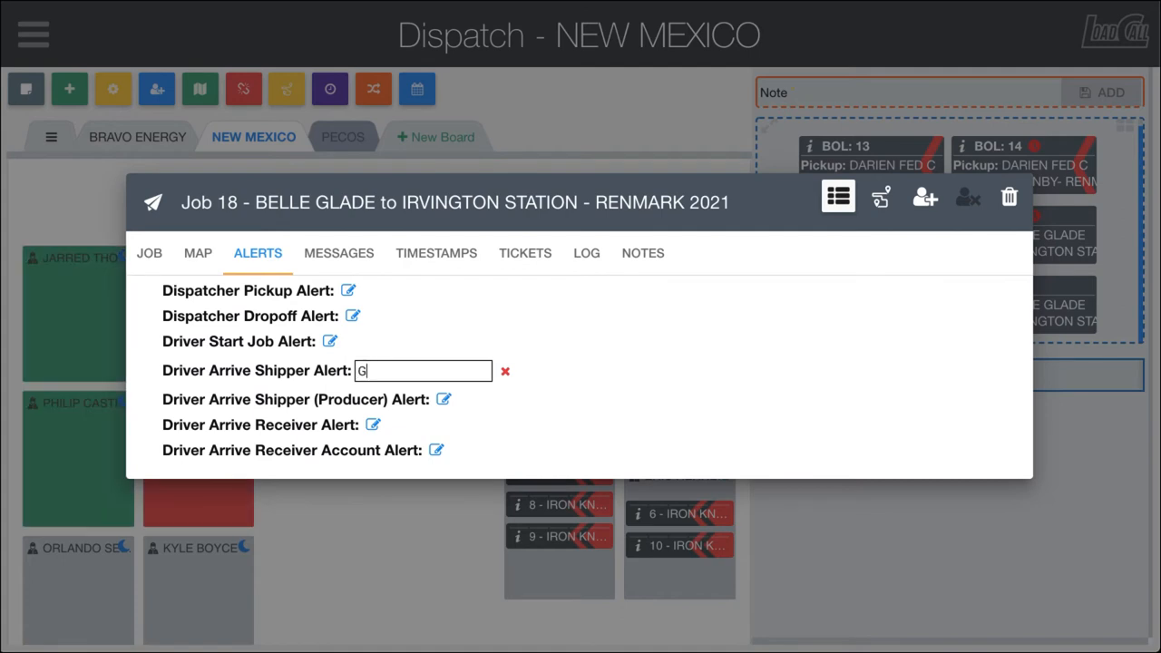
text(ATE CODE)
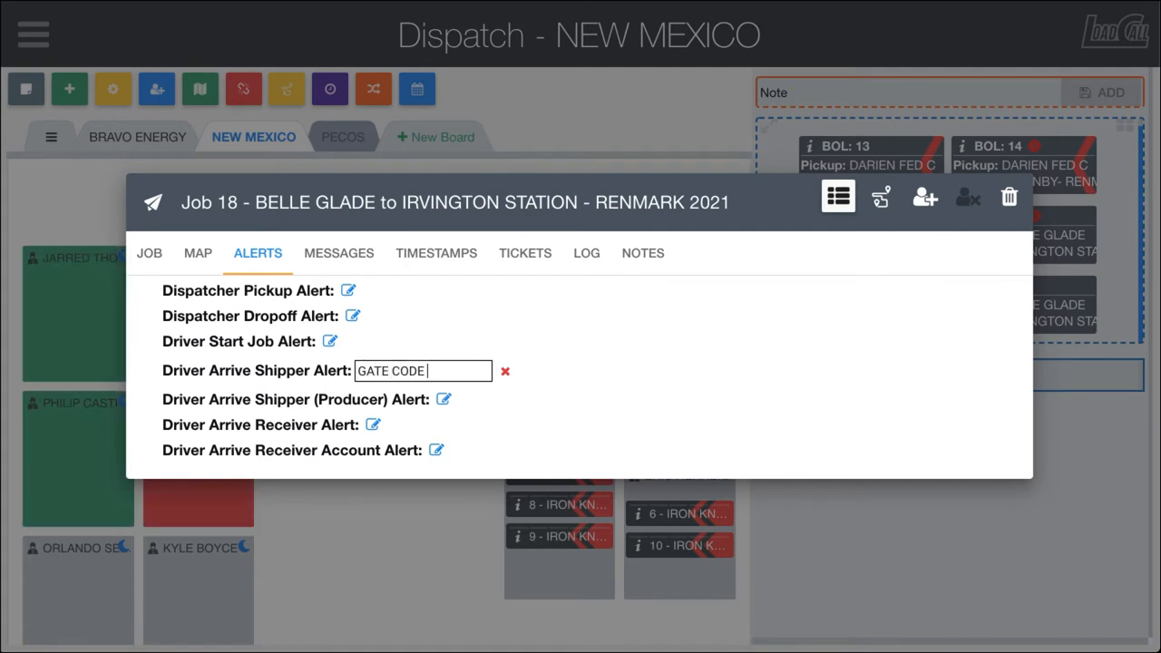
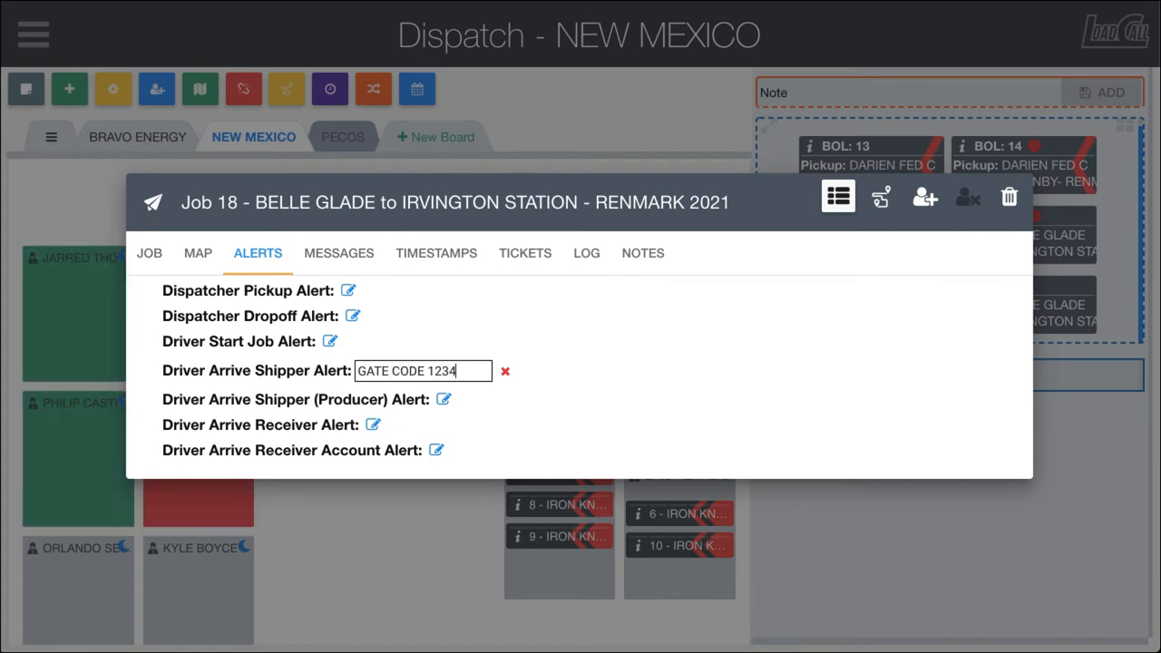
click(504, 370)
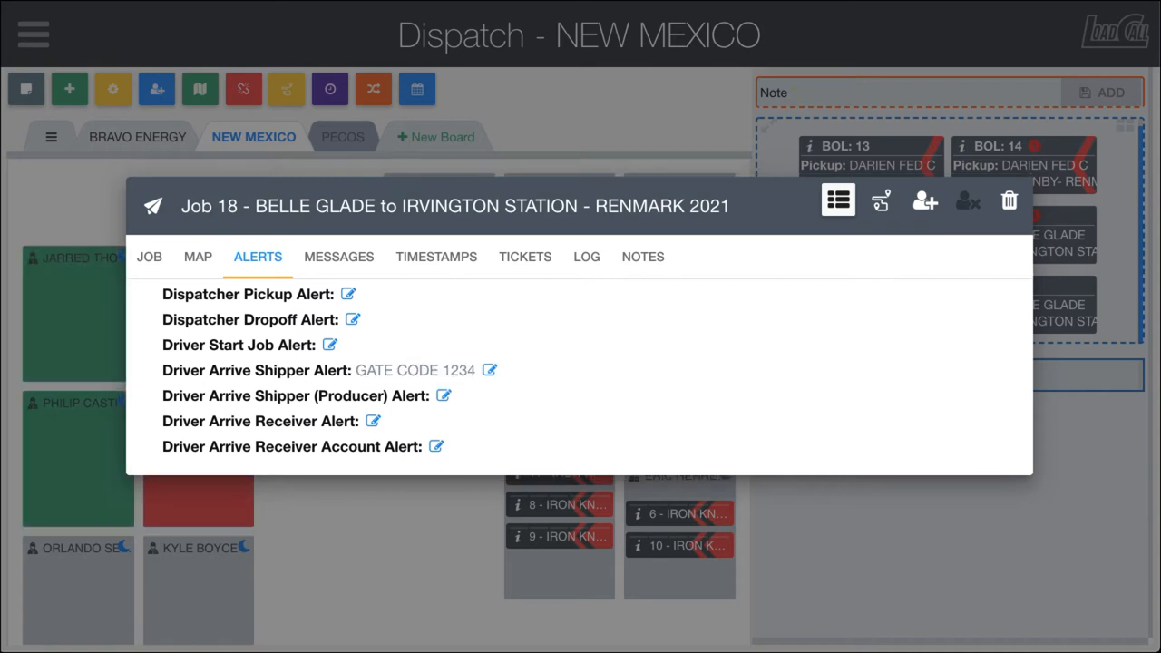
mouse_move(444, 366)
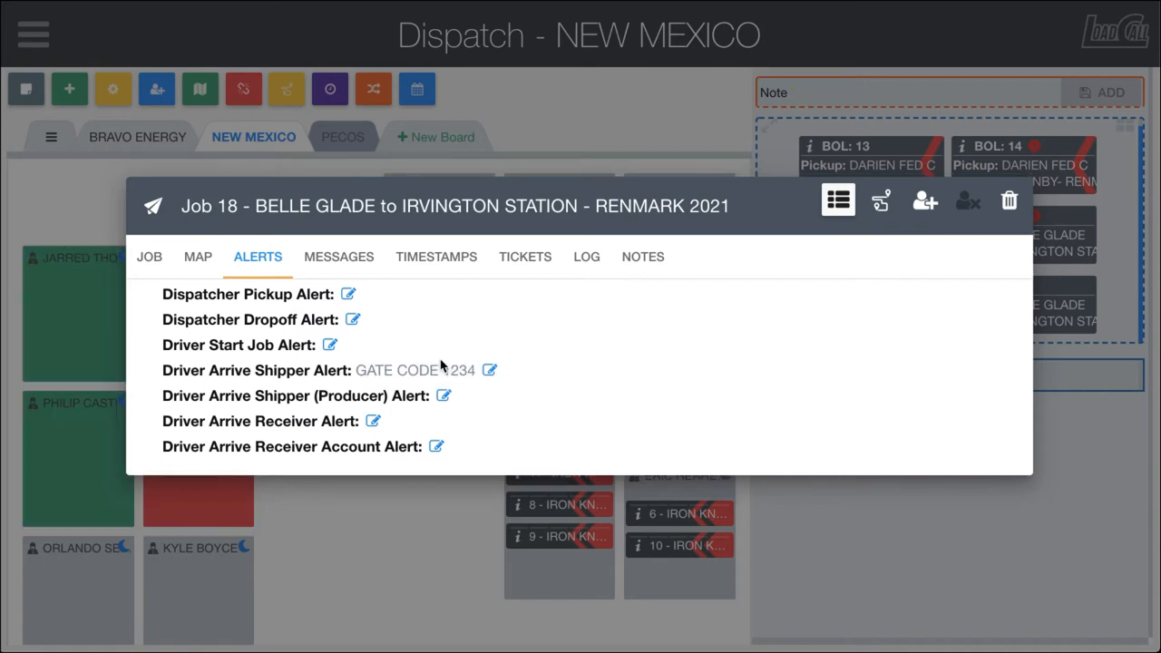
mouse_move(421, 363)
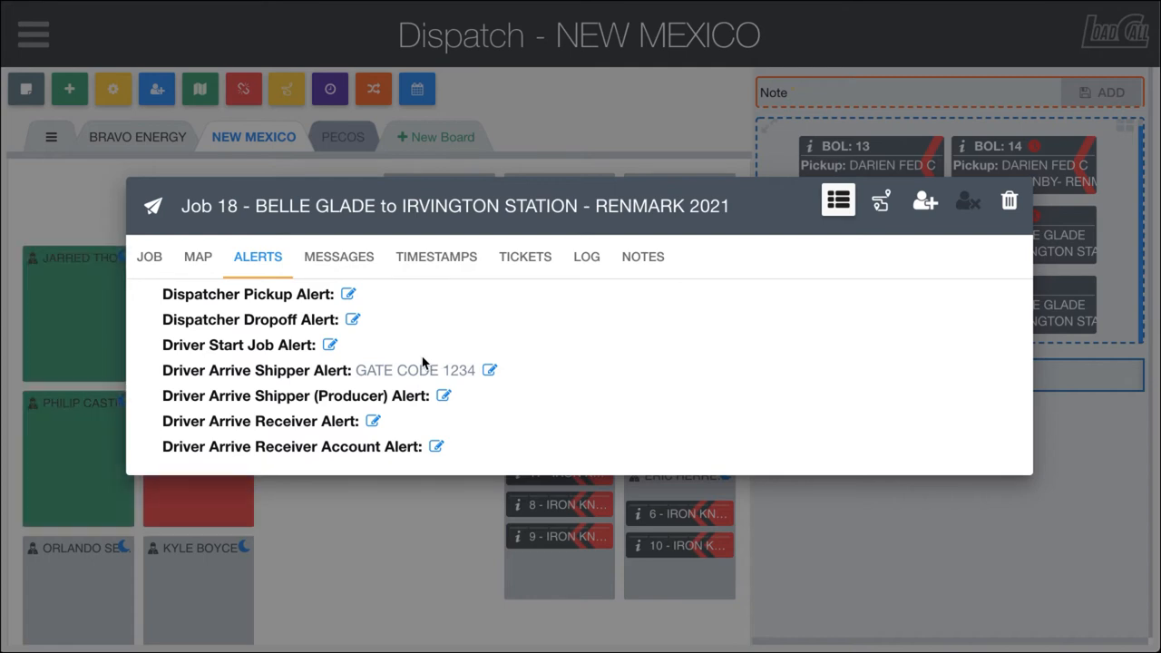
mouse_move(379, 297)
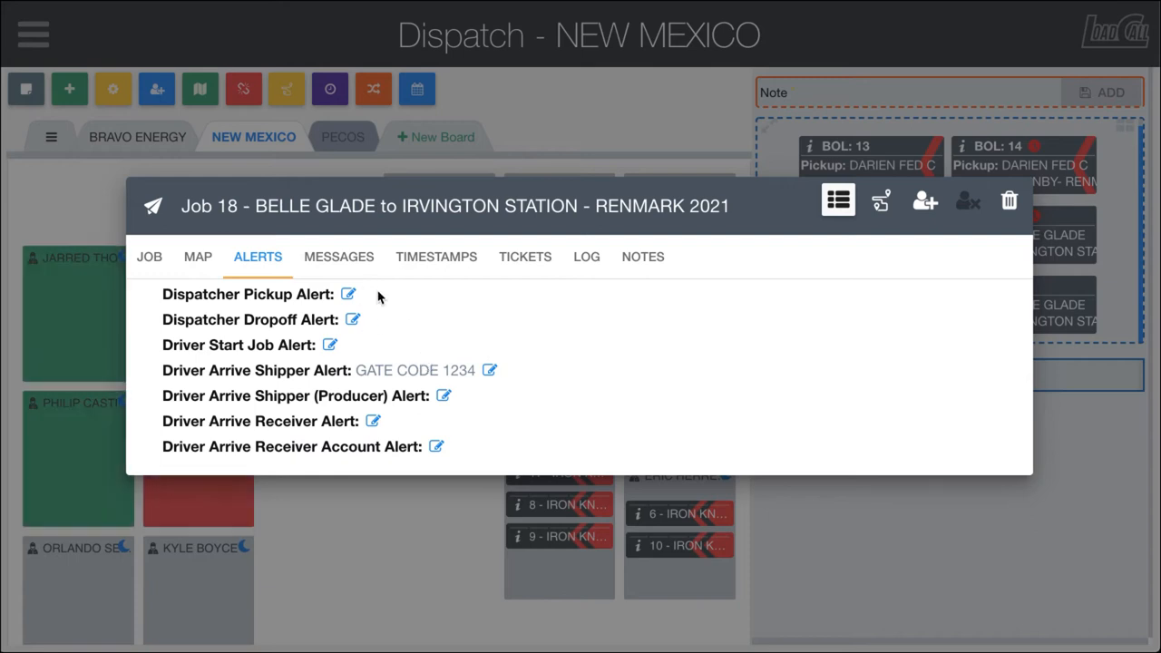
mouse_move(345, 370)
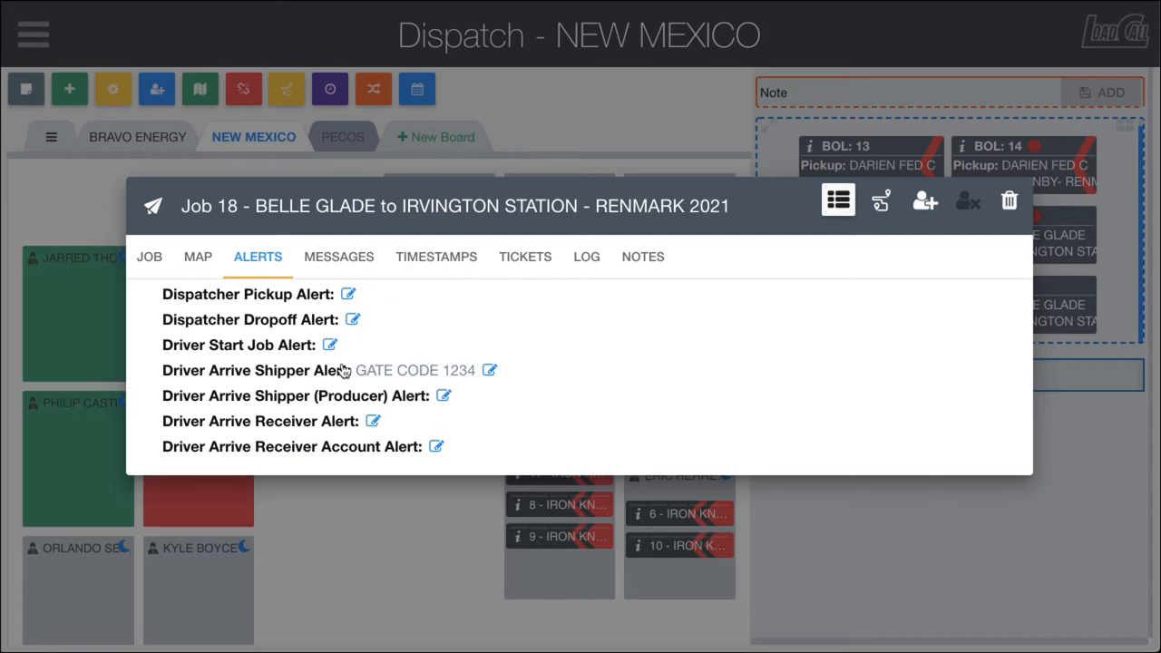
mouse_move(292, 348)
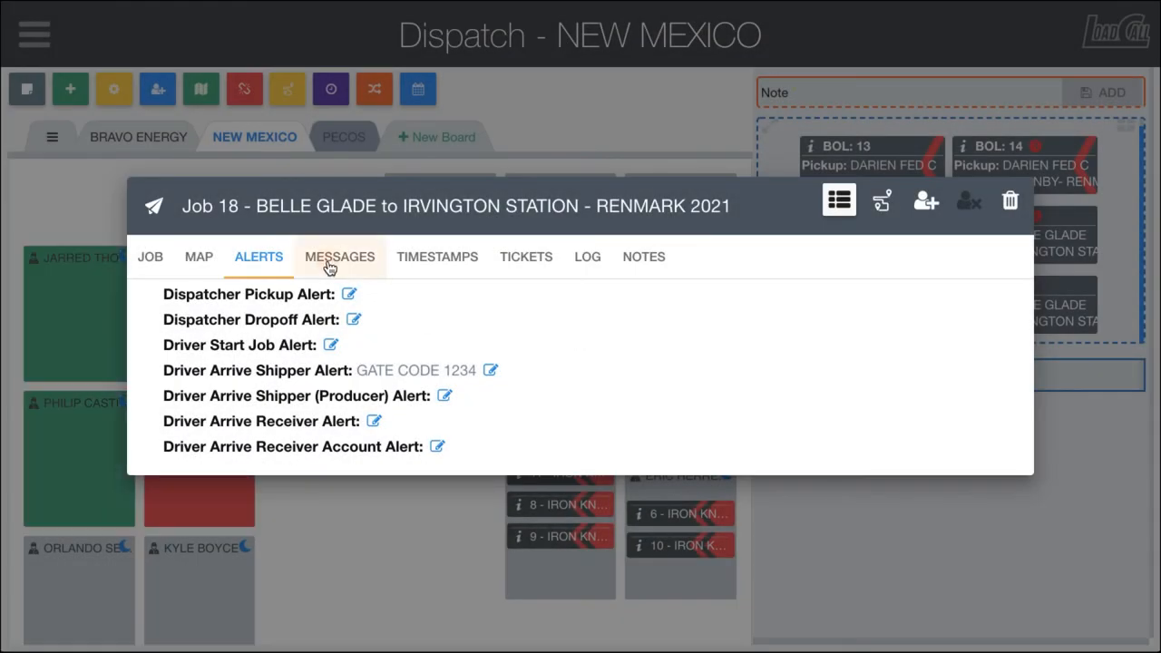
Post a TEST message in Job 18's Messages, then return to Messages after viewing the Job tab
click(339, 255)
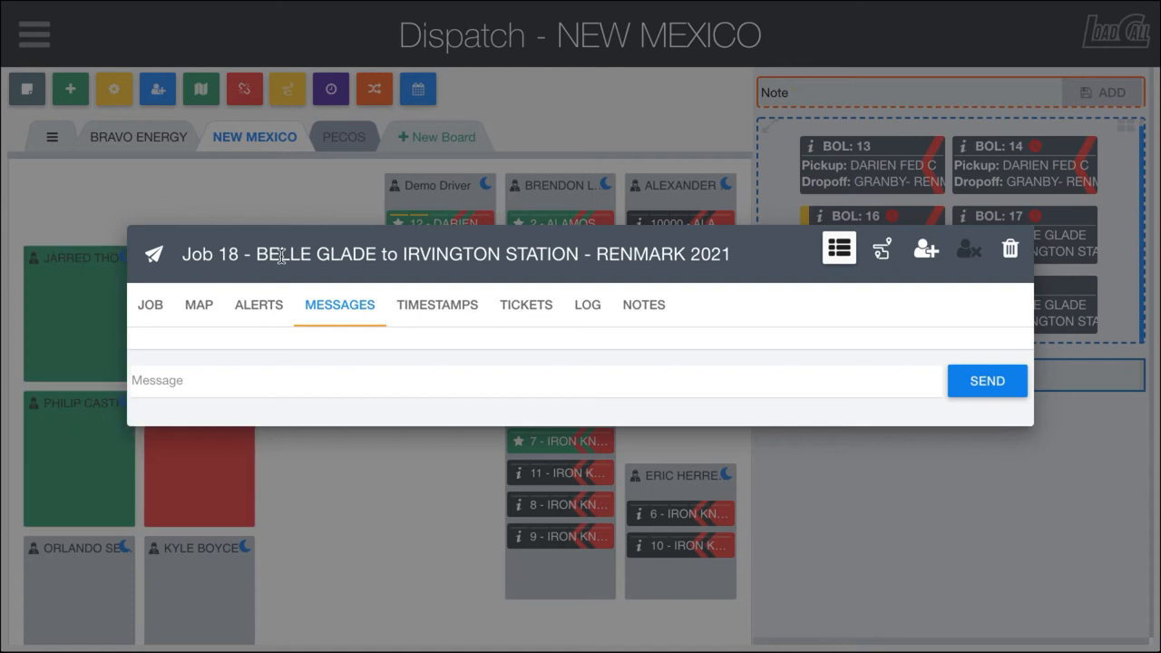
mouse_move(366, 308)
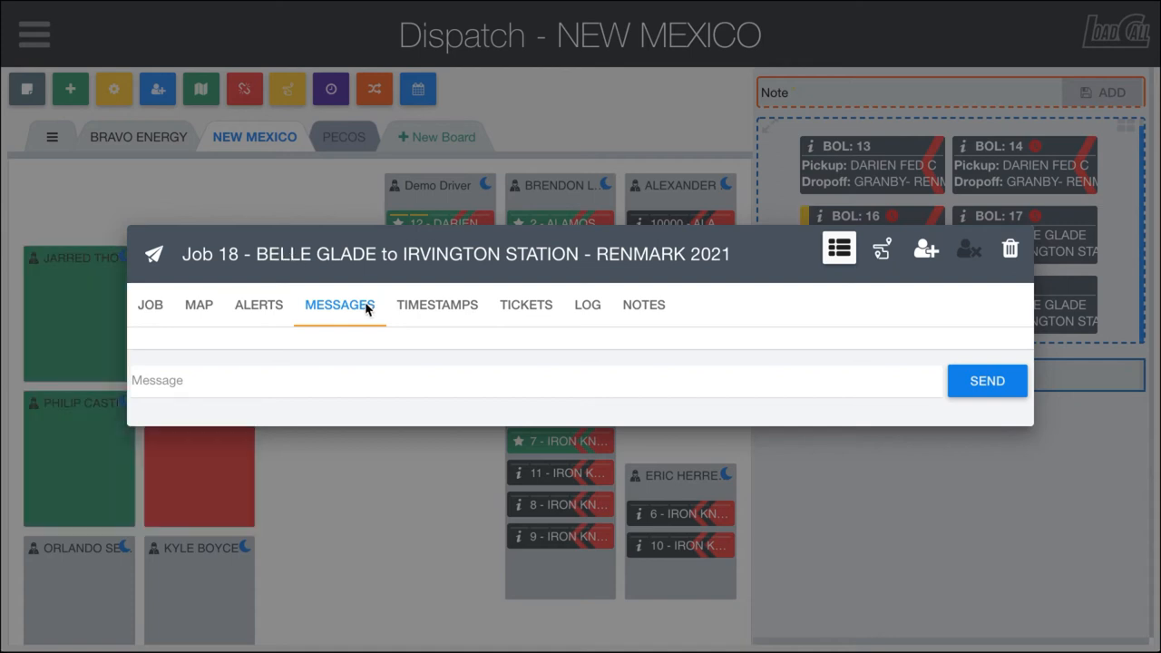
mouse_move(344, 308)
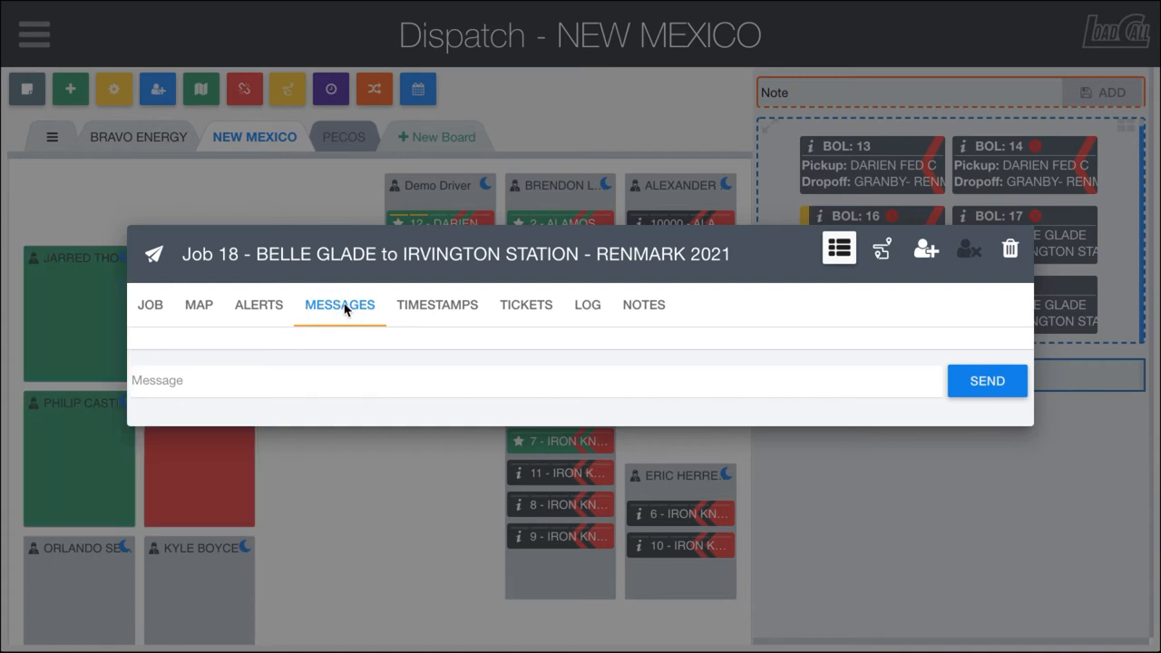
mouse_move(342, 299)
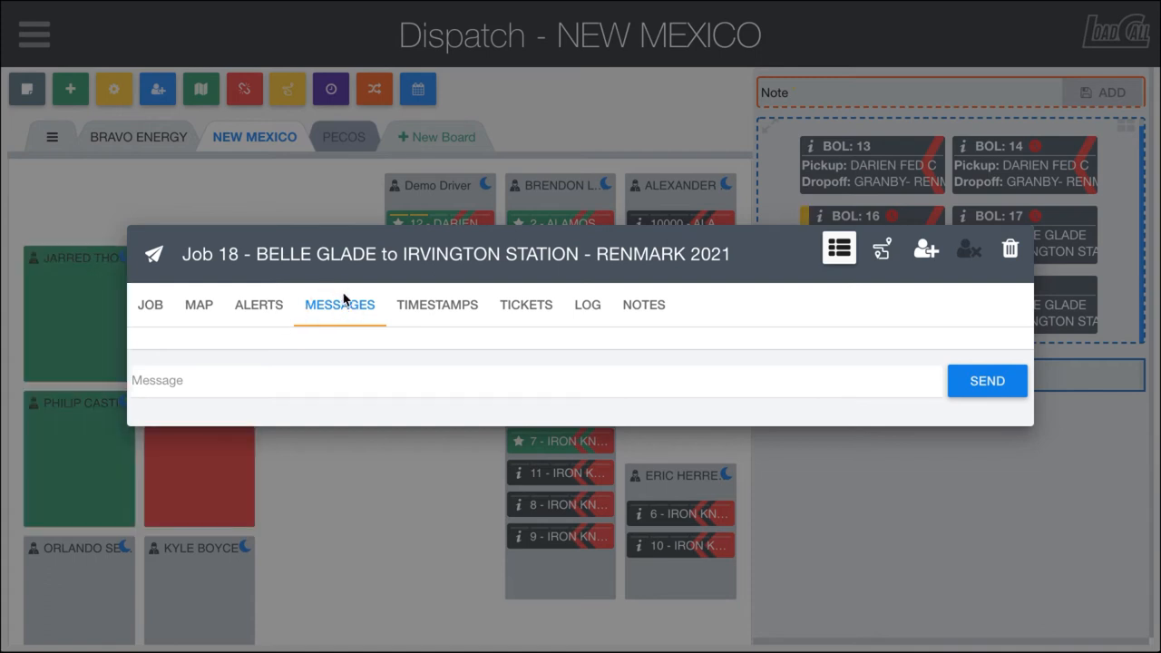
mouse_move(232, 381)
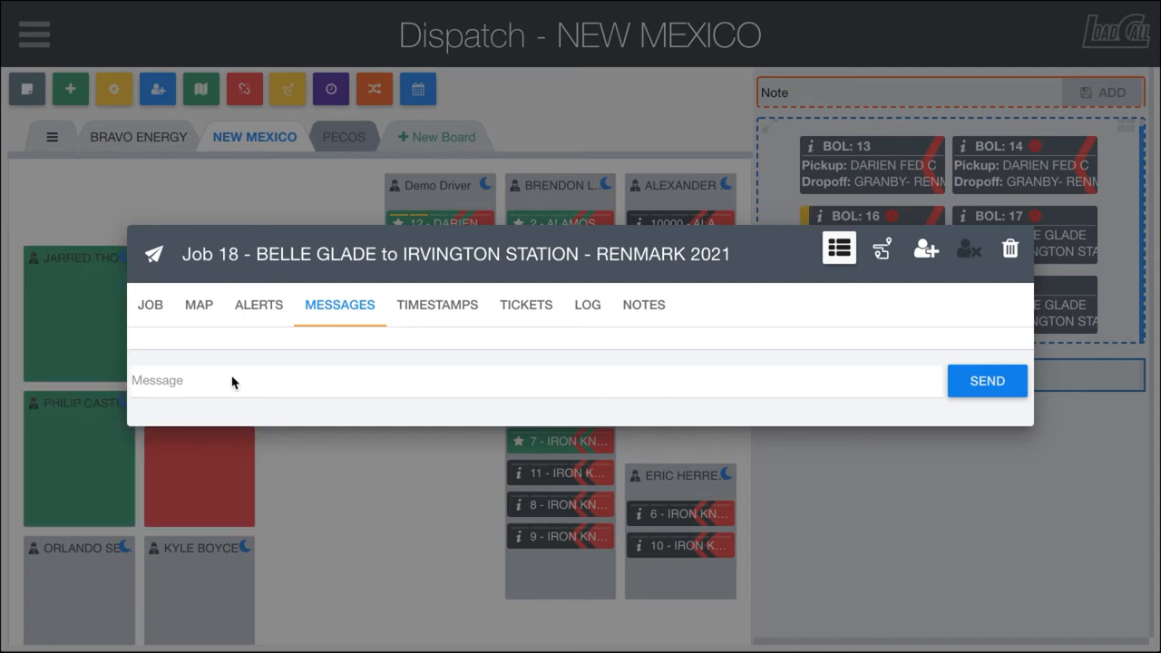
text(TEST)
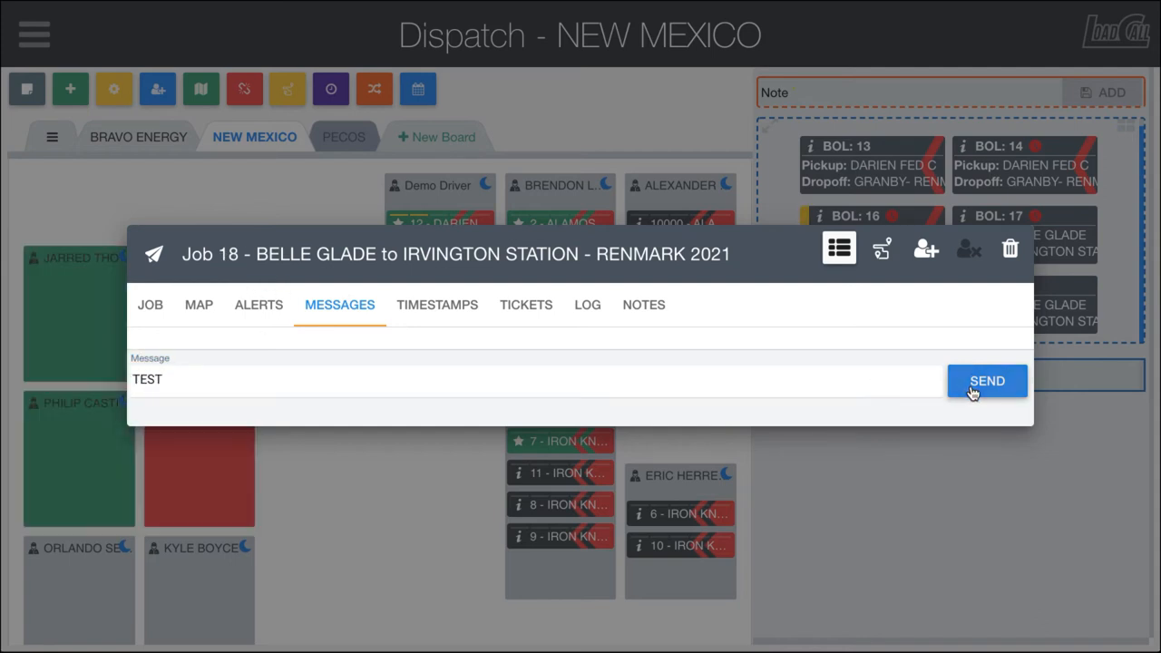
click(986, 380)
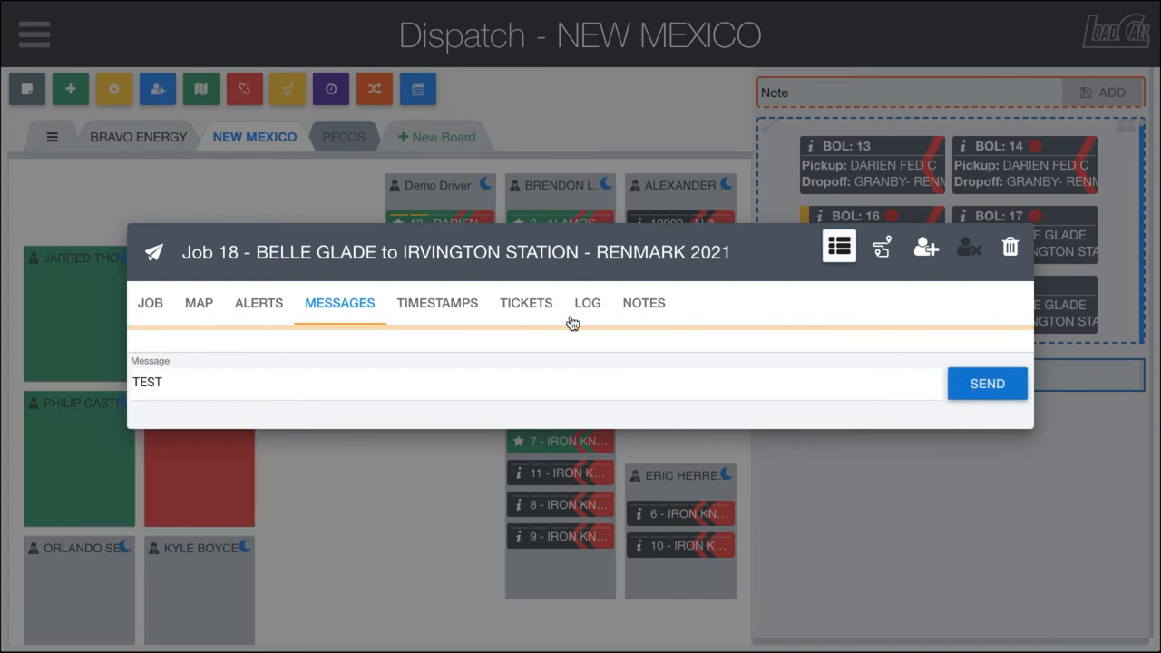
click(987, 383)
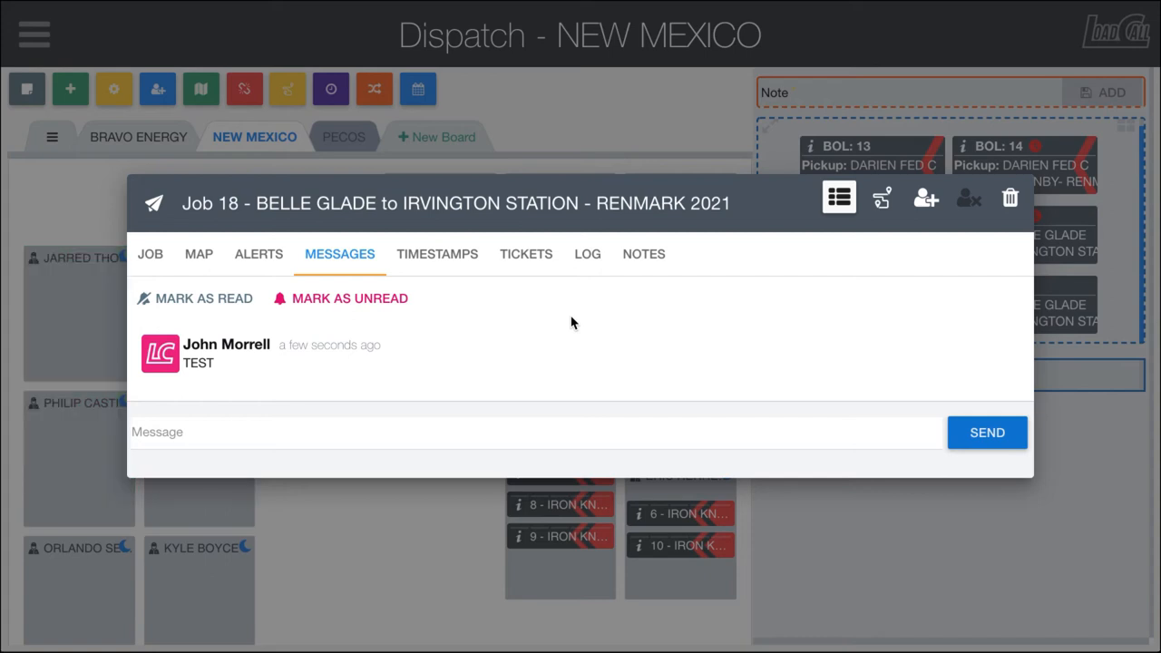
mouse_move(344, 300)
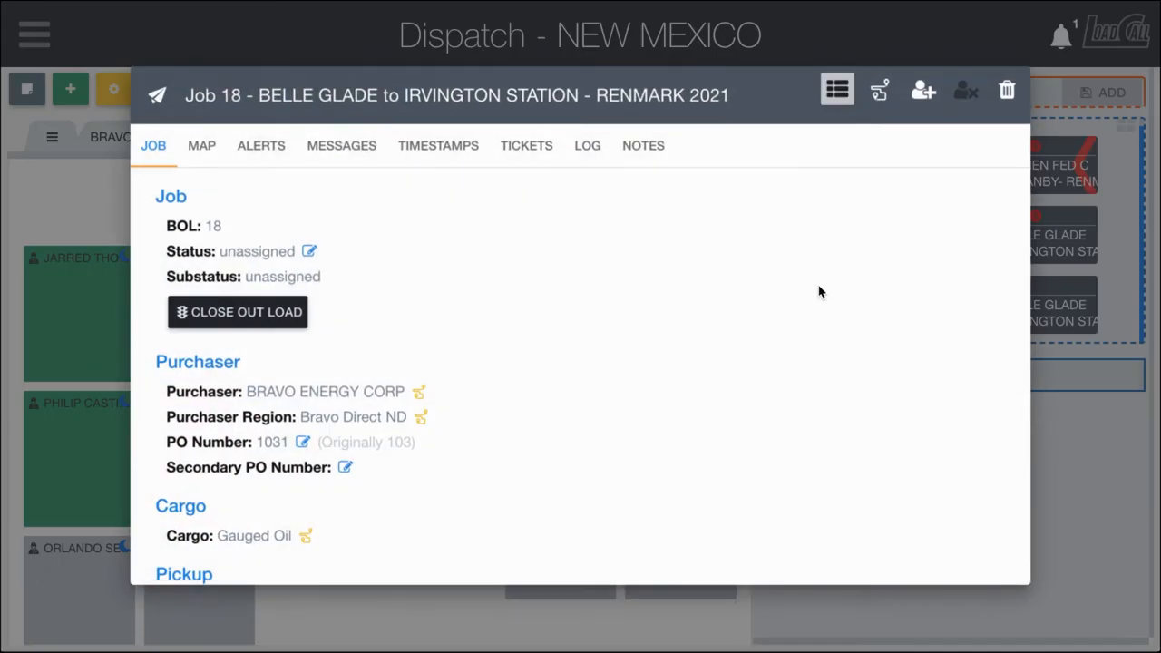
click(340, 145)
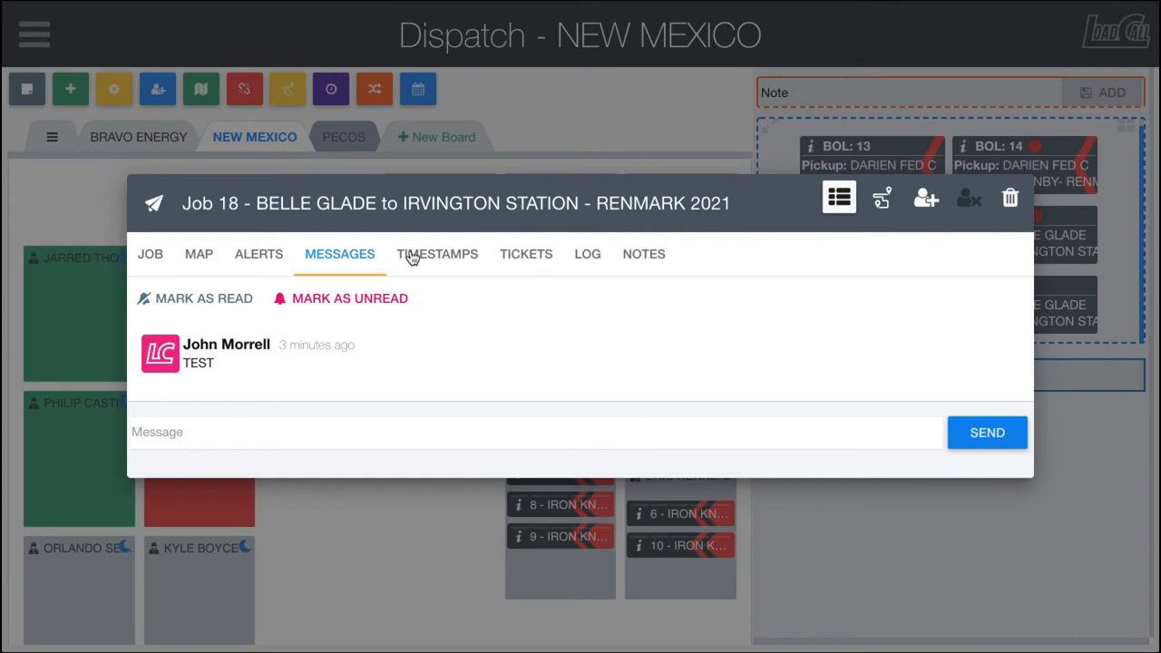
Review Job 18's Timestamps, showing only the 22 Dec 2020 11:28 AM creation time
click(437, 254)
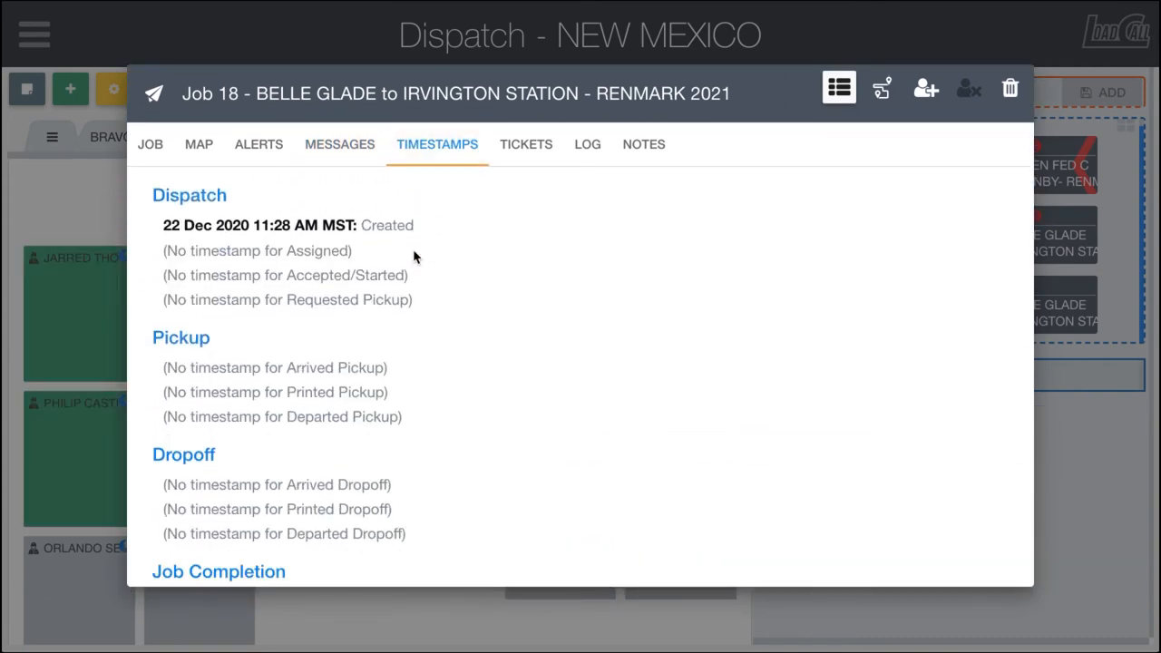
mouse_move(439, 257)
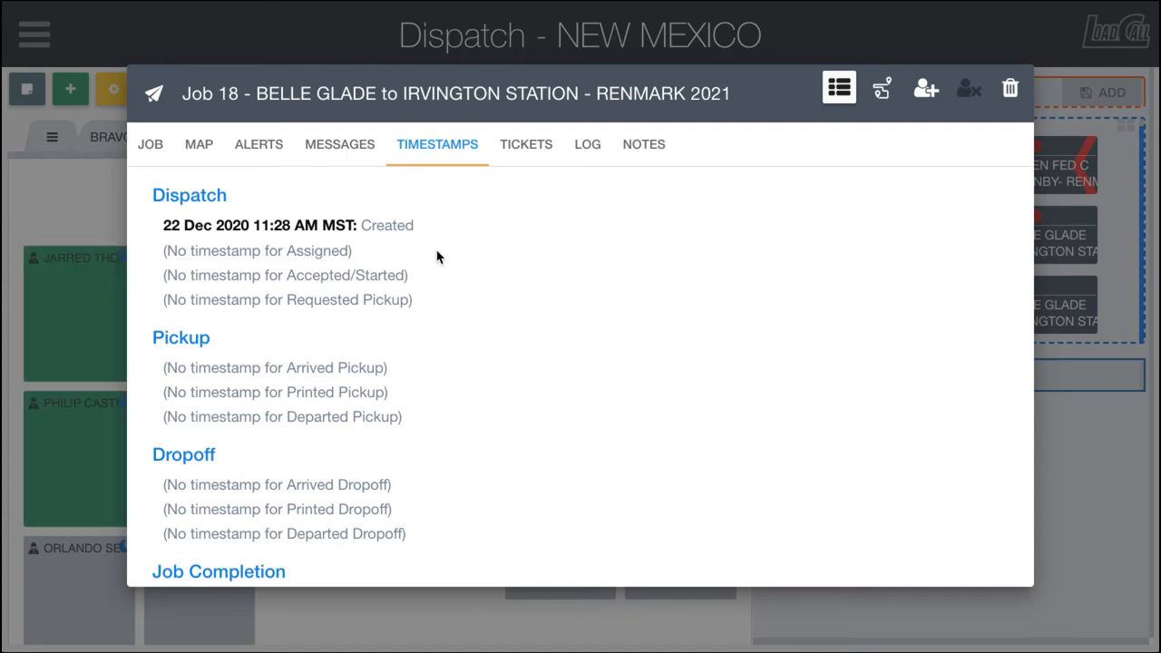
mouse_move(453, 252)
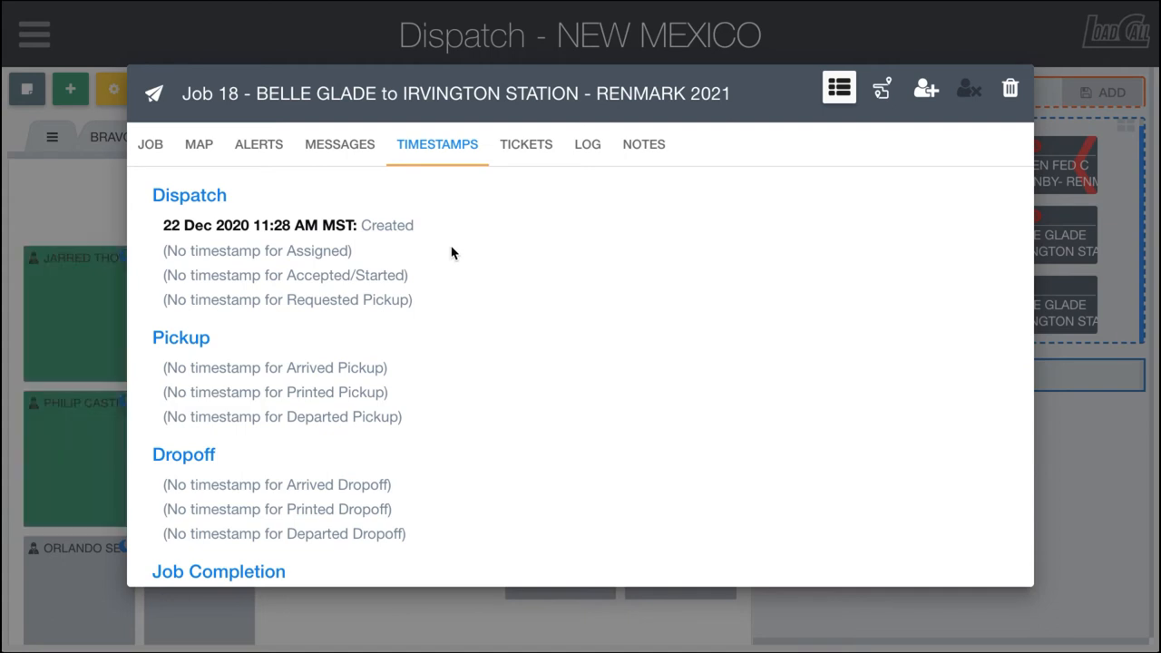
mouse_move(243, 225)
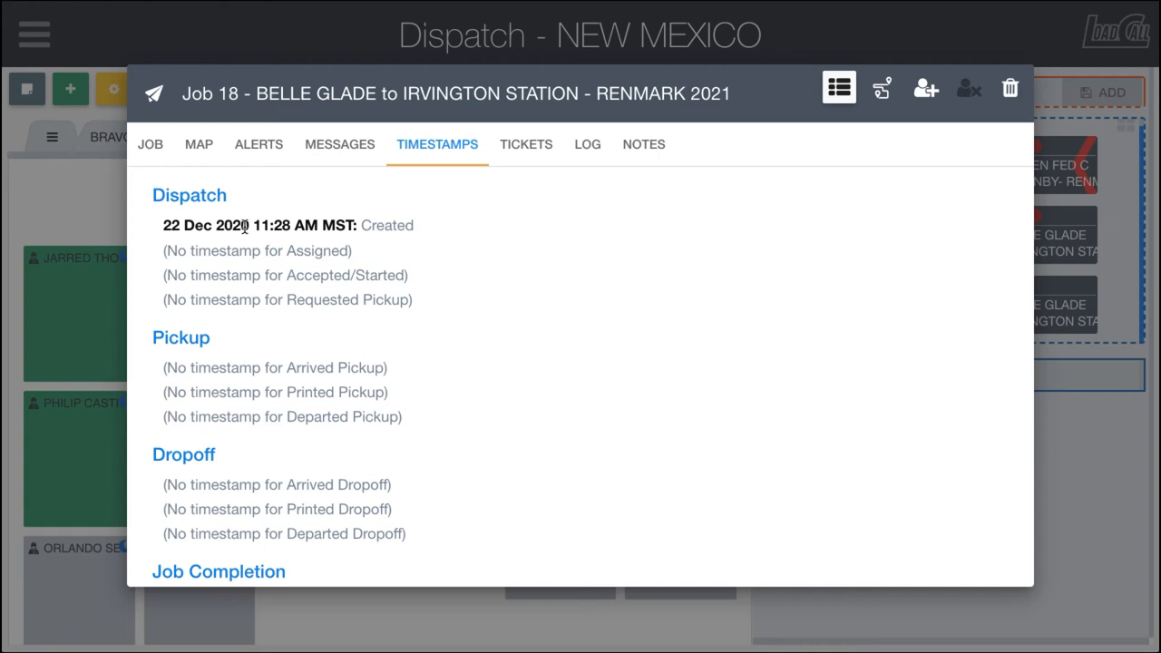
mouse_move(370, 210)
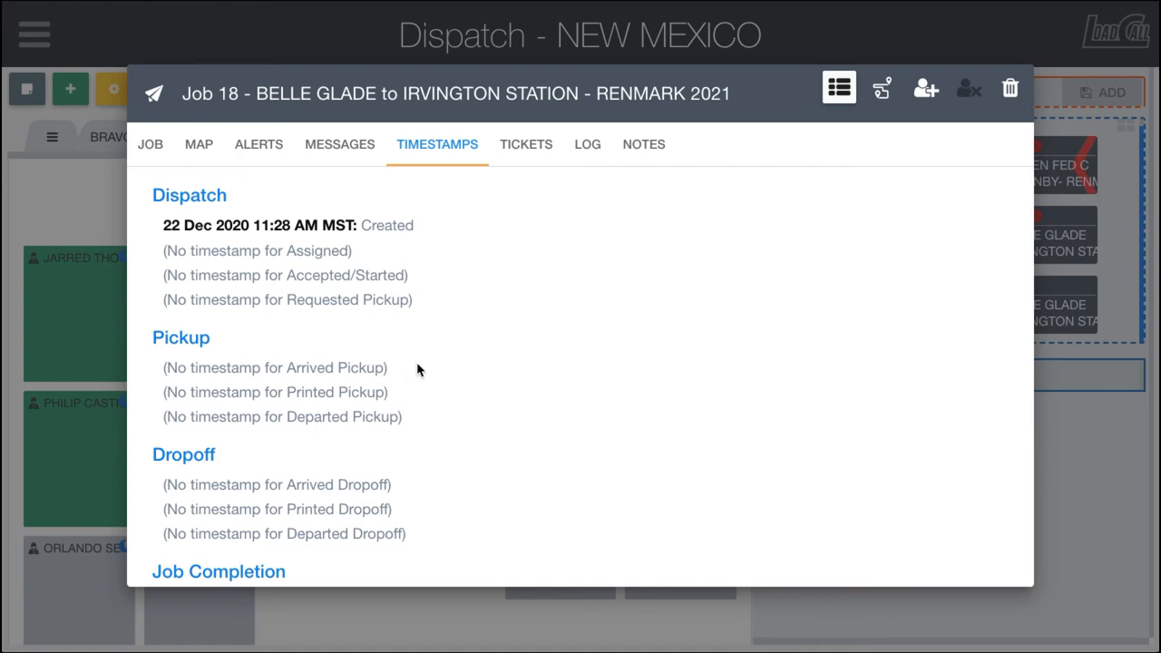
scroll(down, 3)
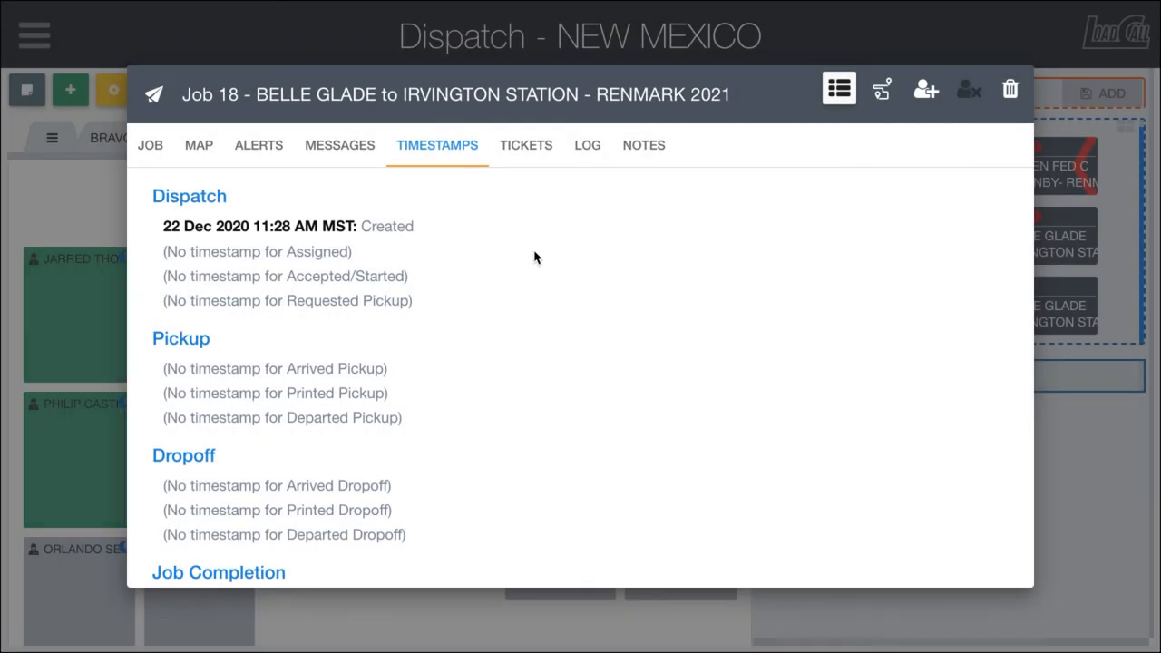
Check Job 18's tickets, then bring up Job 12, Darien Fed C to Granby-Renmark #1 2021
click(526, 145)
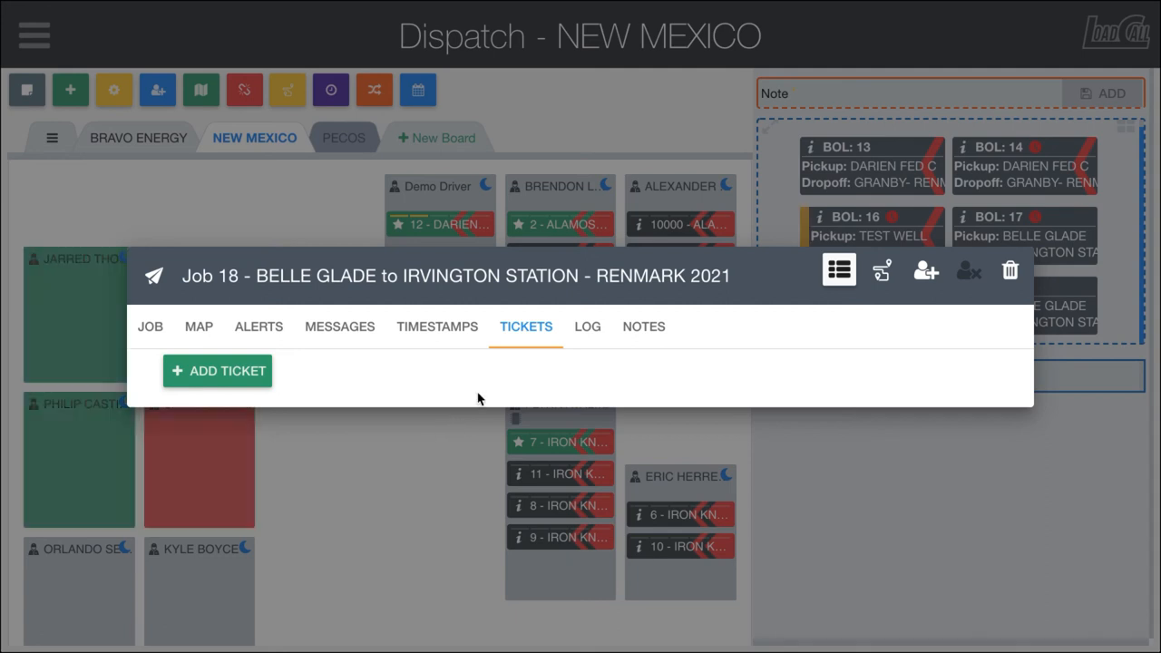
mouse_move(351, 340)
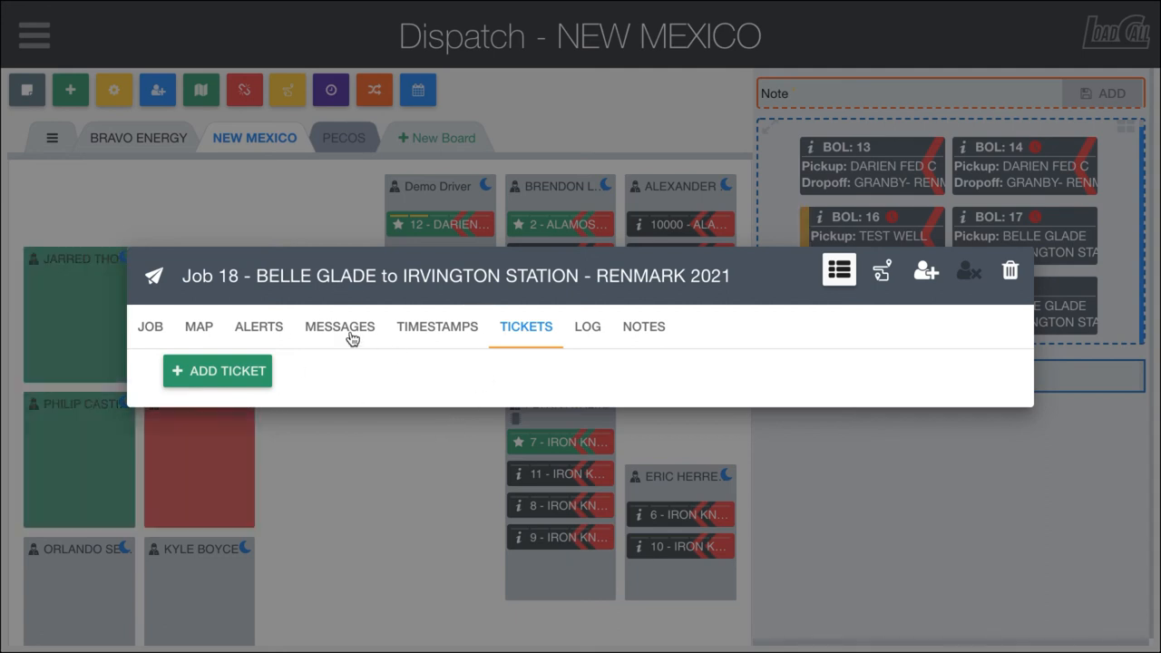
mouse_move(354, 383)
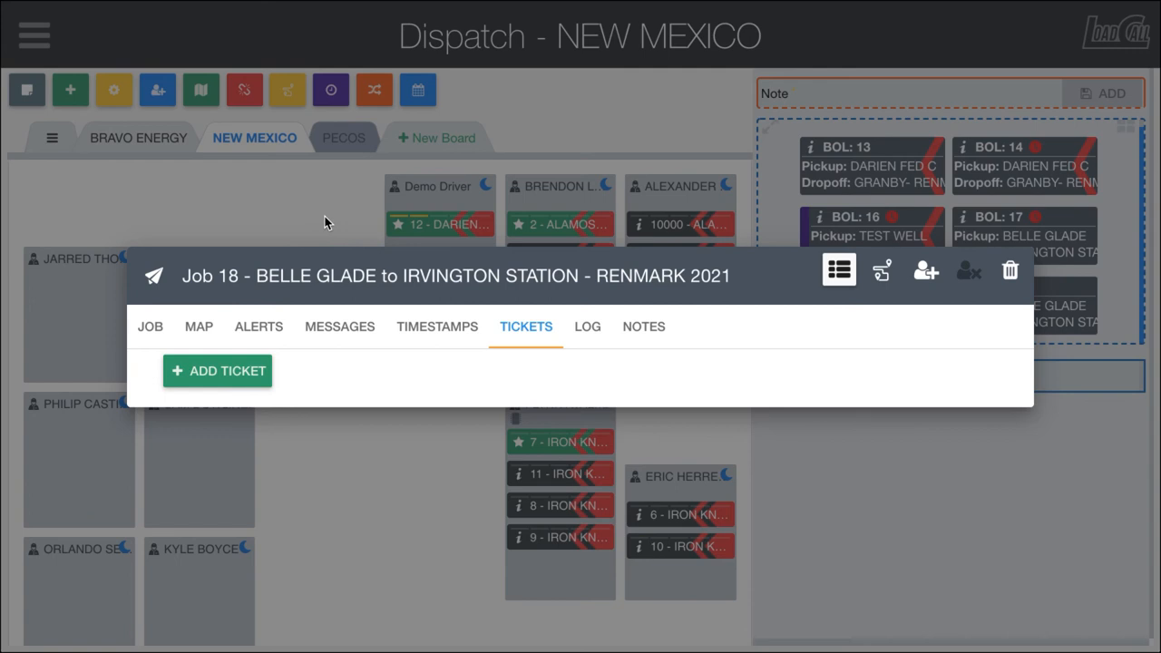
click(439, 185)
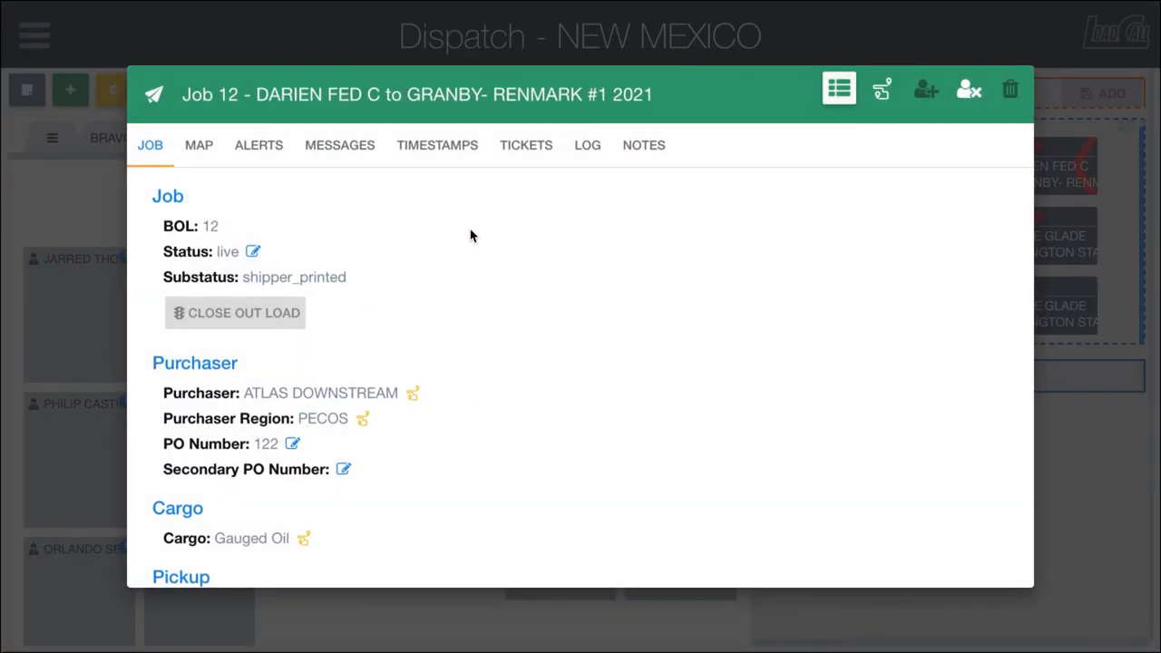
Show Job 12's tickets, listing Ticket 1201 from Darien Fed C Tank 3 for Atlas
click(526, 145)
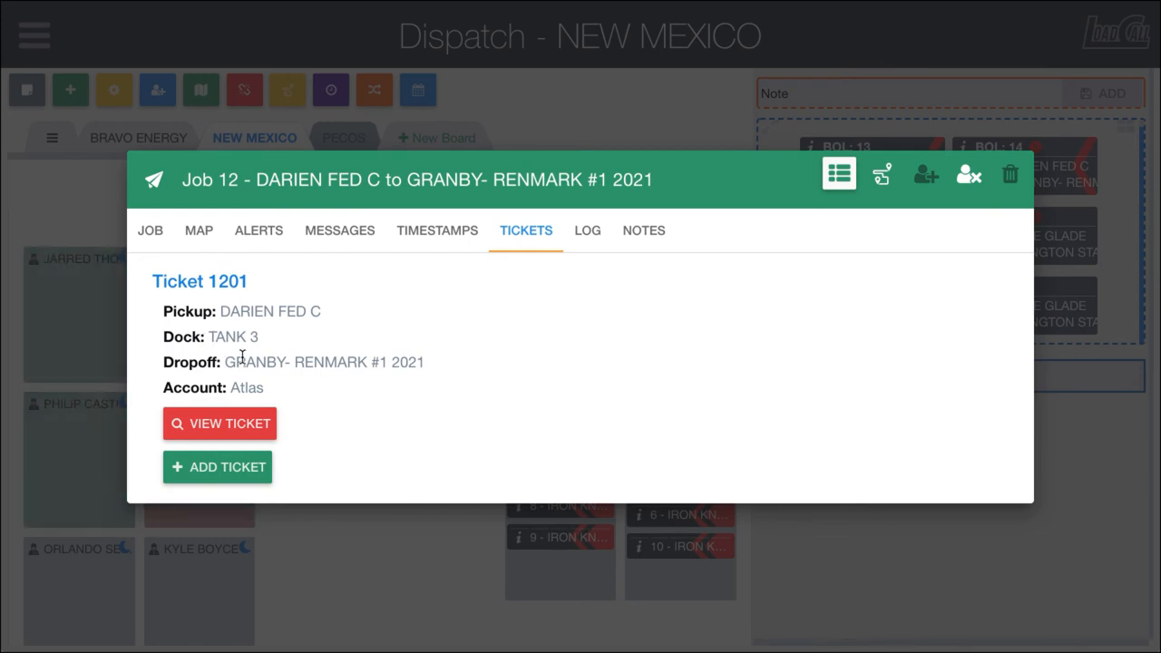
mouse_move(240, 199)
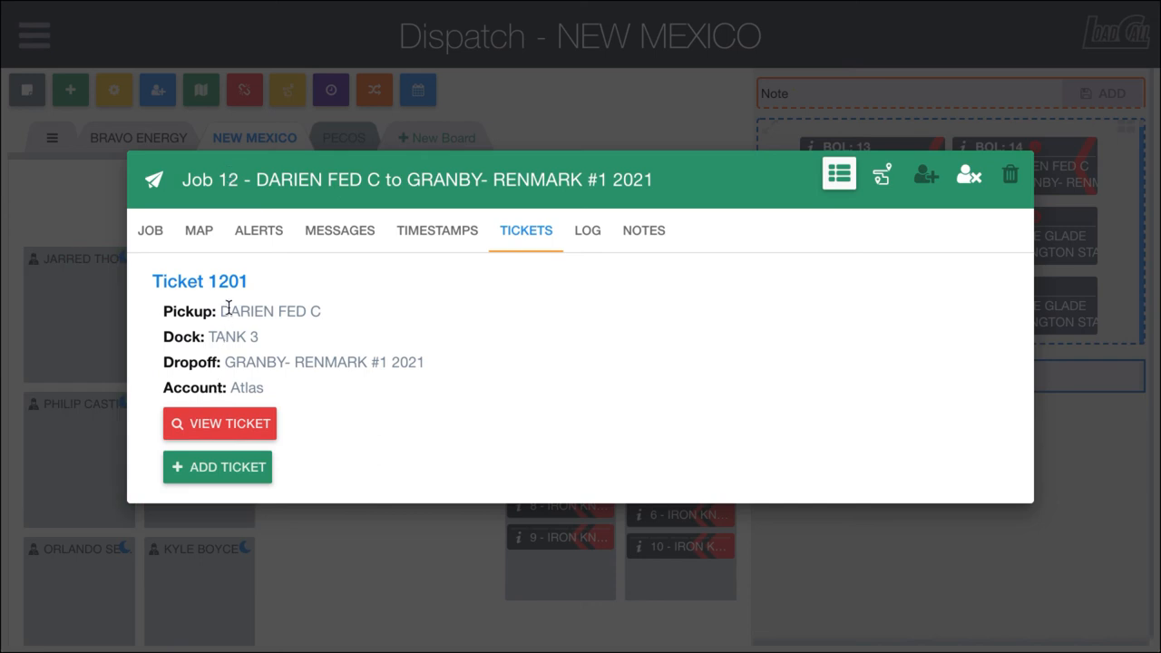
double_click(236, 281)
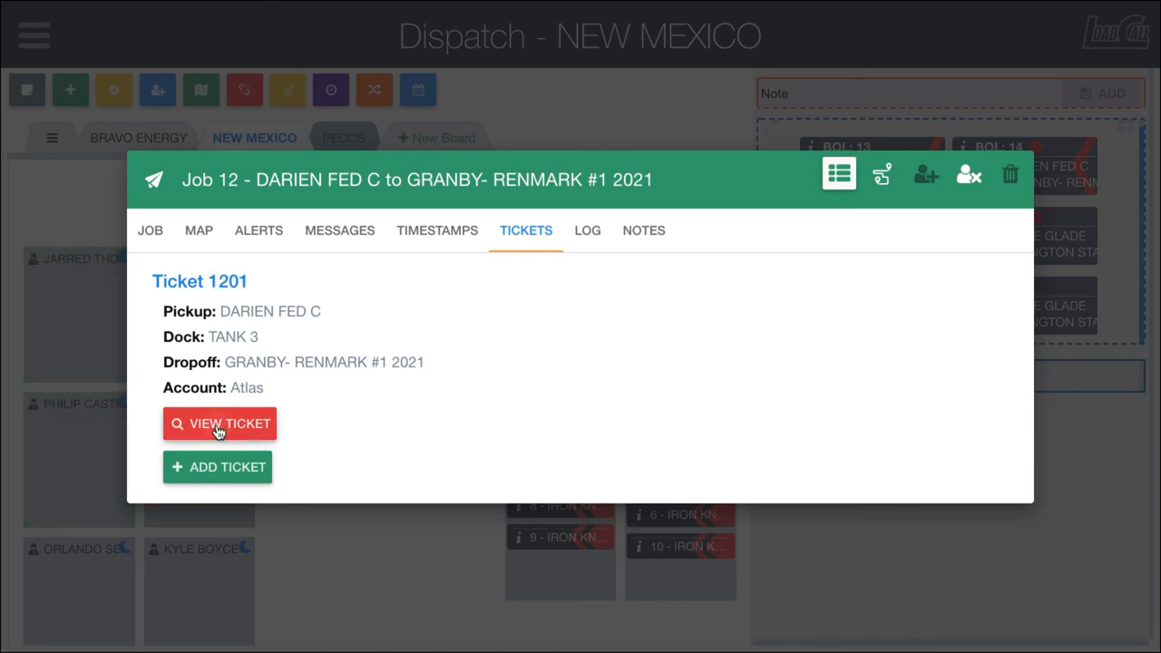
Review Ticket 1201's full details, including its live status
click(220, 425)
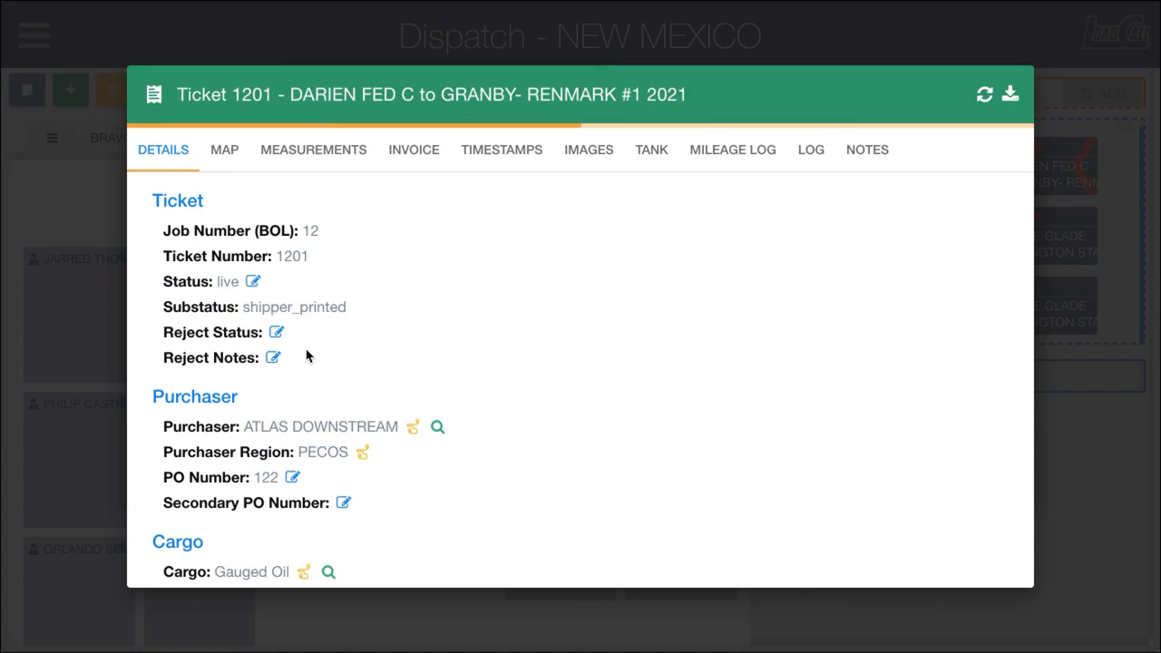
scroll(down, 3)
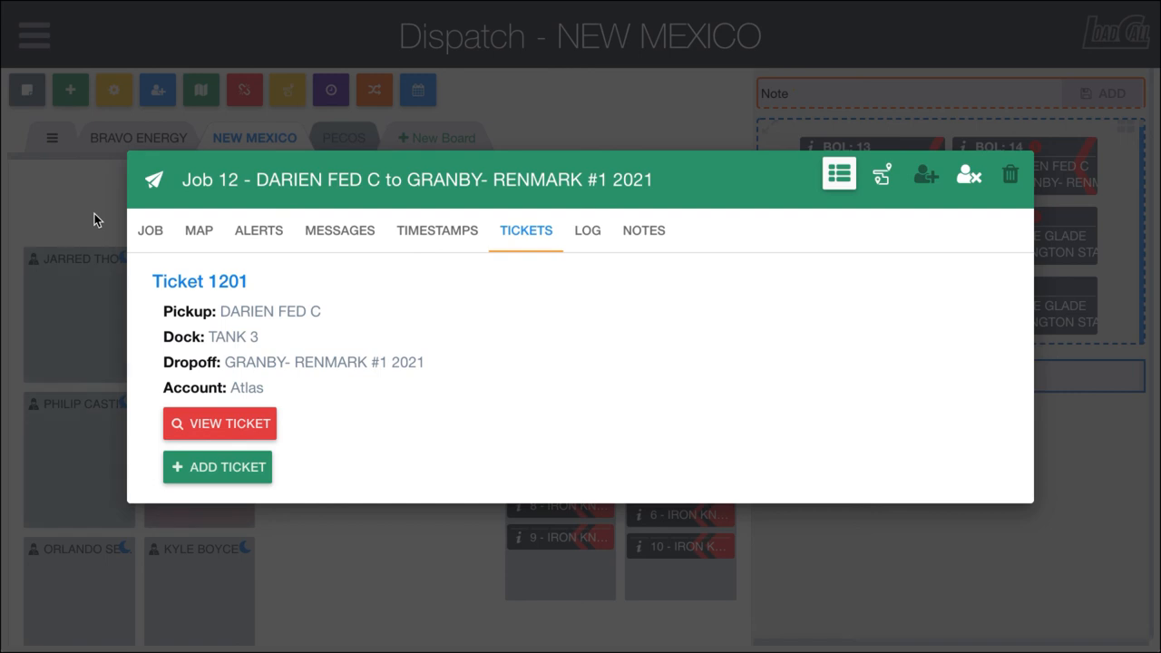
mouse_move(261, 305)
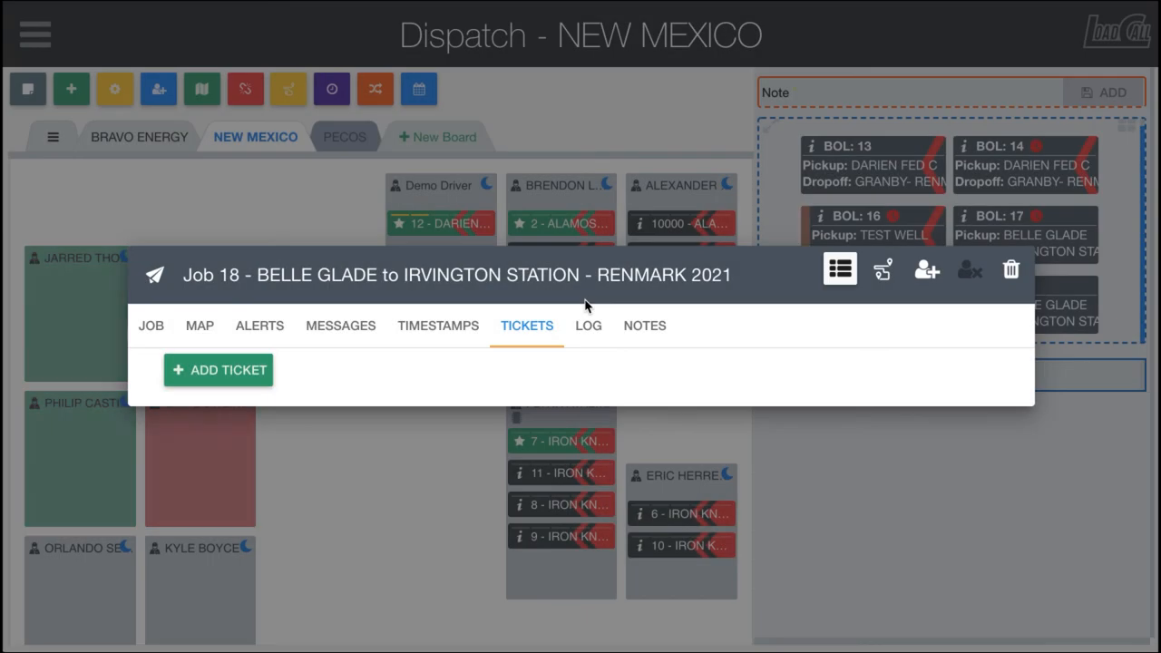
mouse_move(589, 326)
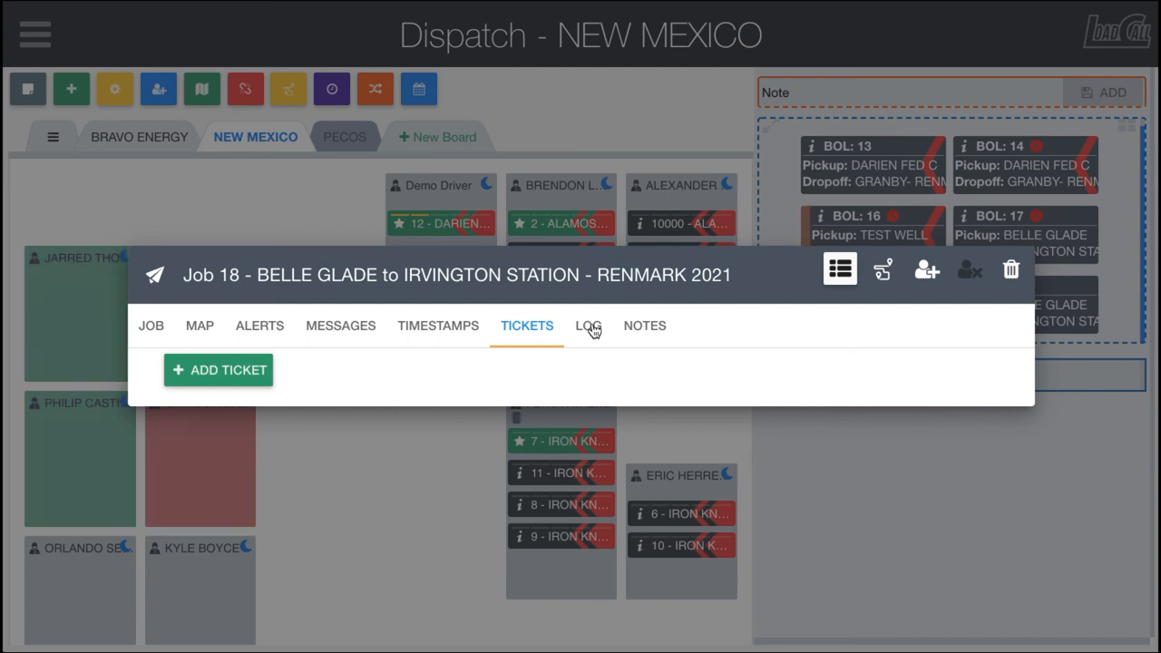
Show Job 18's log with its creation, PO update to 1031 and alert update
click(587, 327)
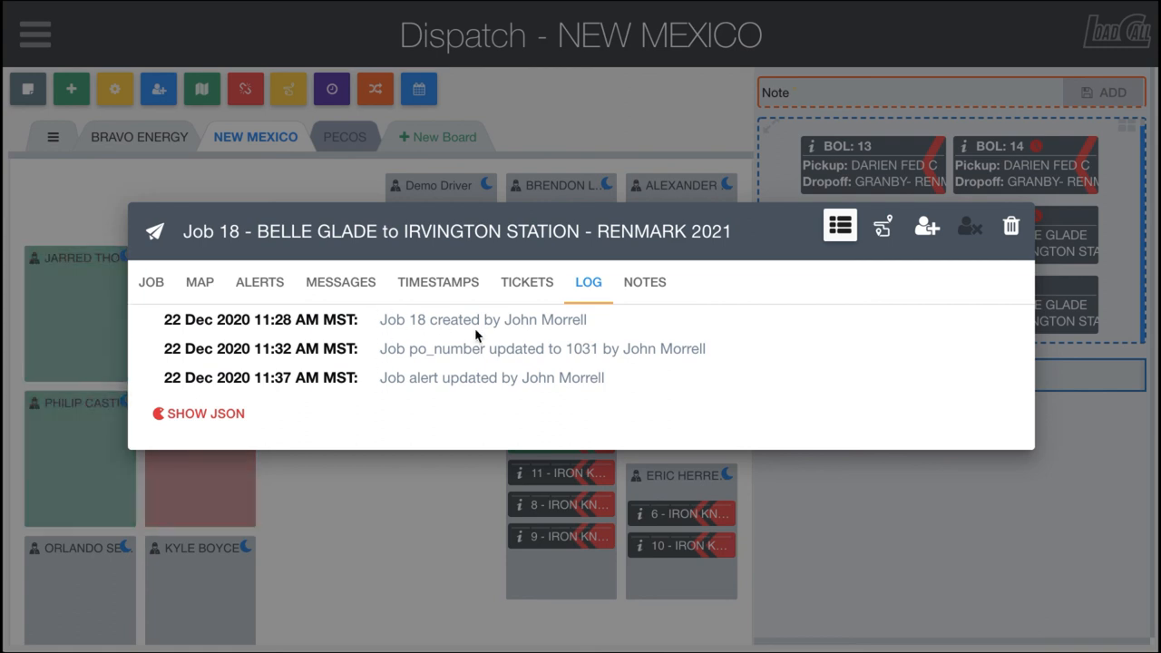
mouse_move(468, 354)
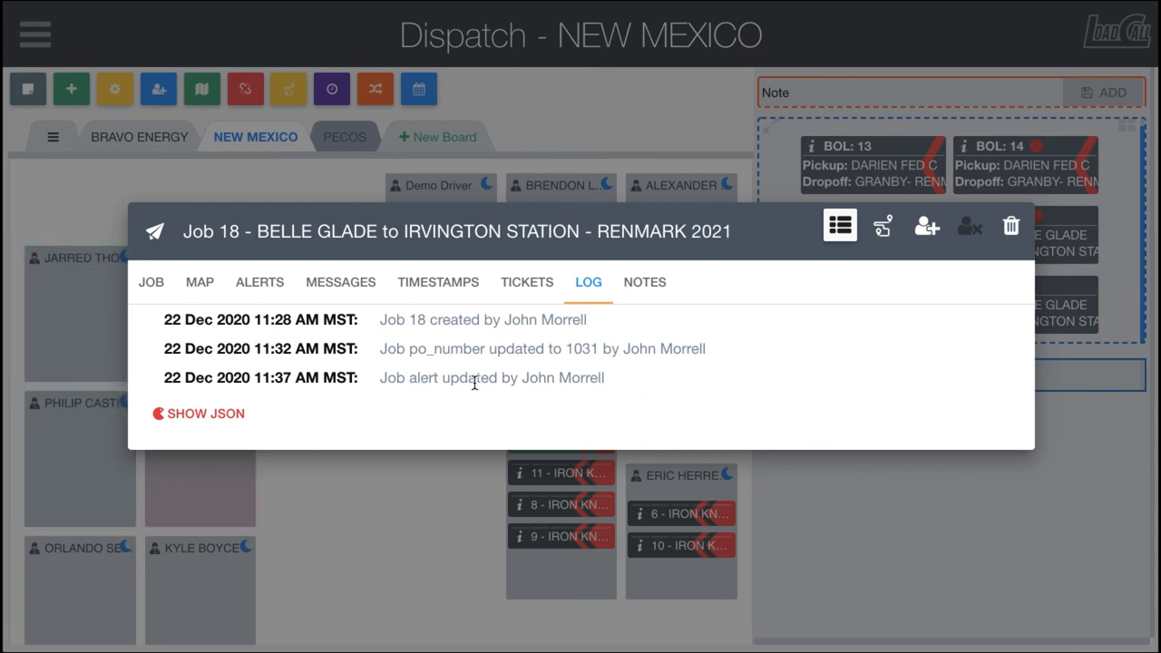
mouse_move(353, 399)
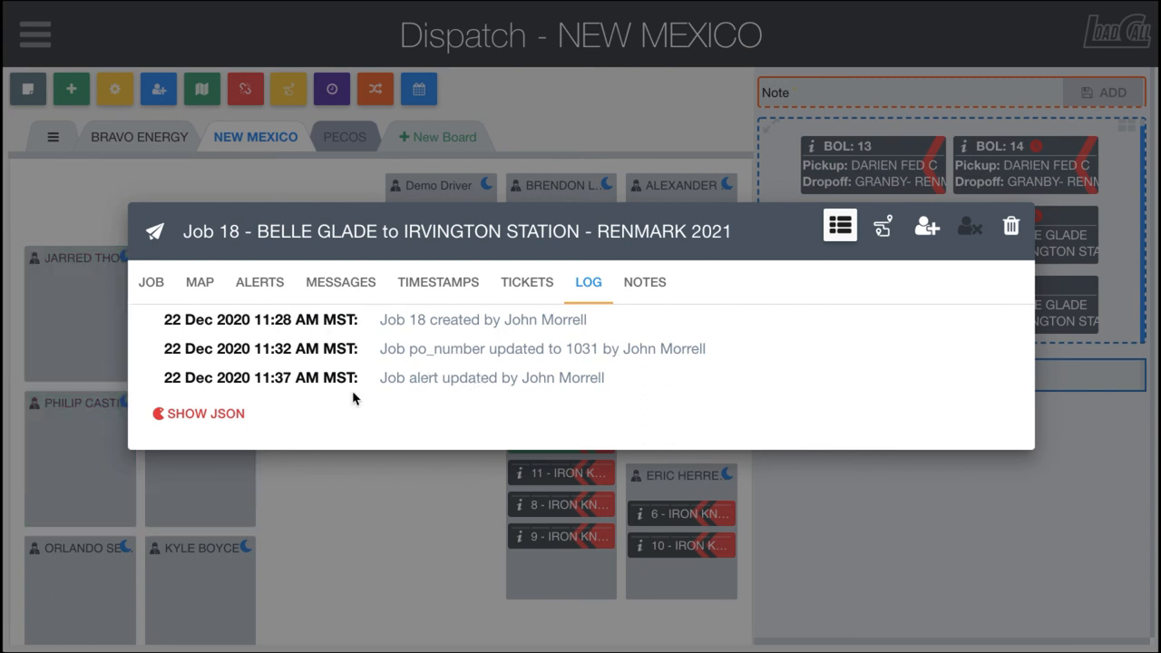
mouse_move(374, 318)
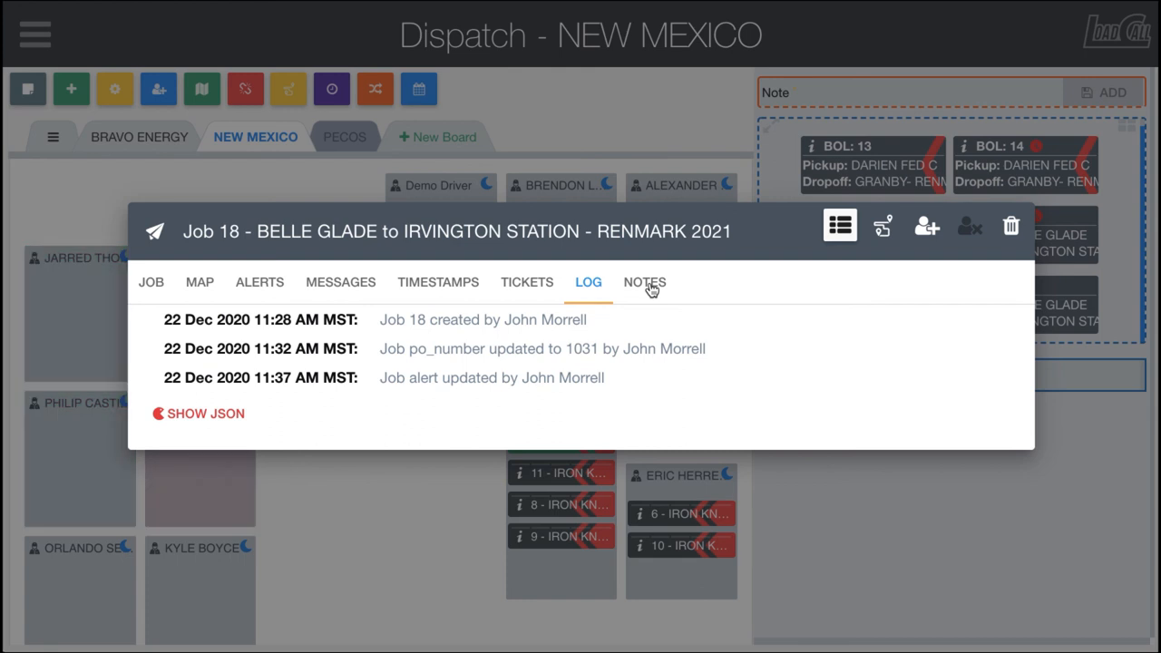
Add the note 'driver had difficulty finding location' to Job 18, correcting the misspelled word
click(644, 281)
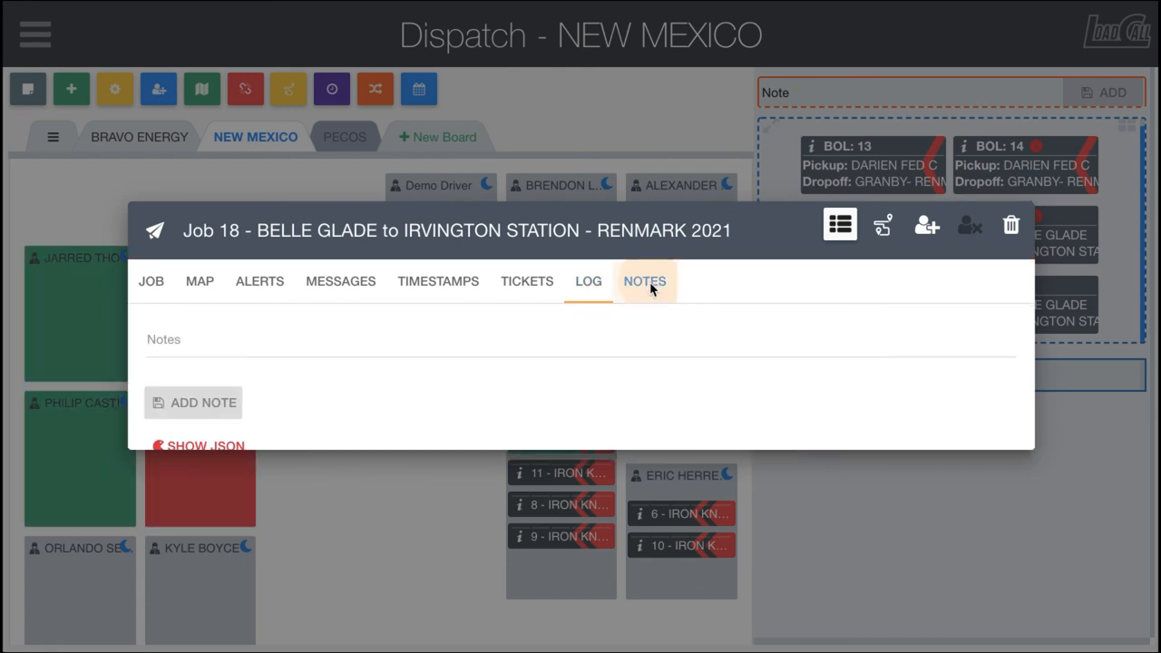
click(363, 326)
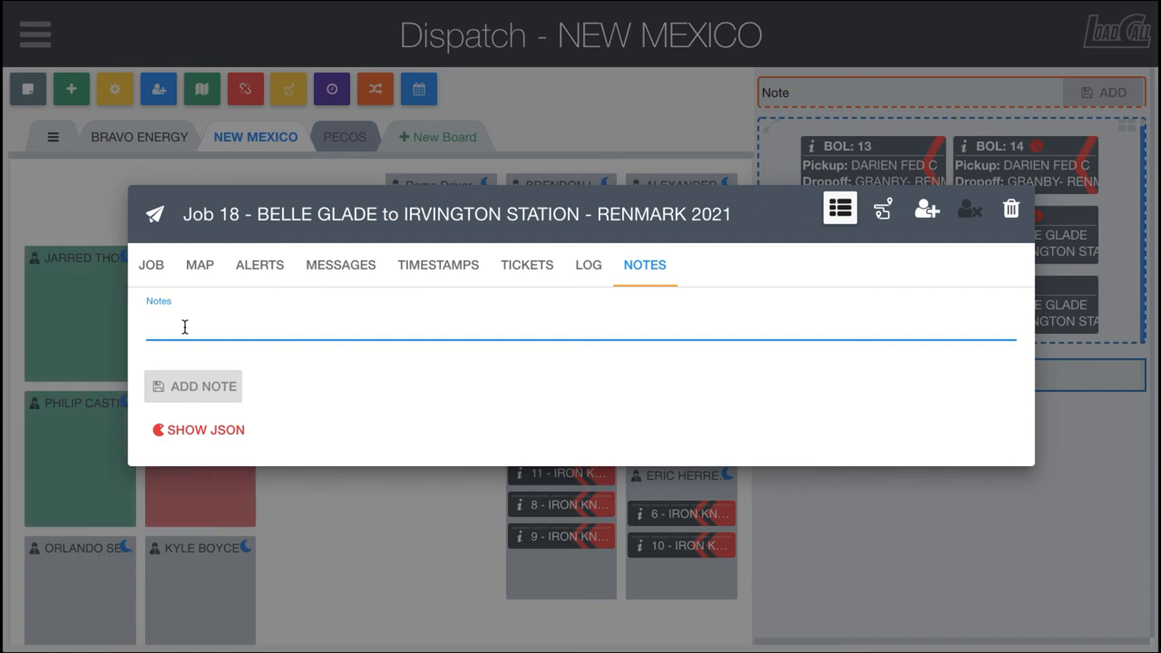
text(driver had diffciulty finding location)
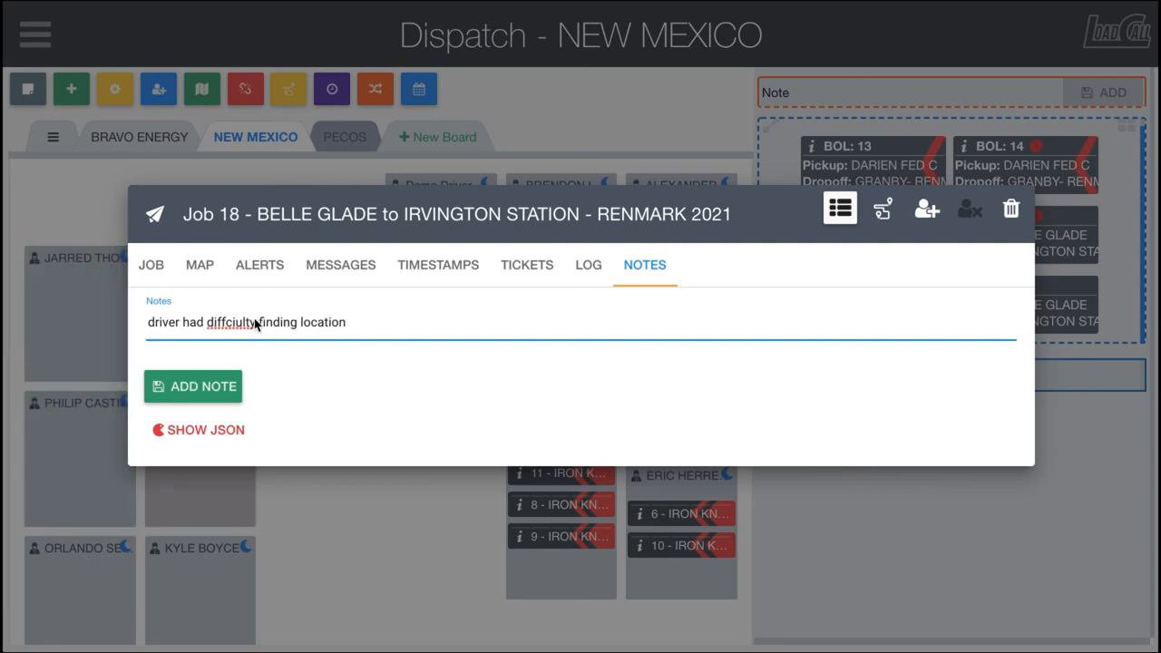
double_click(230, 323)
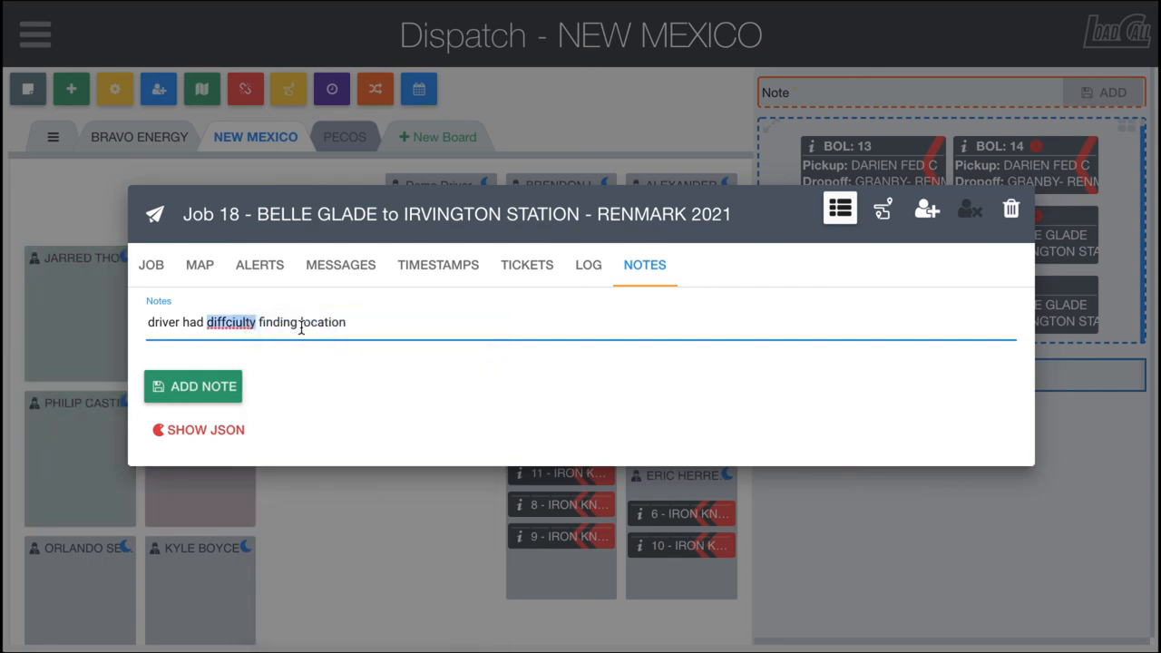
click(192, 385)
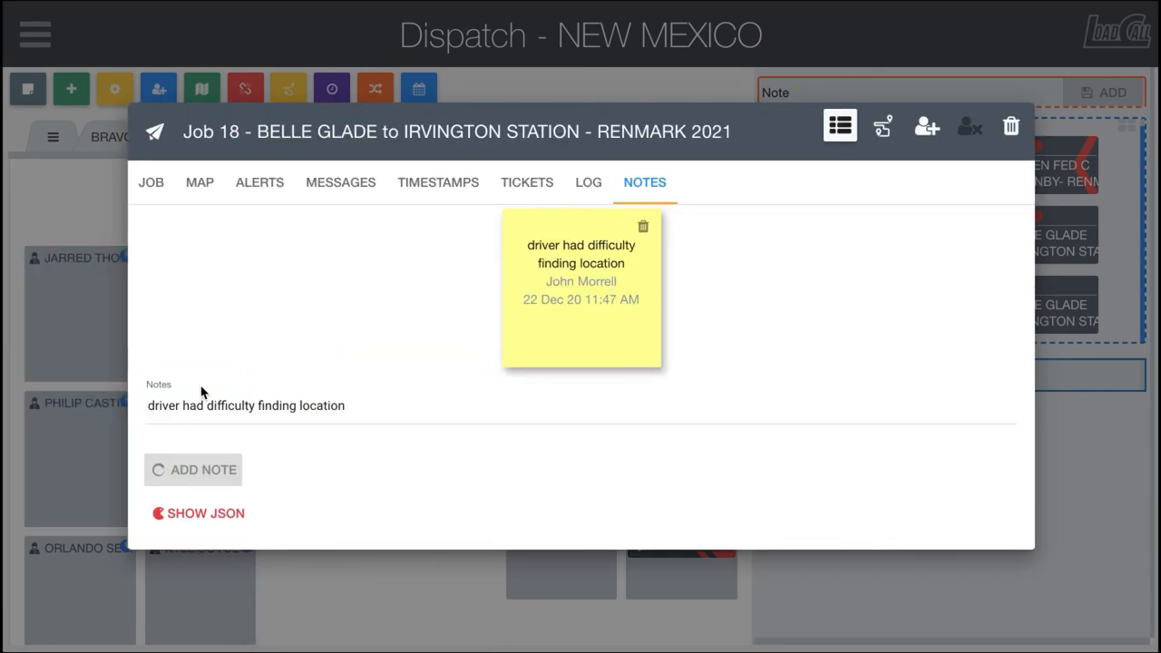
click(193, 468)
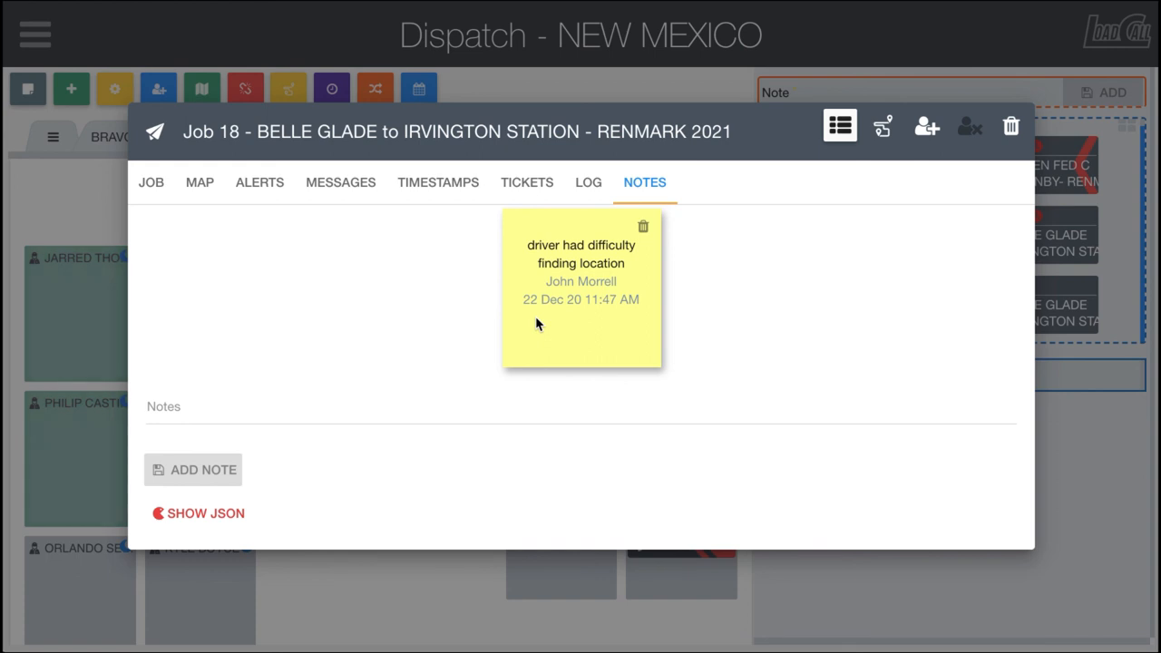
mouse_move(553, 282)
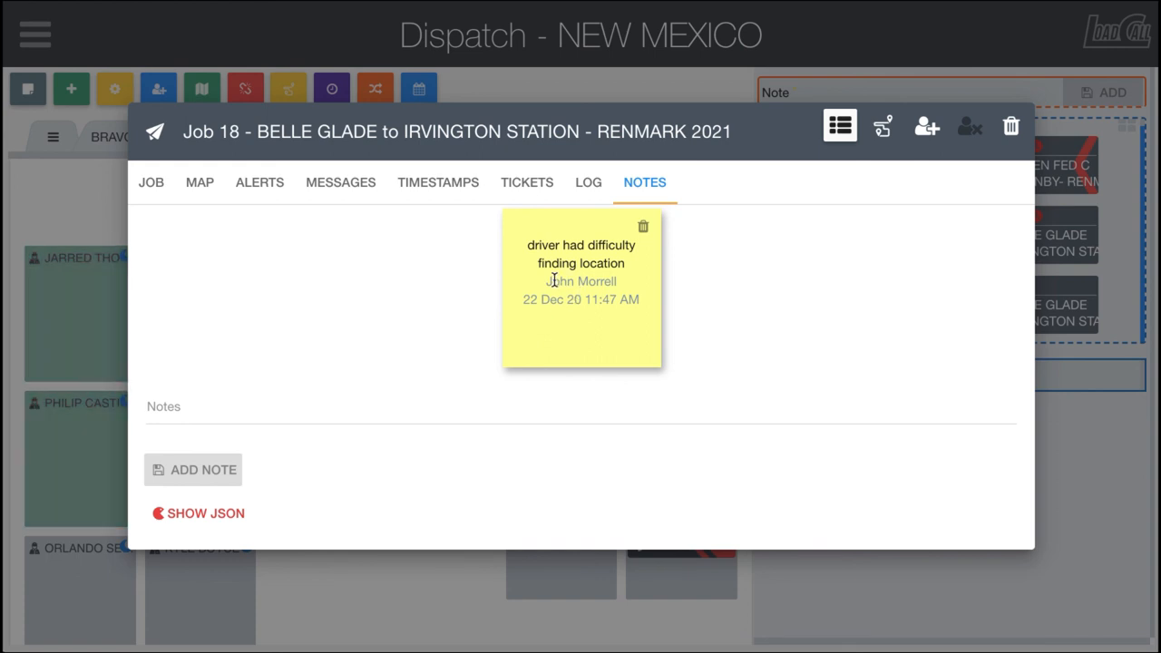
mouse_move(524, 288)
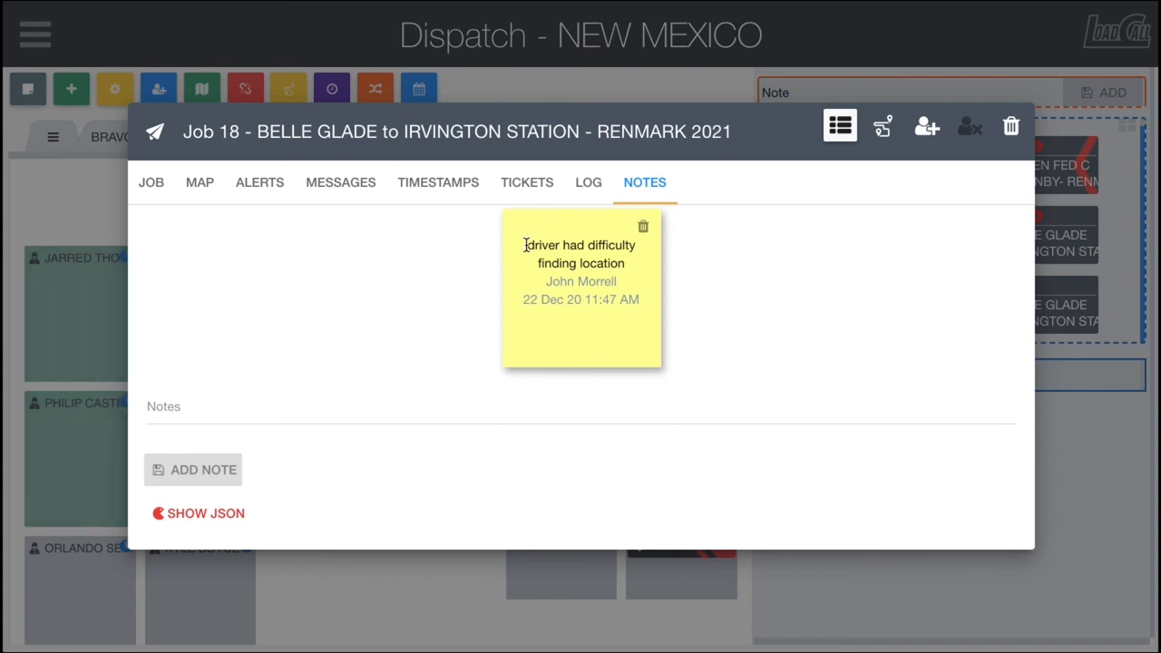
drag(524, 245, 638, 299)
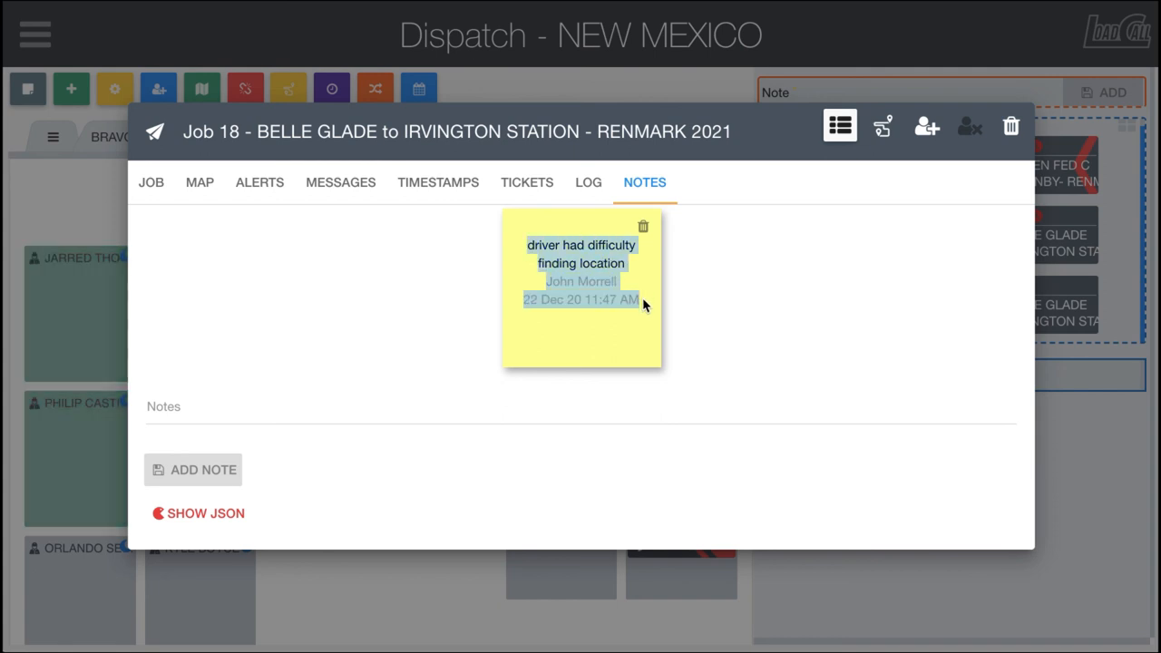